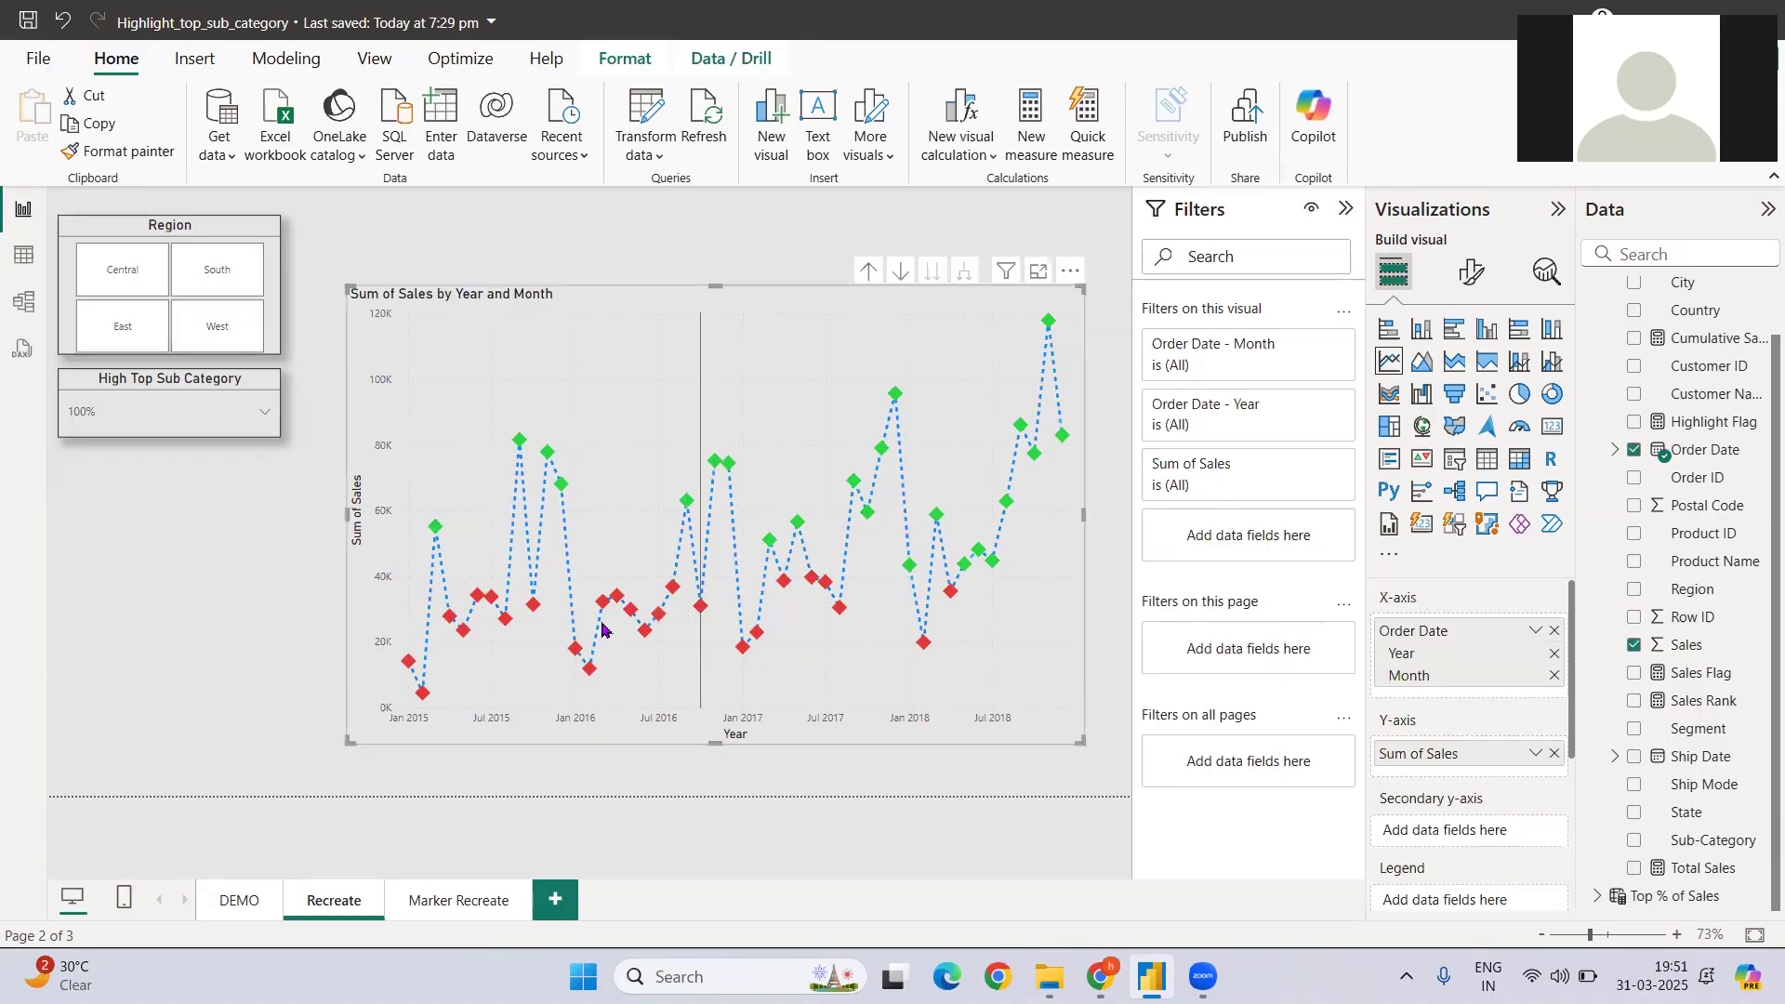
mouse_move(593, 637)
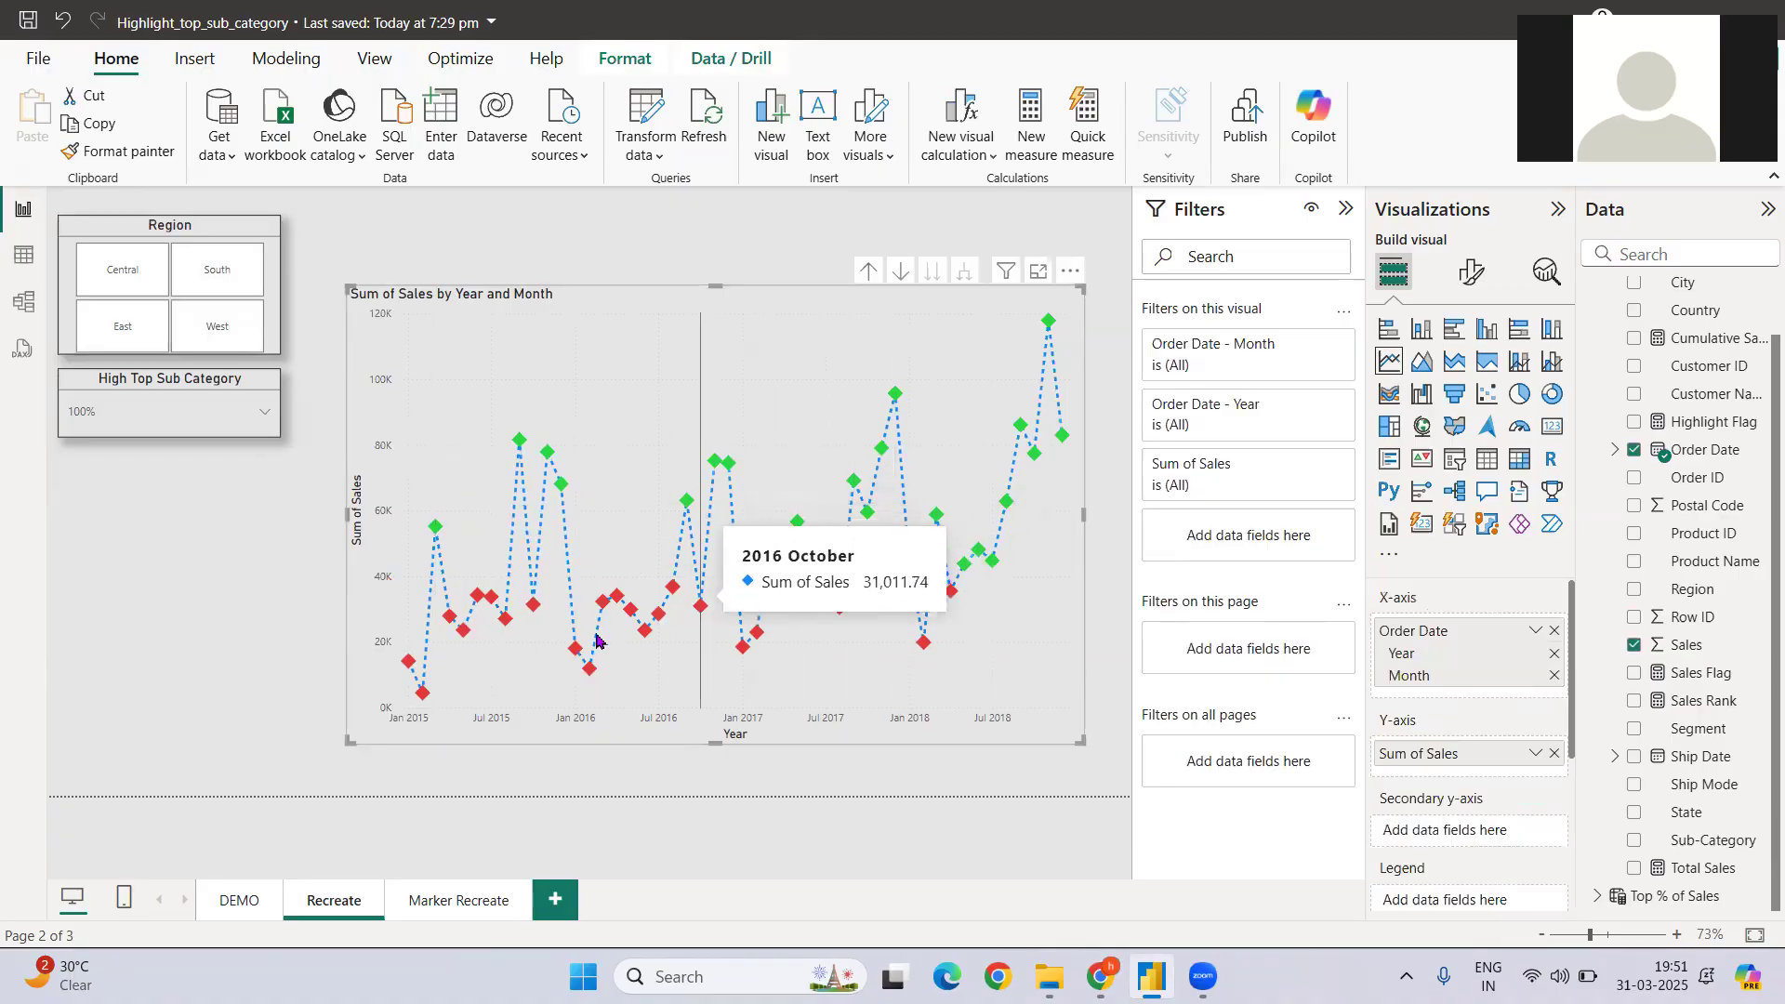
mouse_move(520, 440)
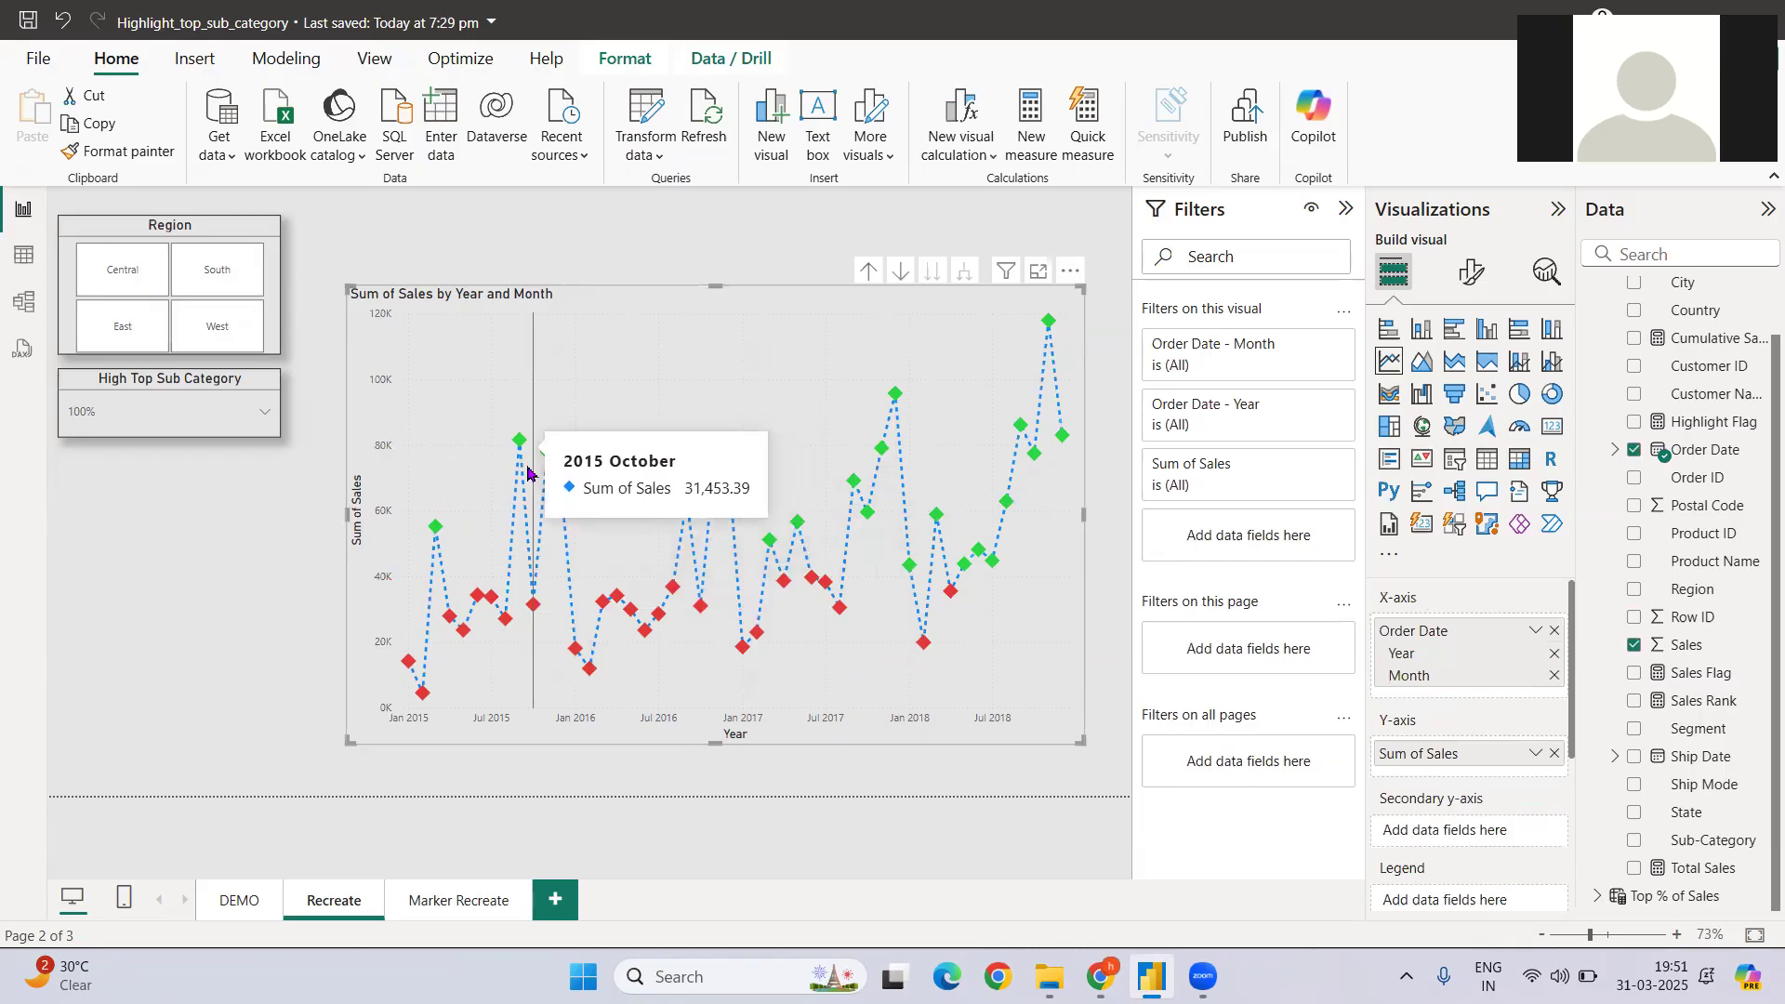
mouse_move(572, 504)
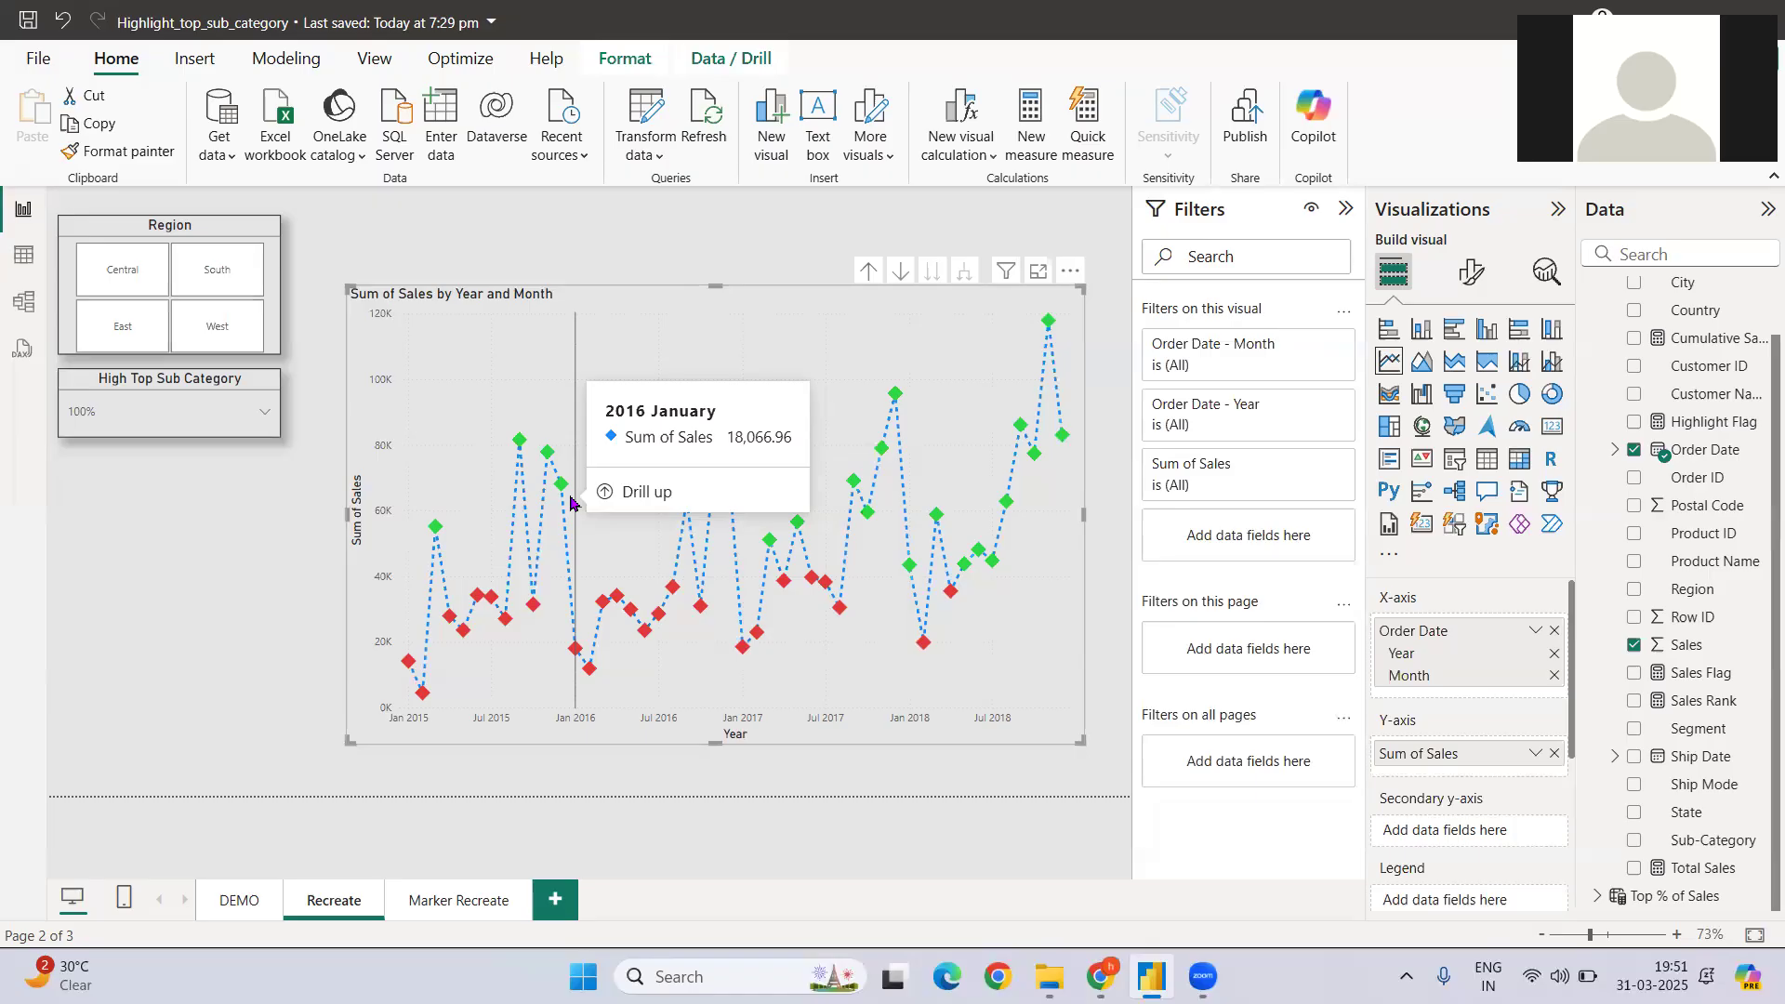
mouse_move(957, 404)
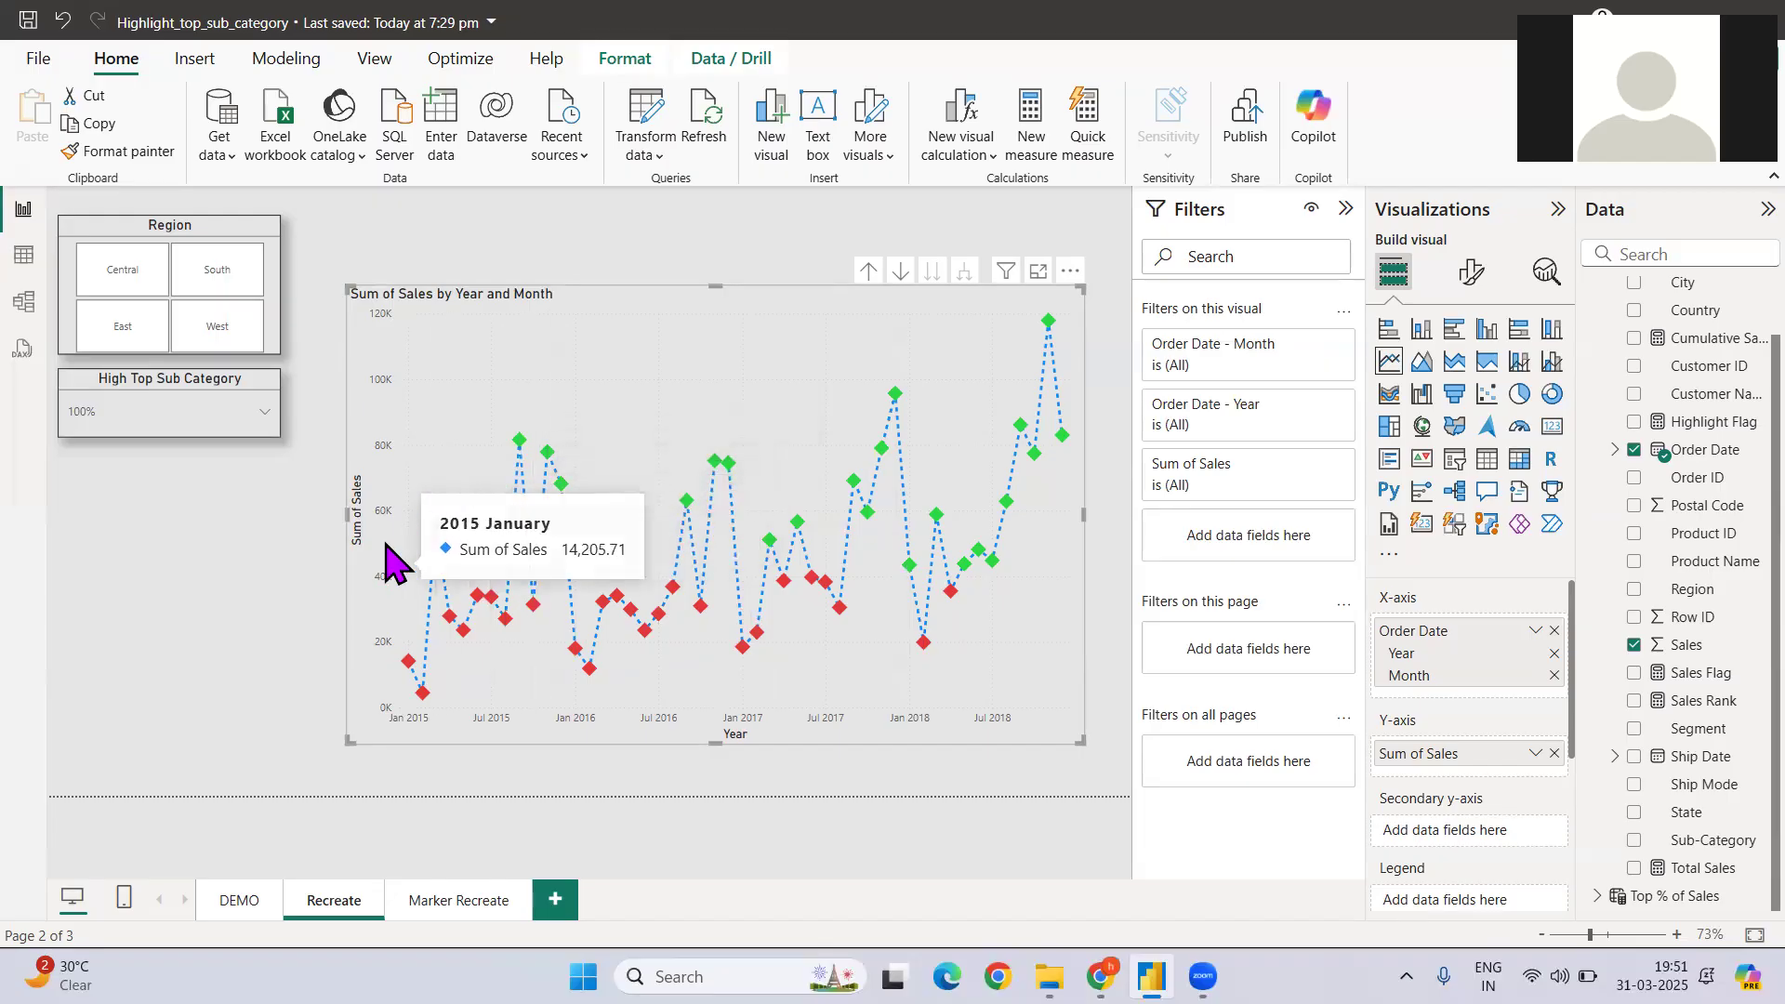
mouse_move(381, 558)
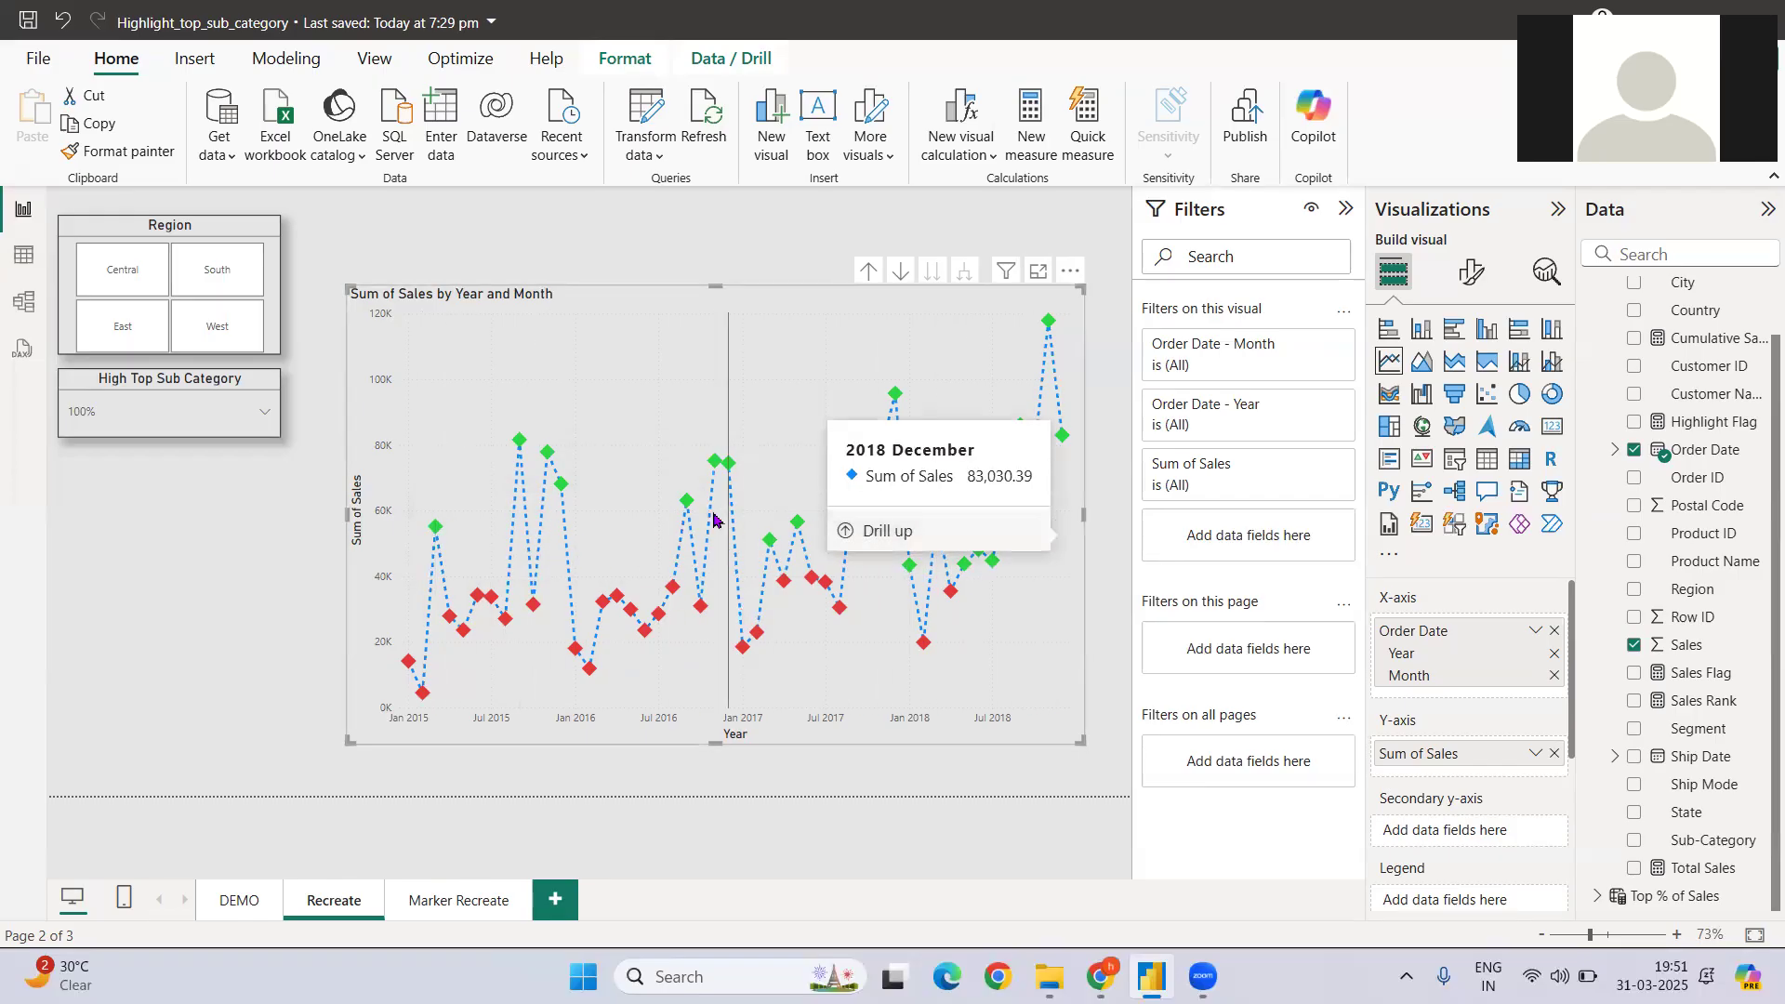
mouse_move(262, 625)
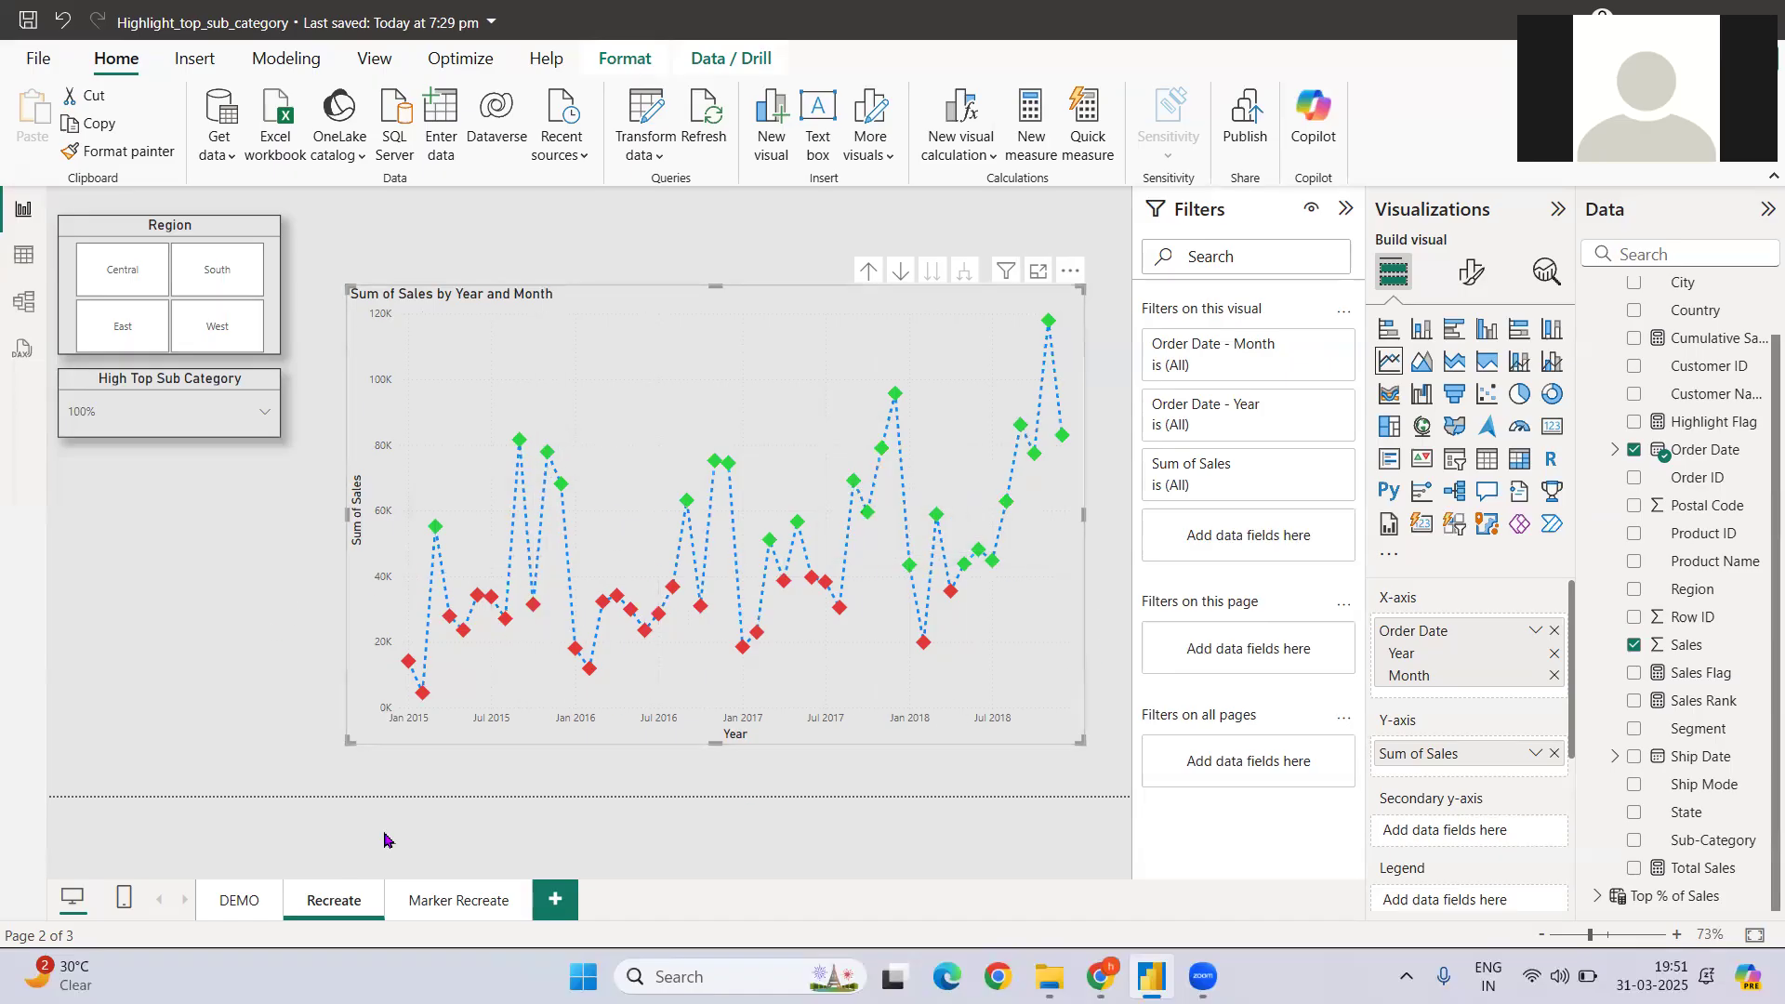
On the Marker Recreate page, show square markers sized 9 px for all categories
click(457, 900)
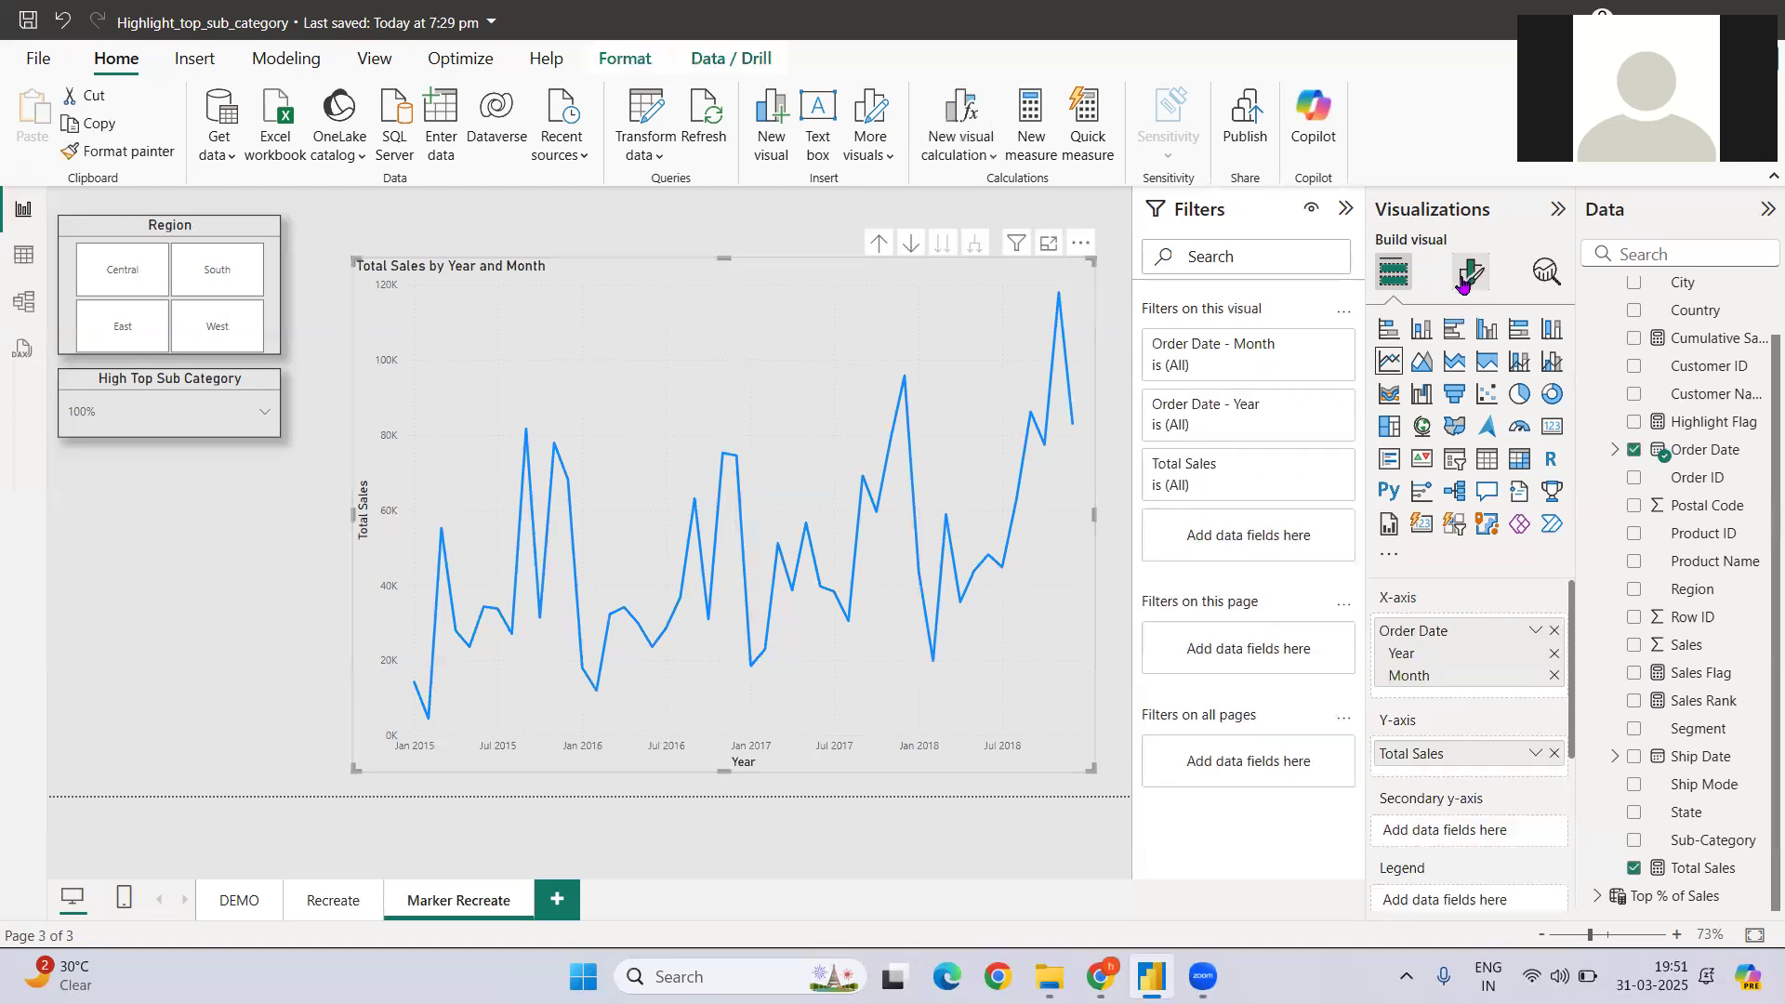
click(1469, 272)
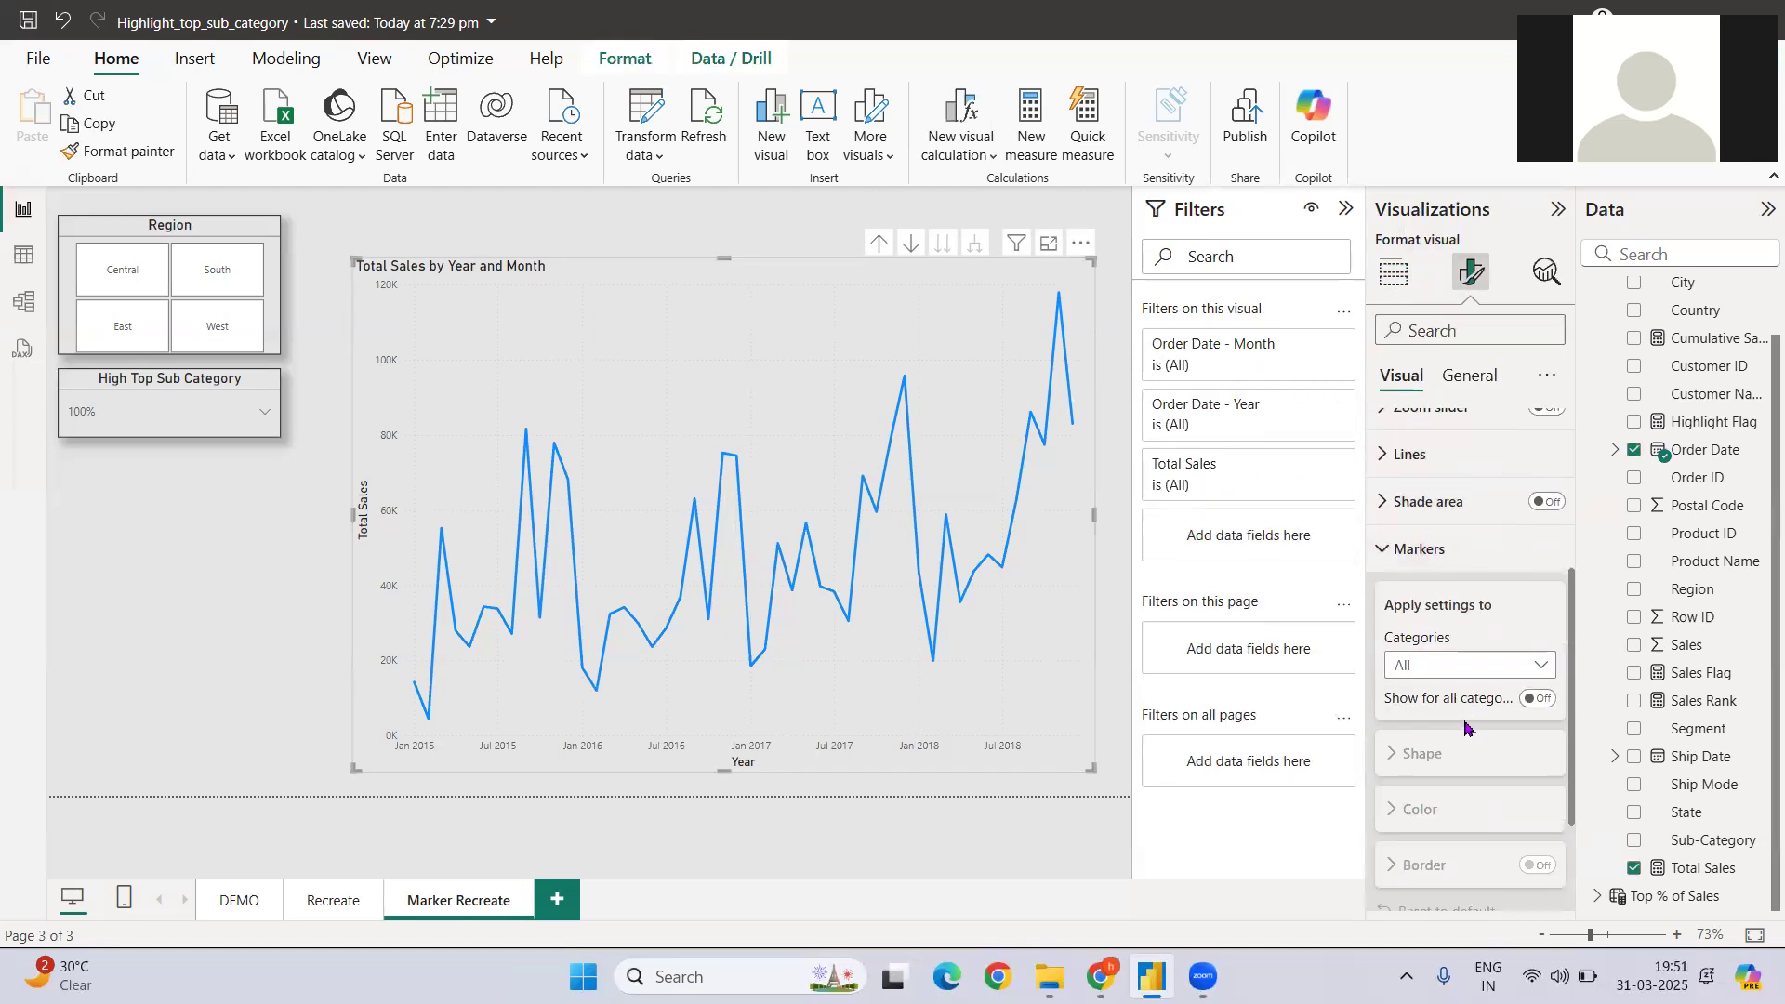
click(1467, 665)
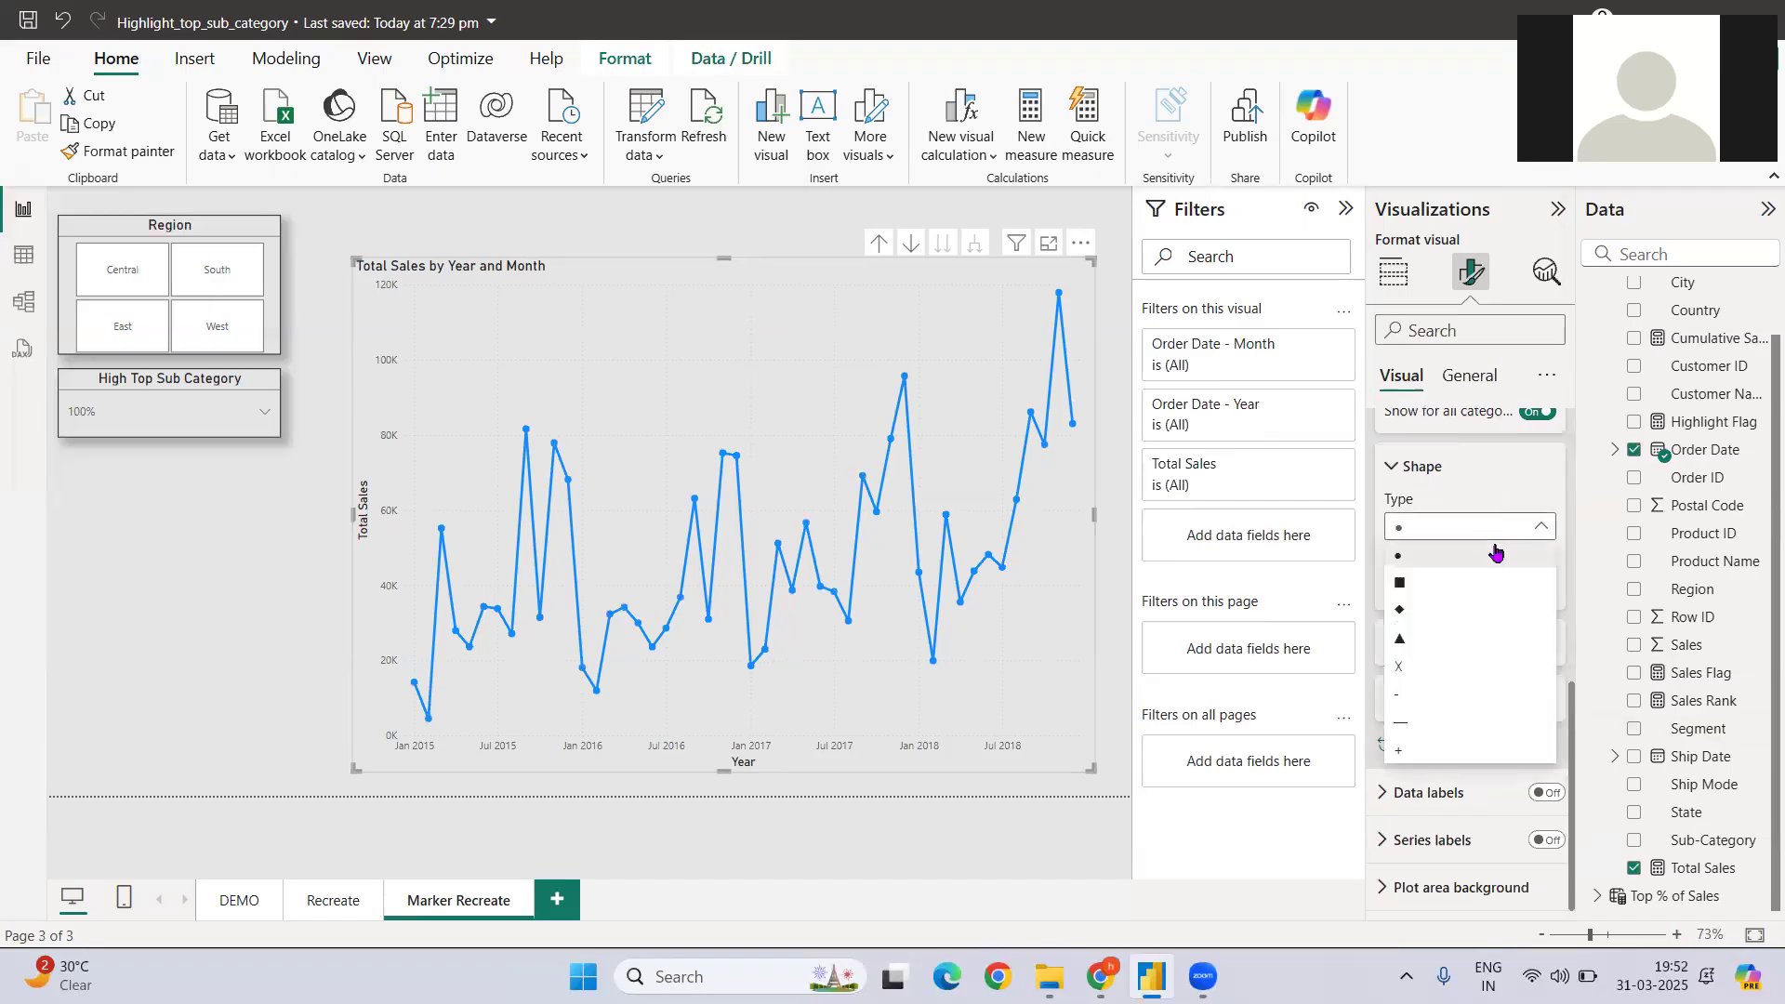
click(1399, 582)
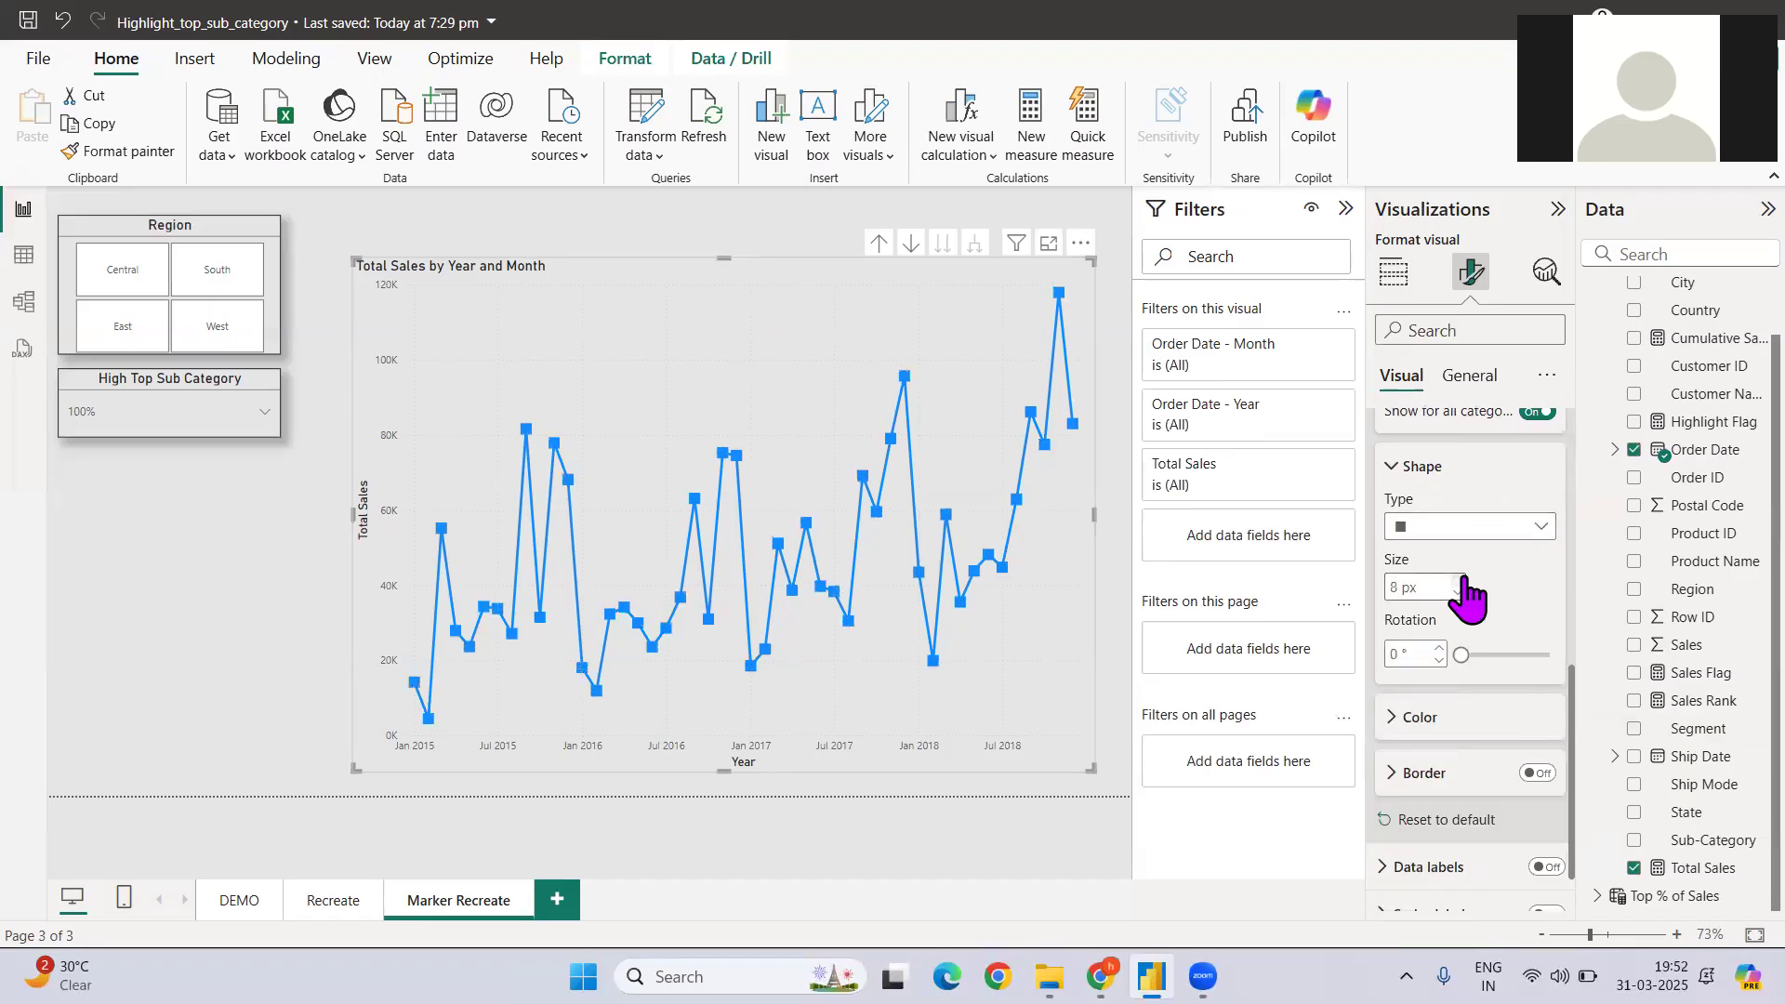
click(1454, 582)
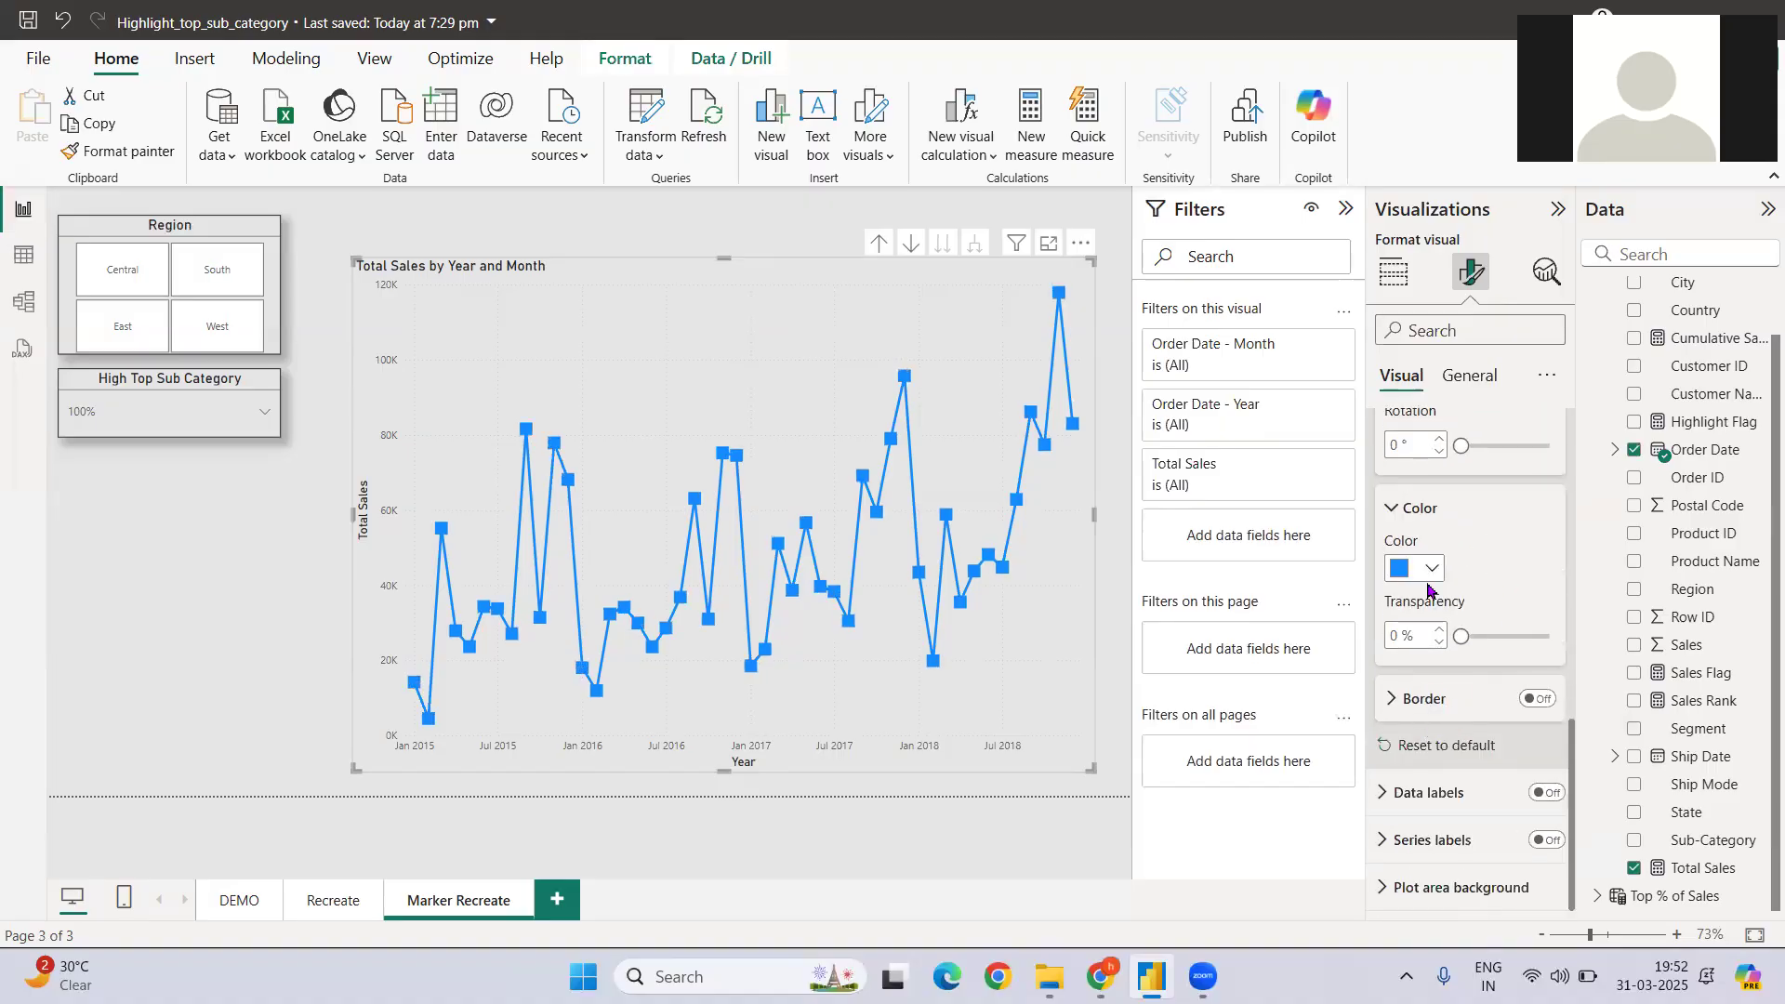
click(1430, 568)
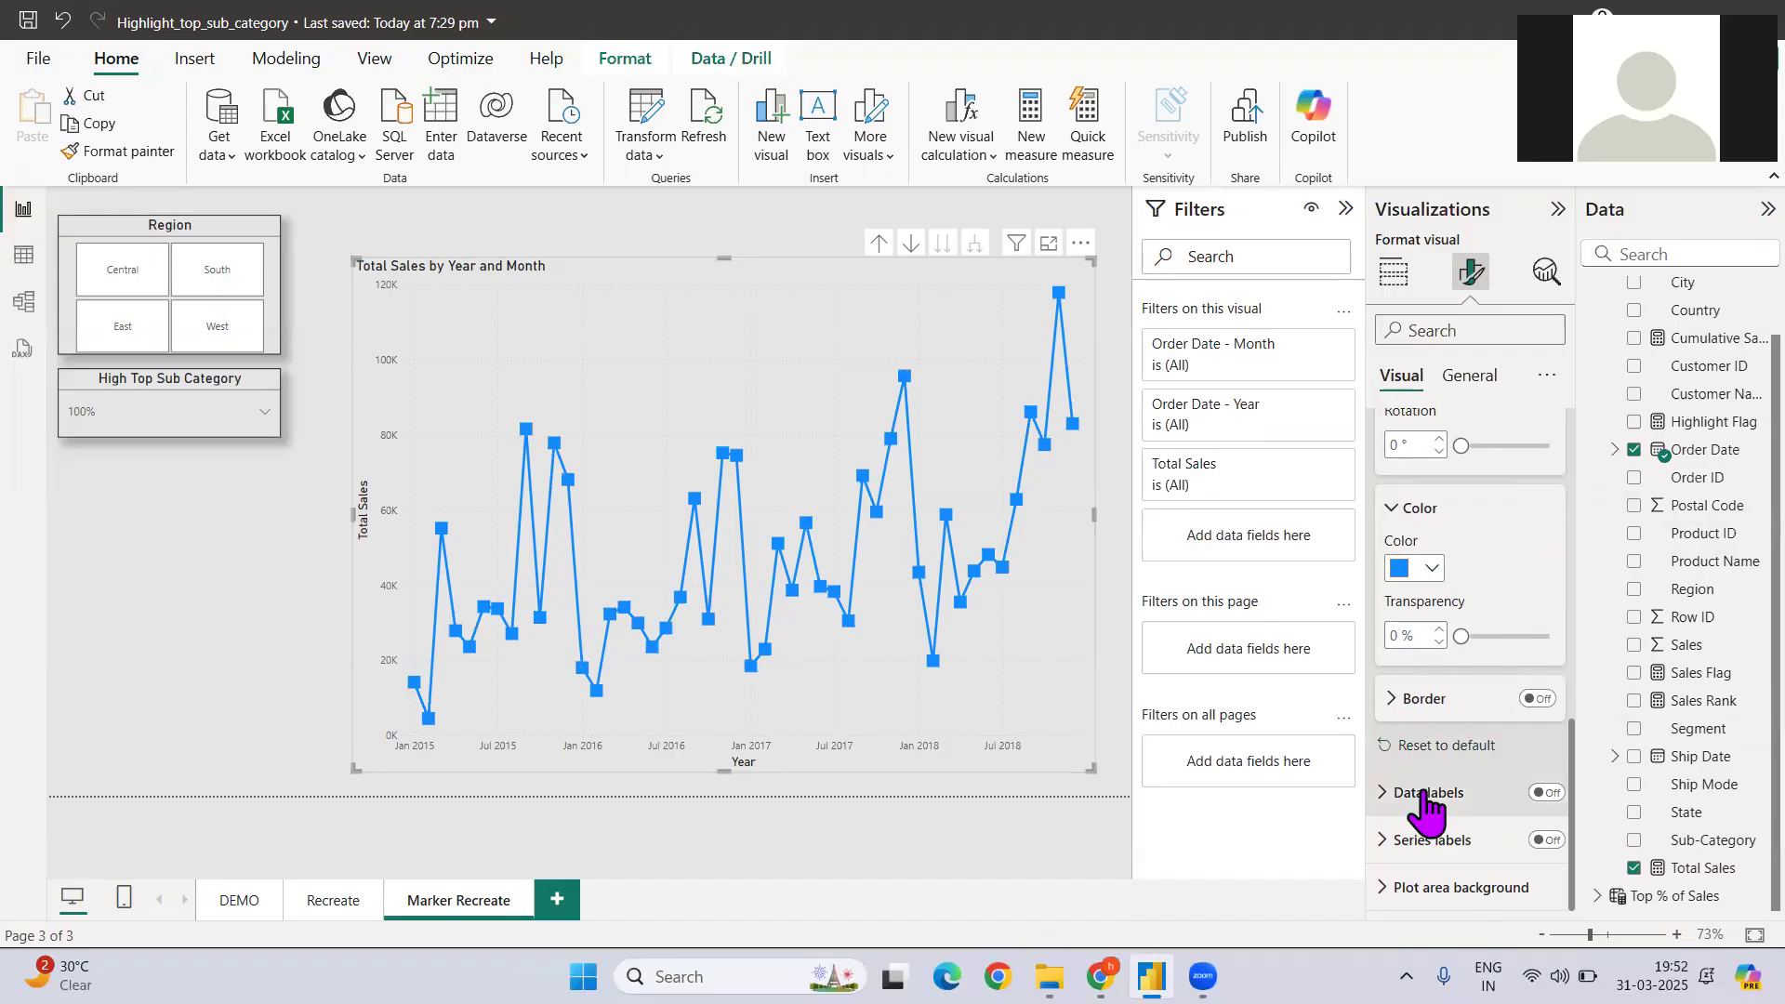
click(1429, 792)
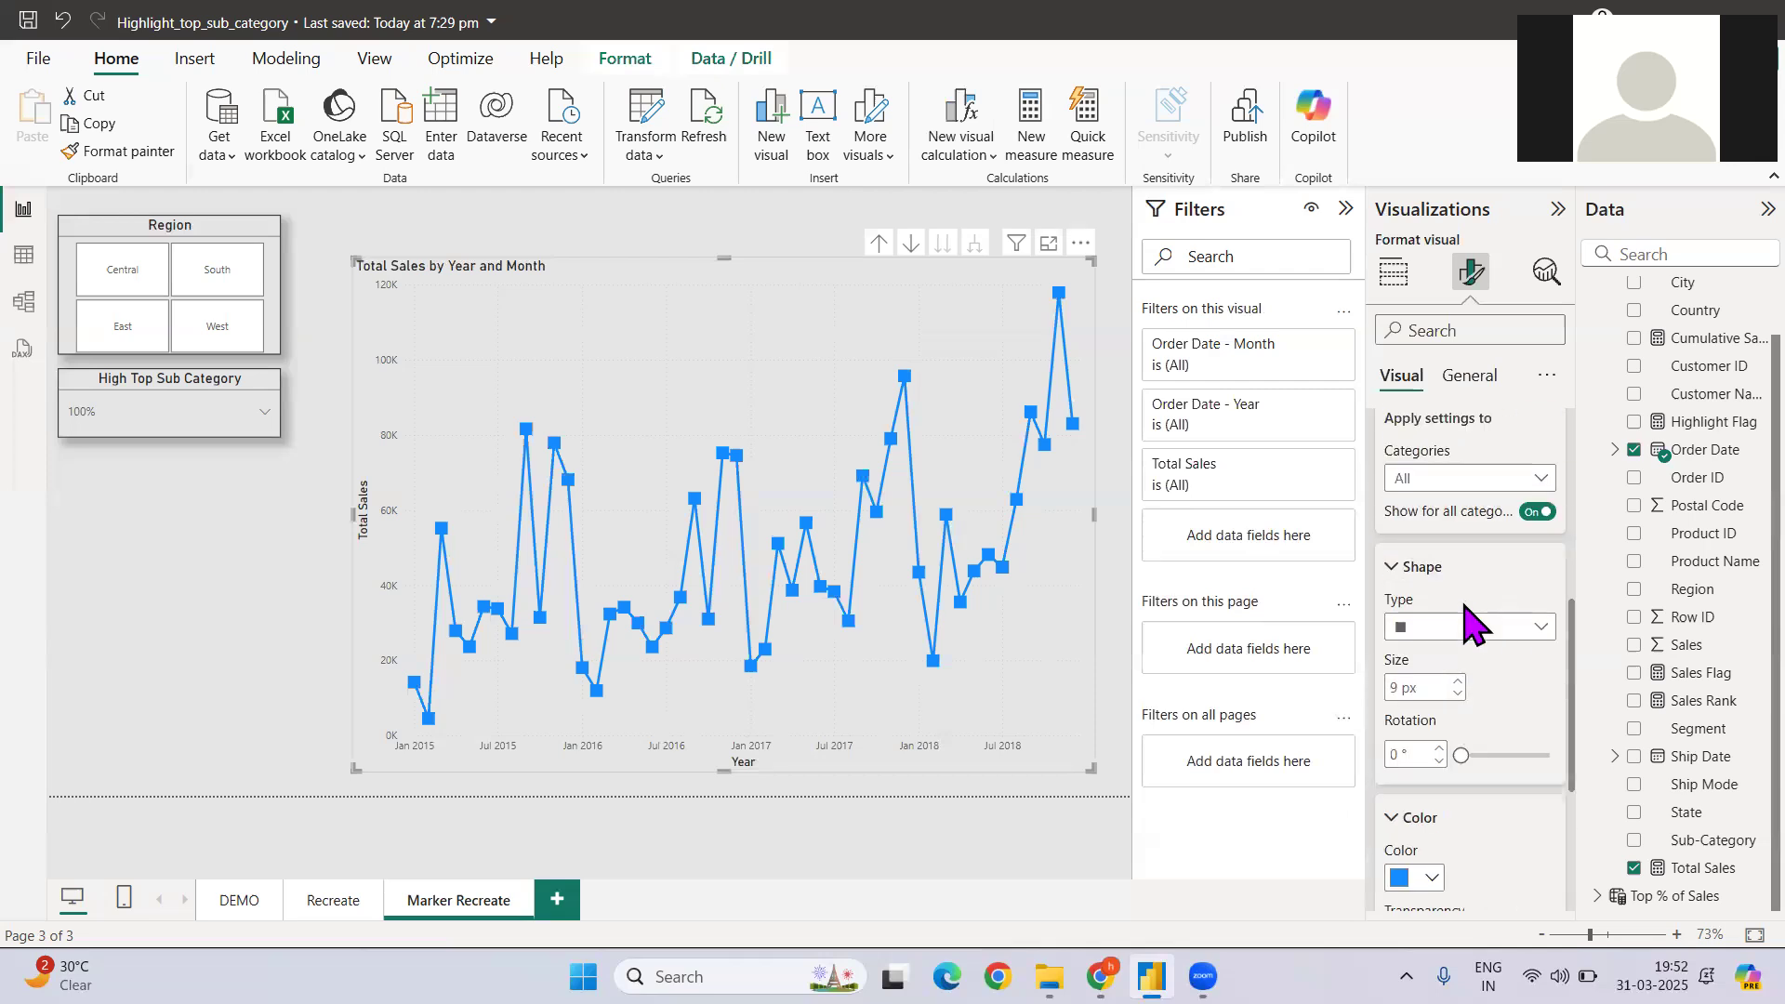
mouse_move(1445, 614)
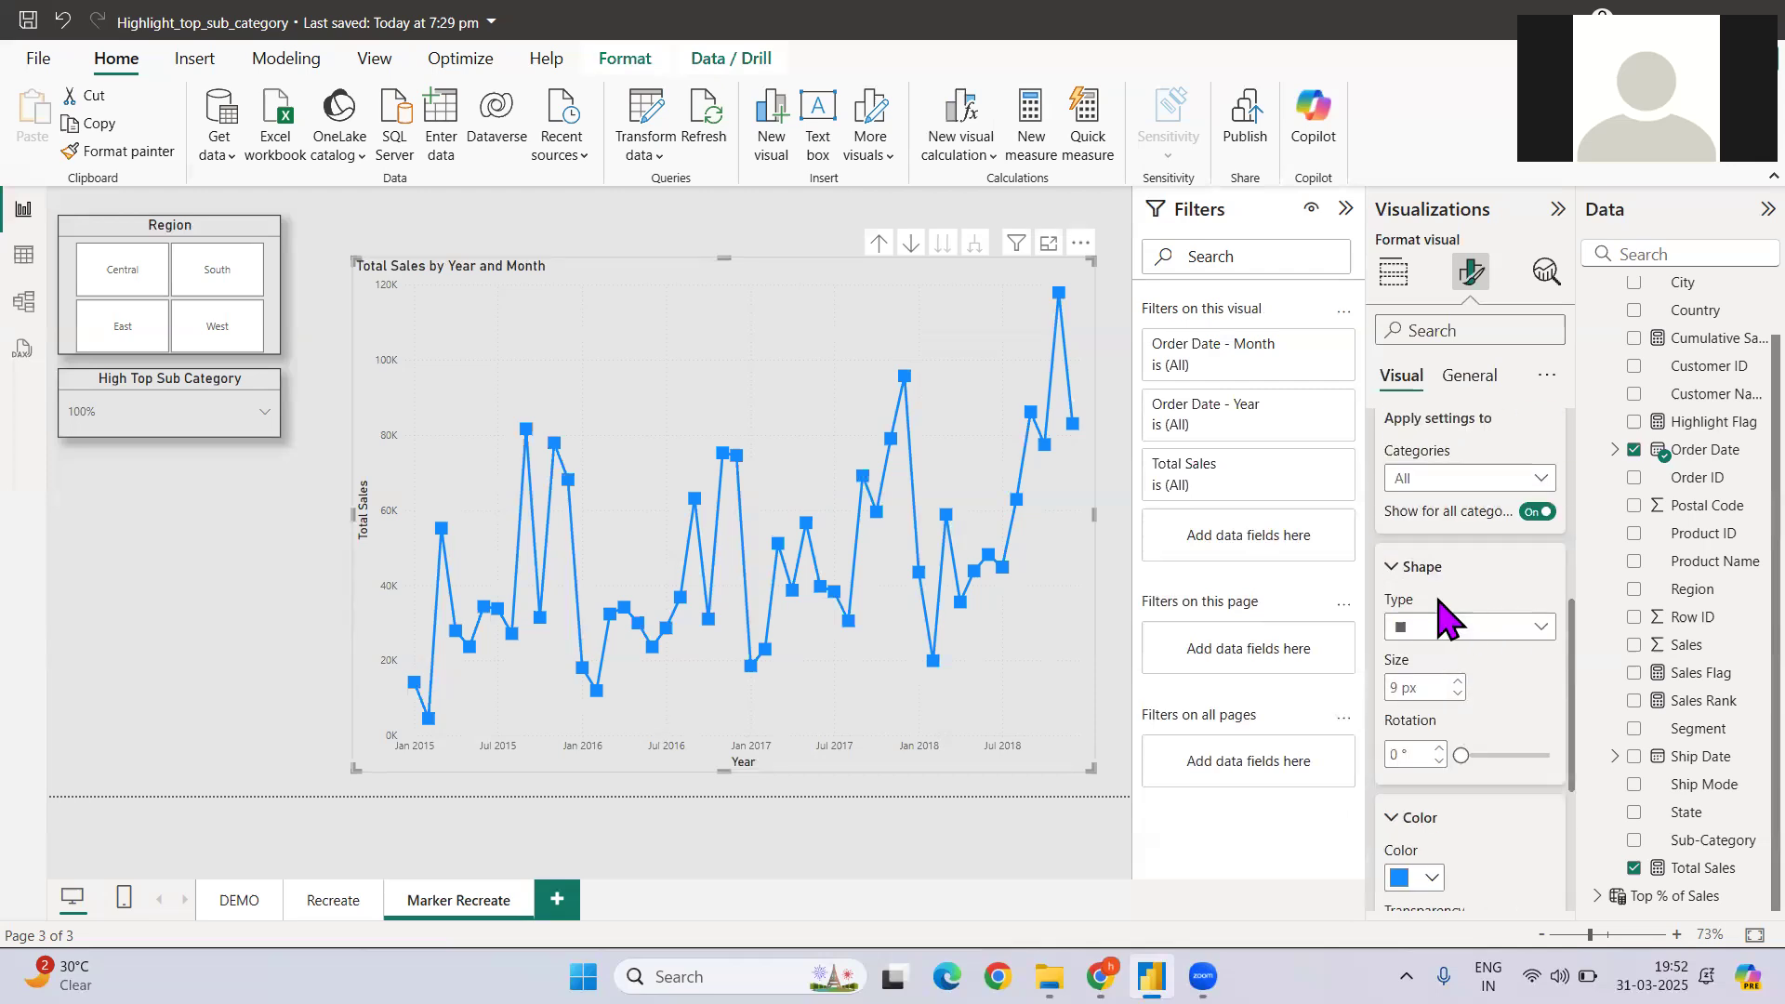
mouse_move(1428, 563)
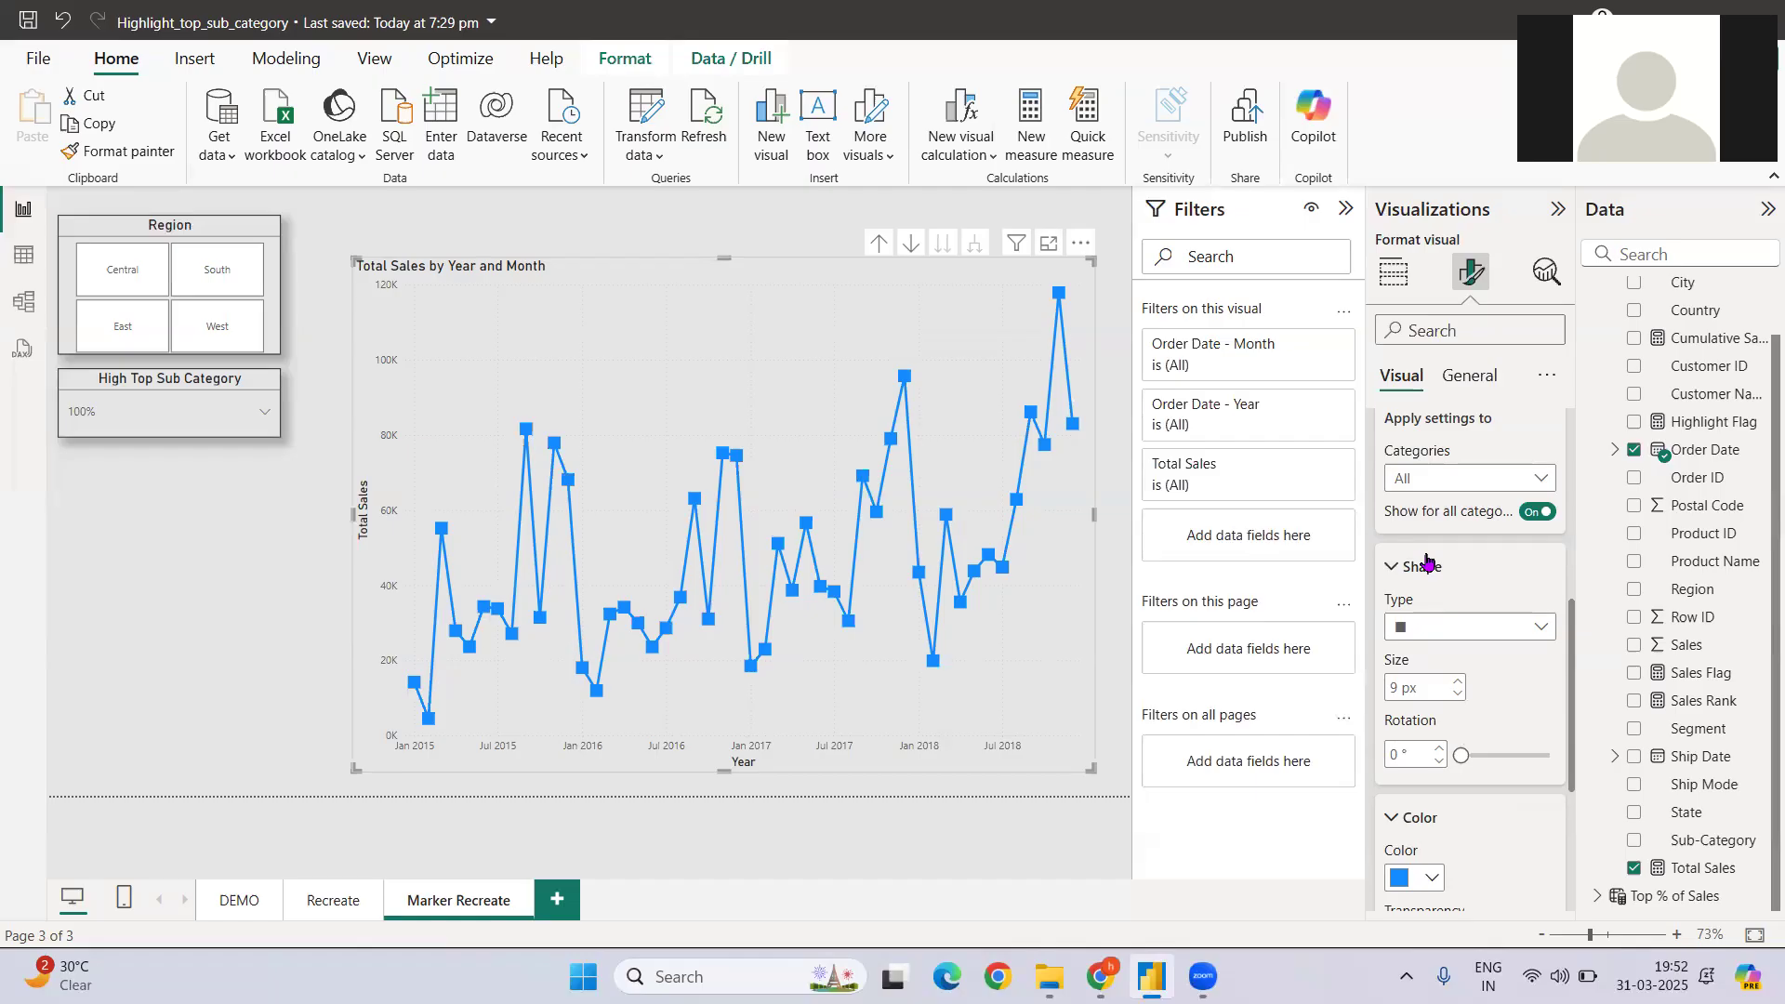
mouse_move(1411, 517)
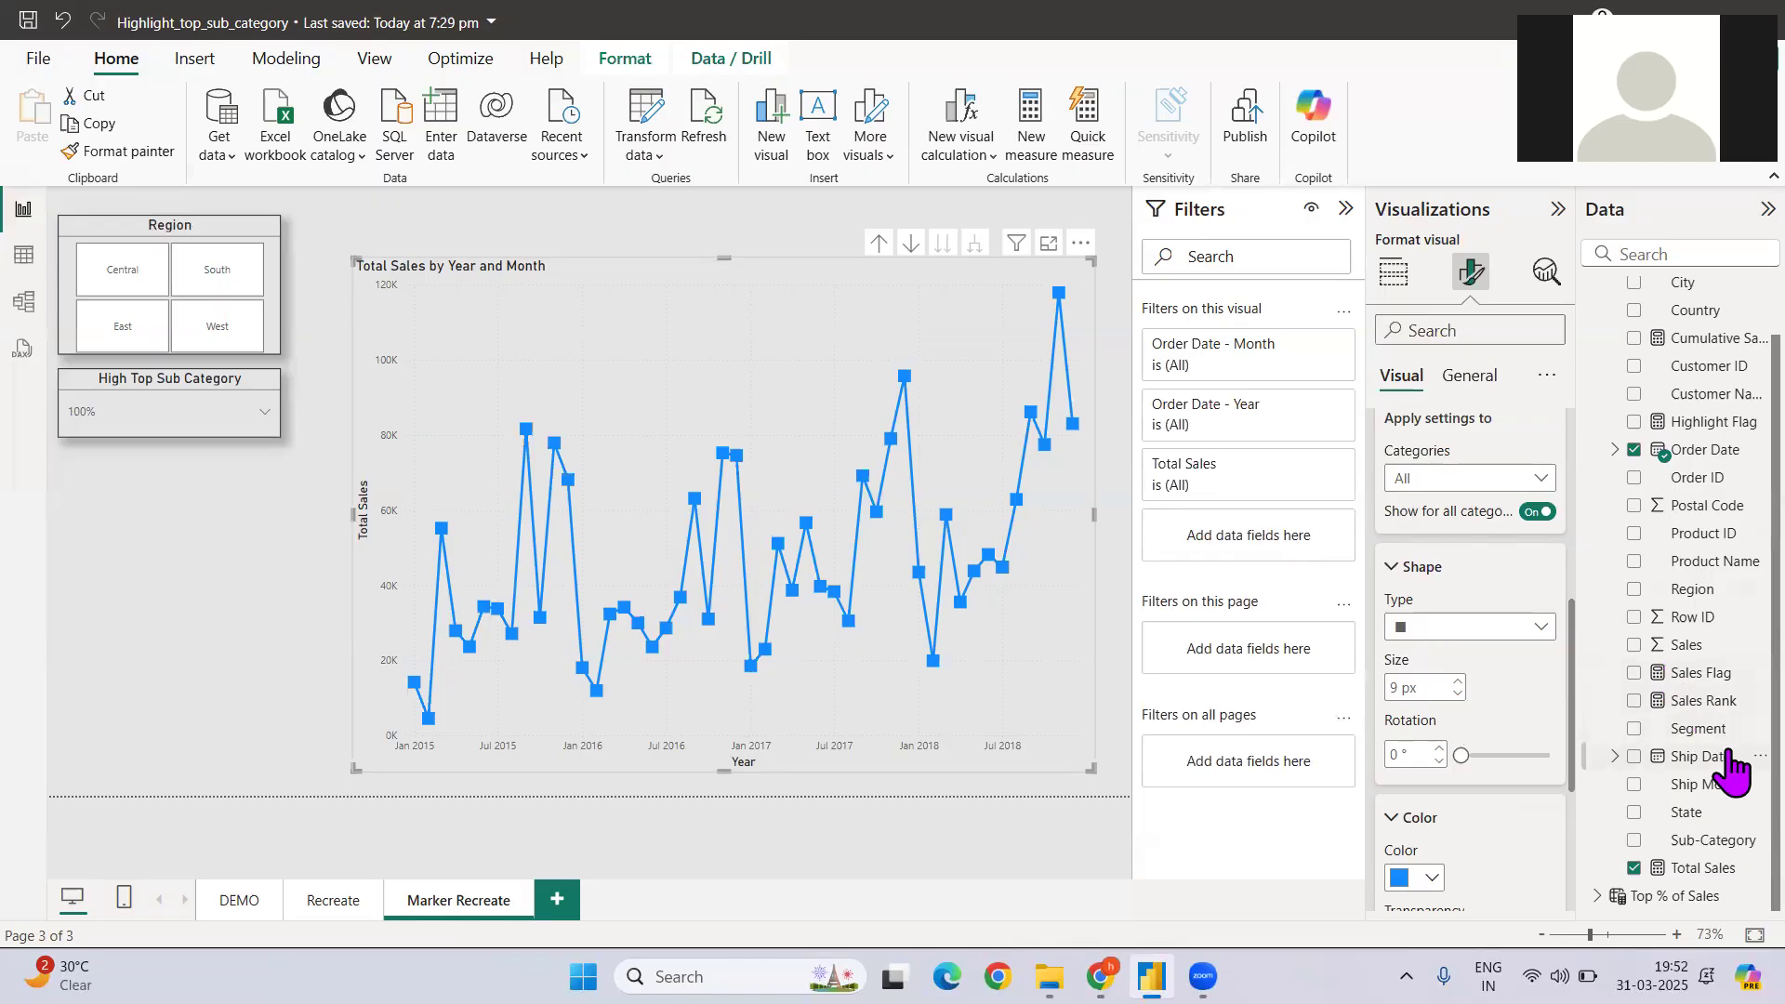
View the Sales Flag DAX: 'Flag' when sales reach 40,000, otherwise 'No Flag'
click(1697, 672)
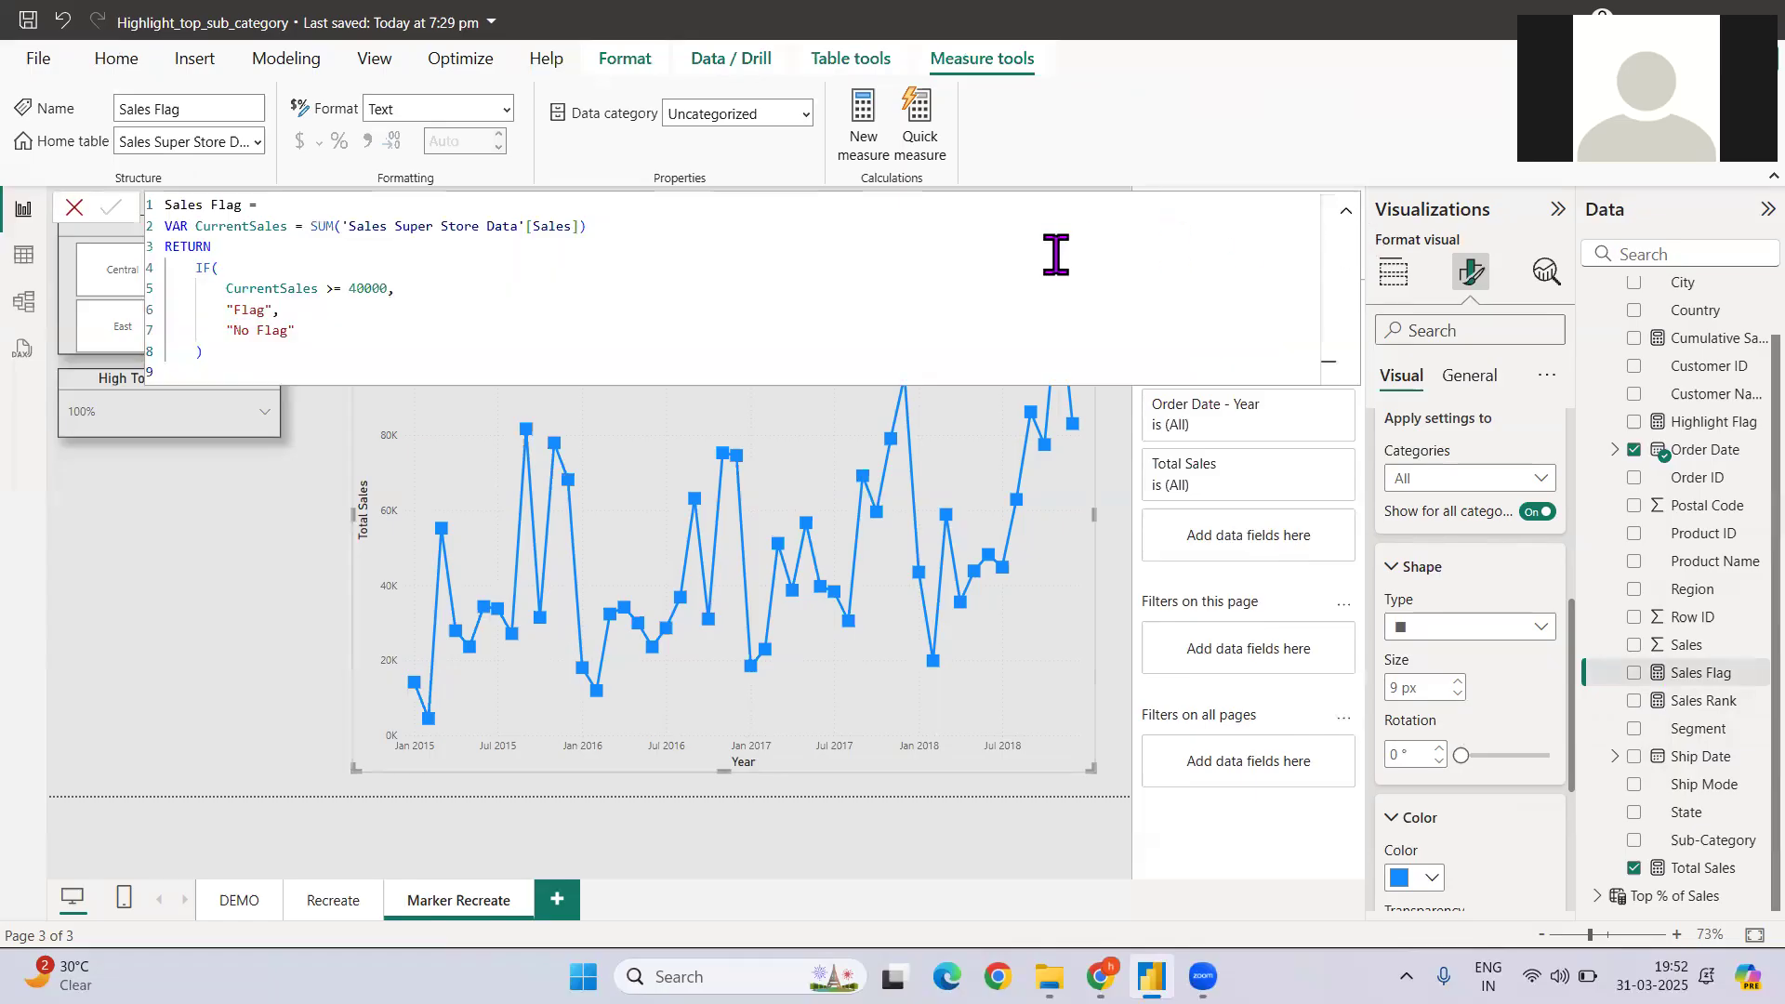
mouse_move(1047, 250)
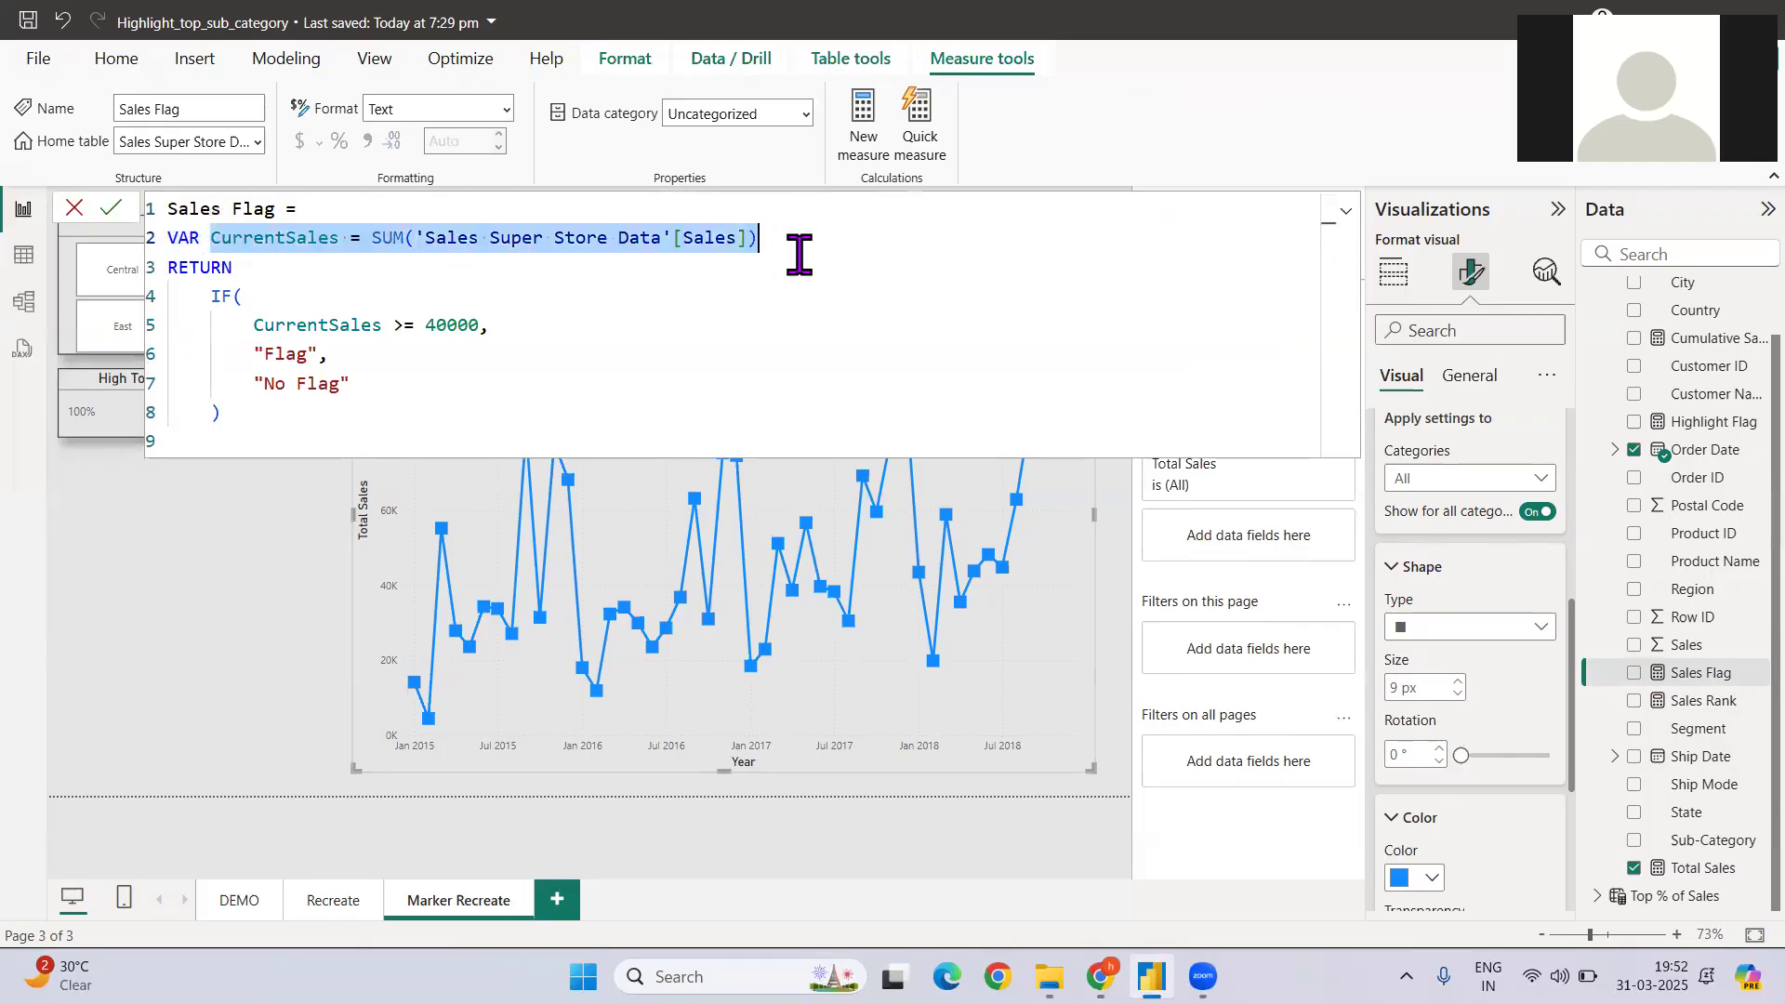
click(455, 324)
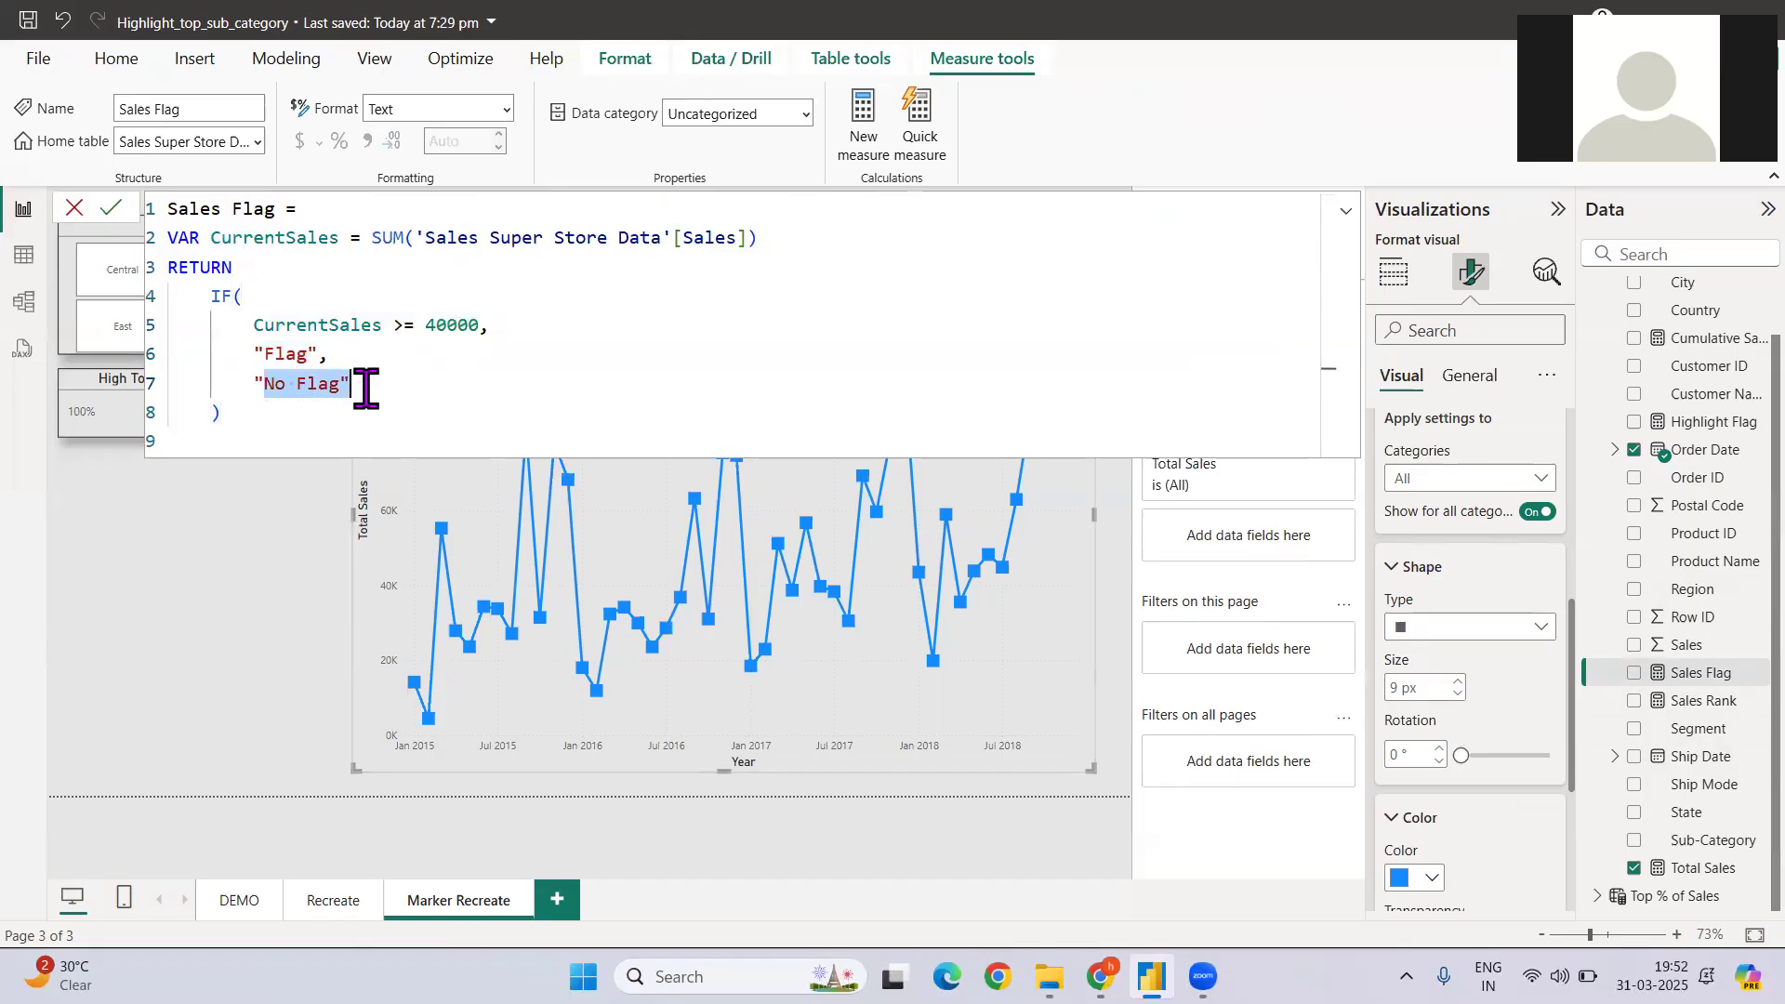
click(588, 401)
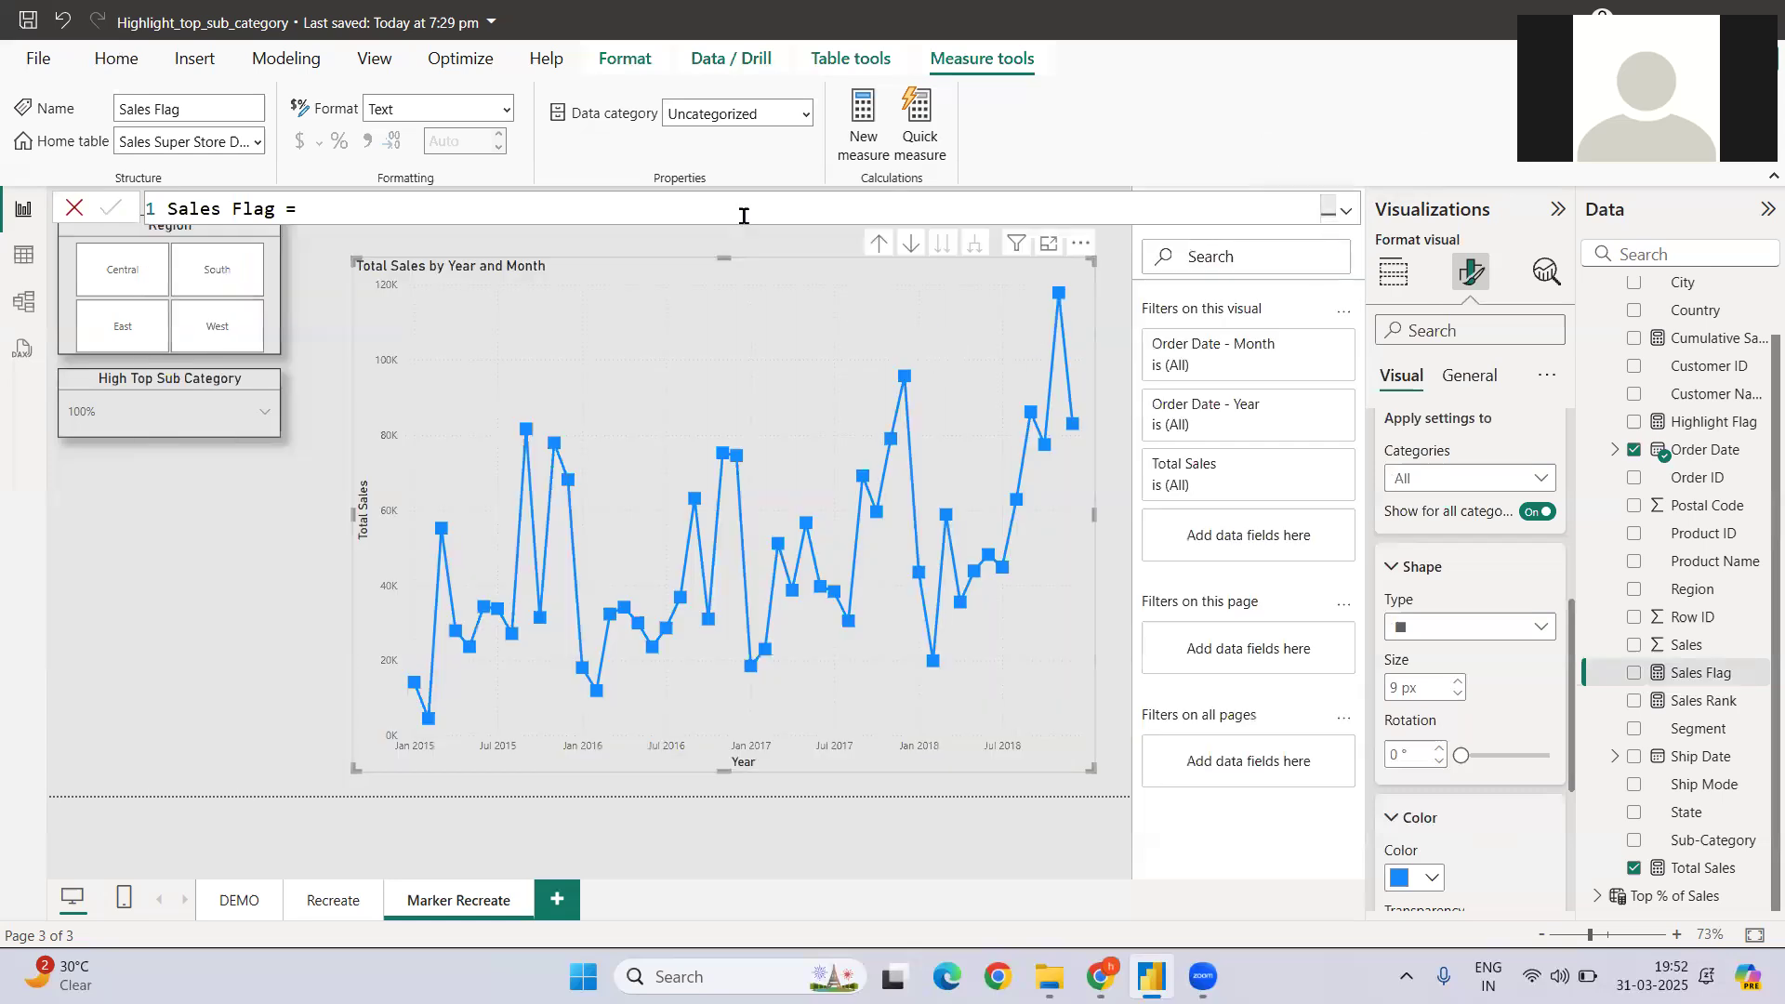
click(1393, 271)
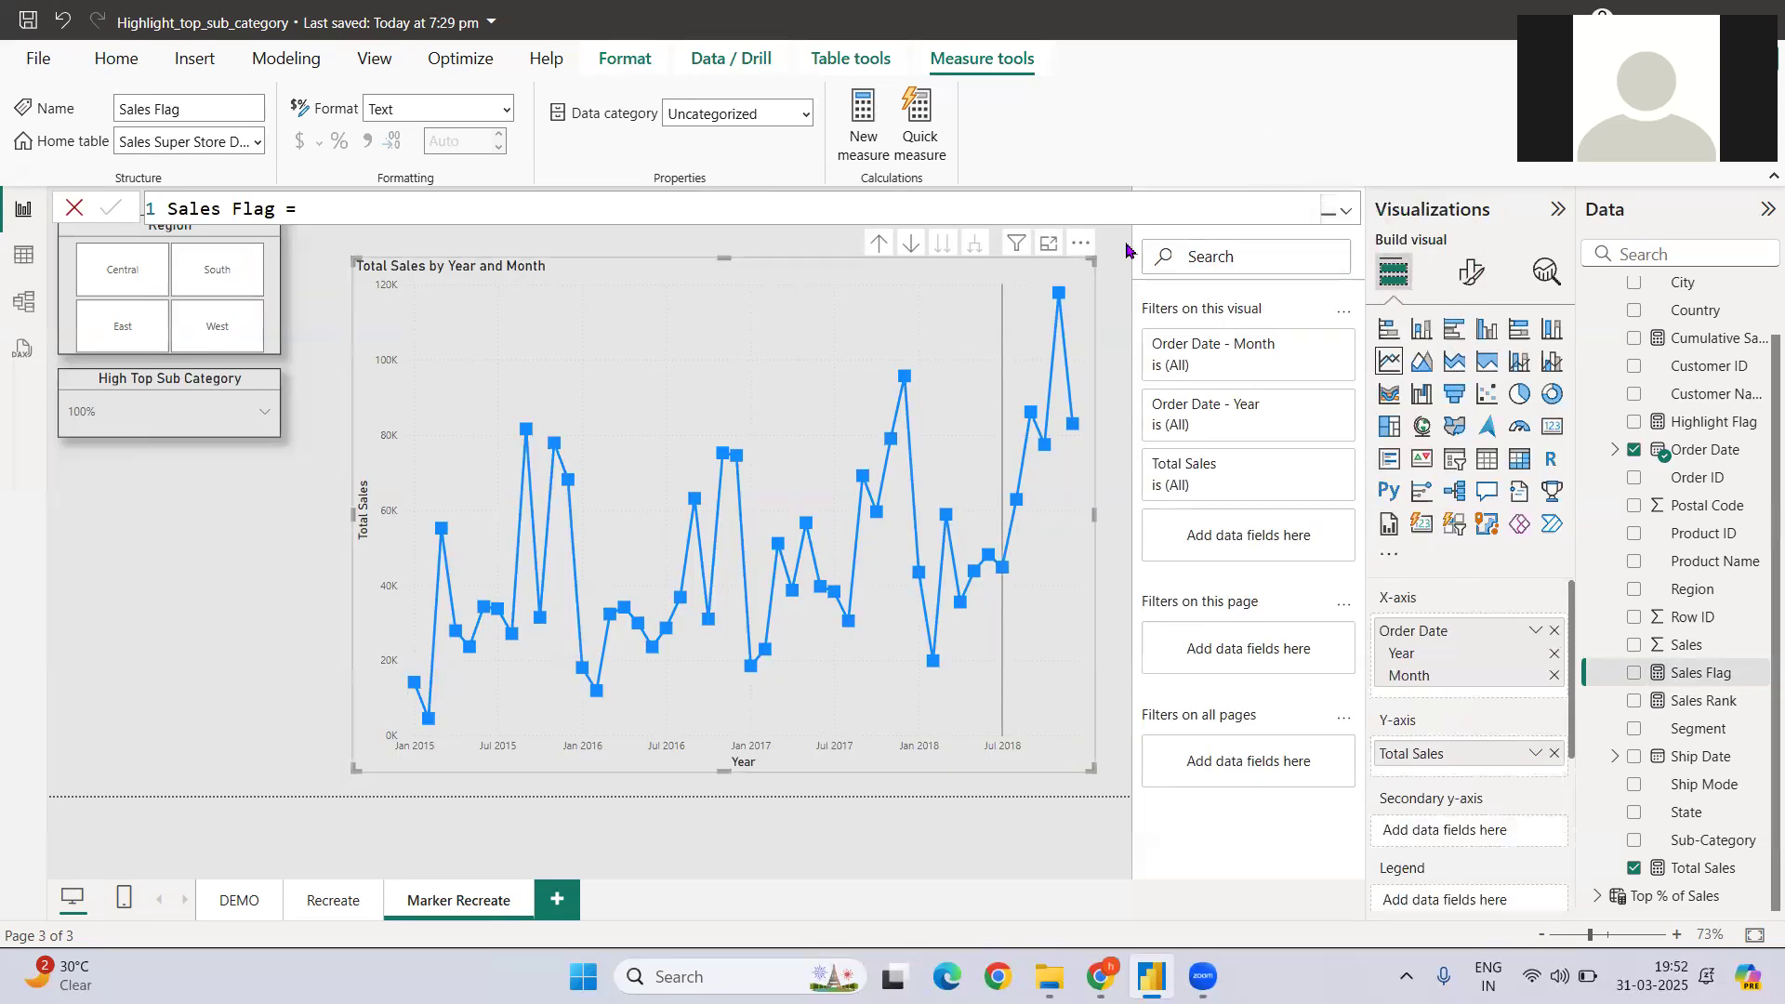
mouse_move(1485, 330)
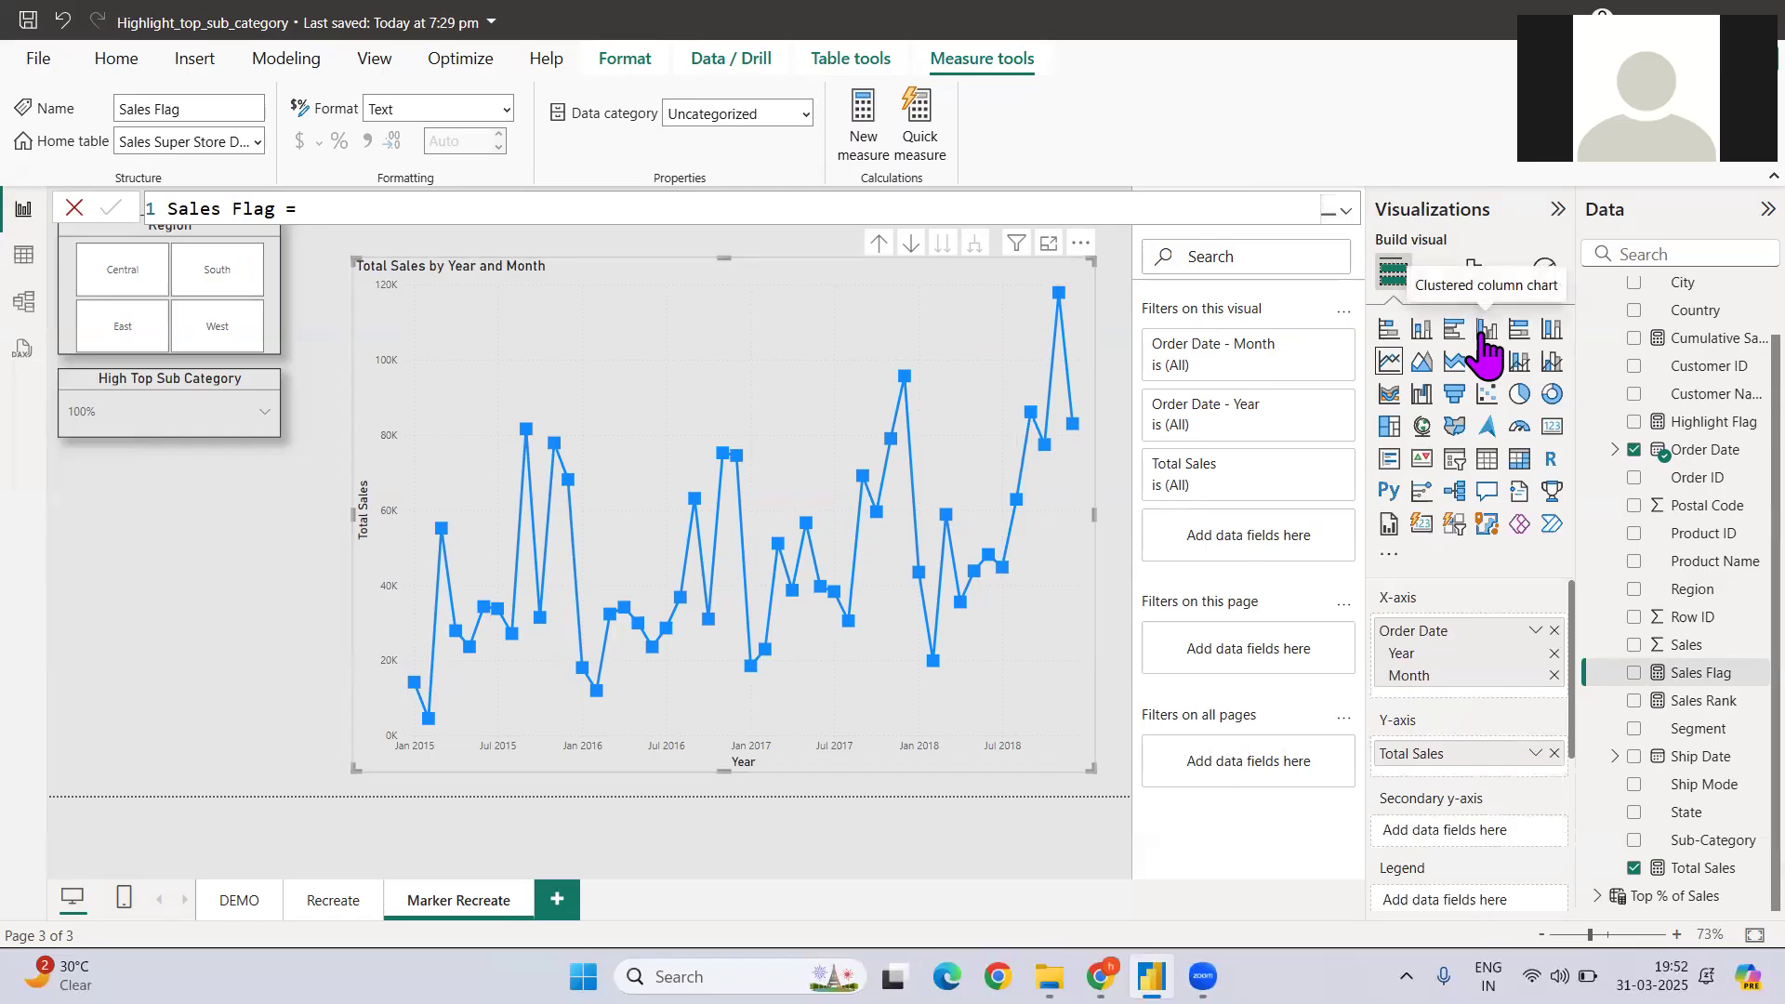
Change the Total Sales chart to clustered columns and open the column colour fx dialog
click(1484, 329)
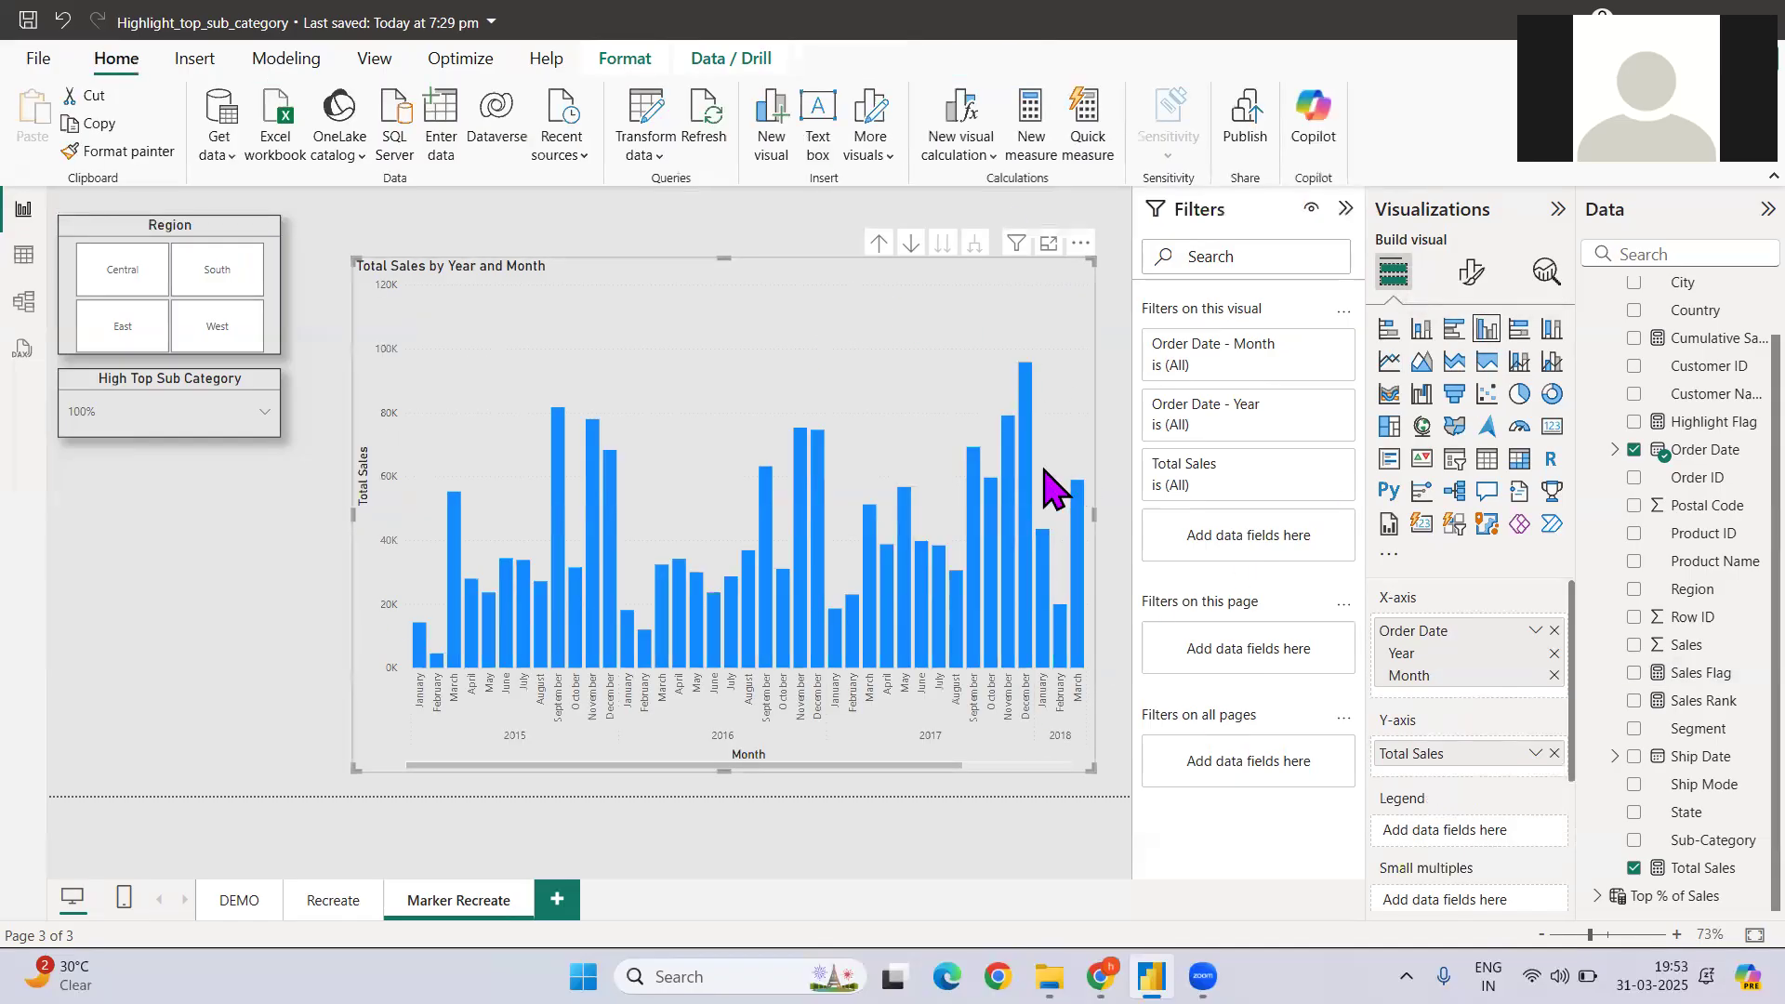
click(1470, 273)
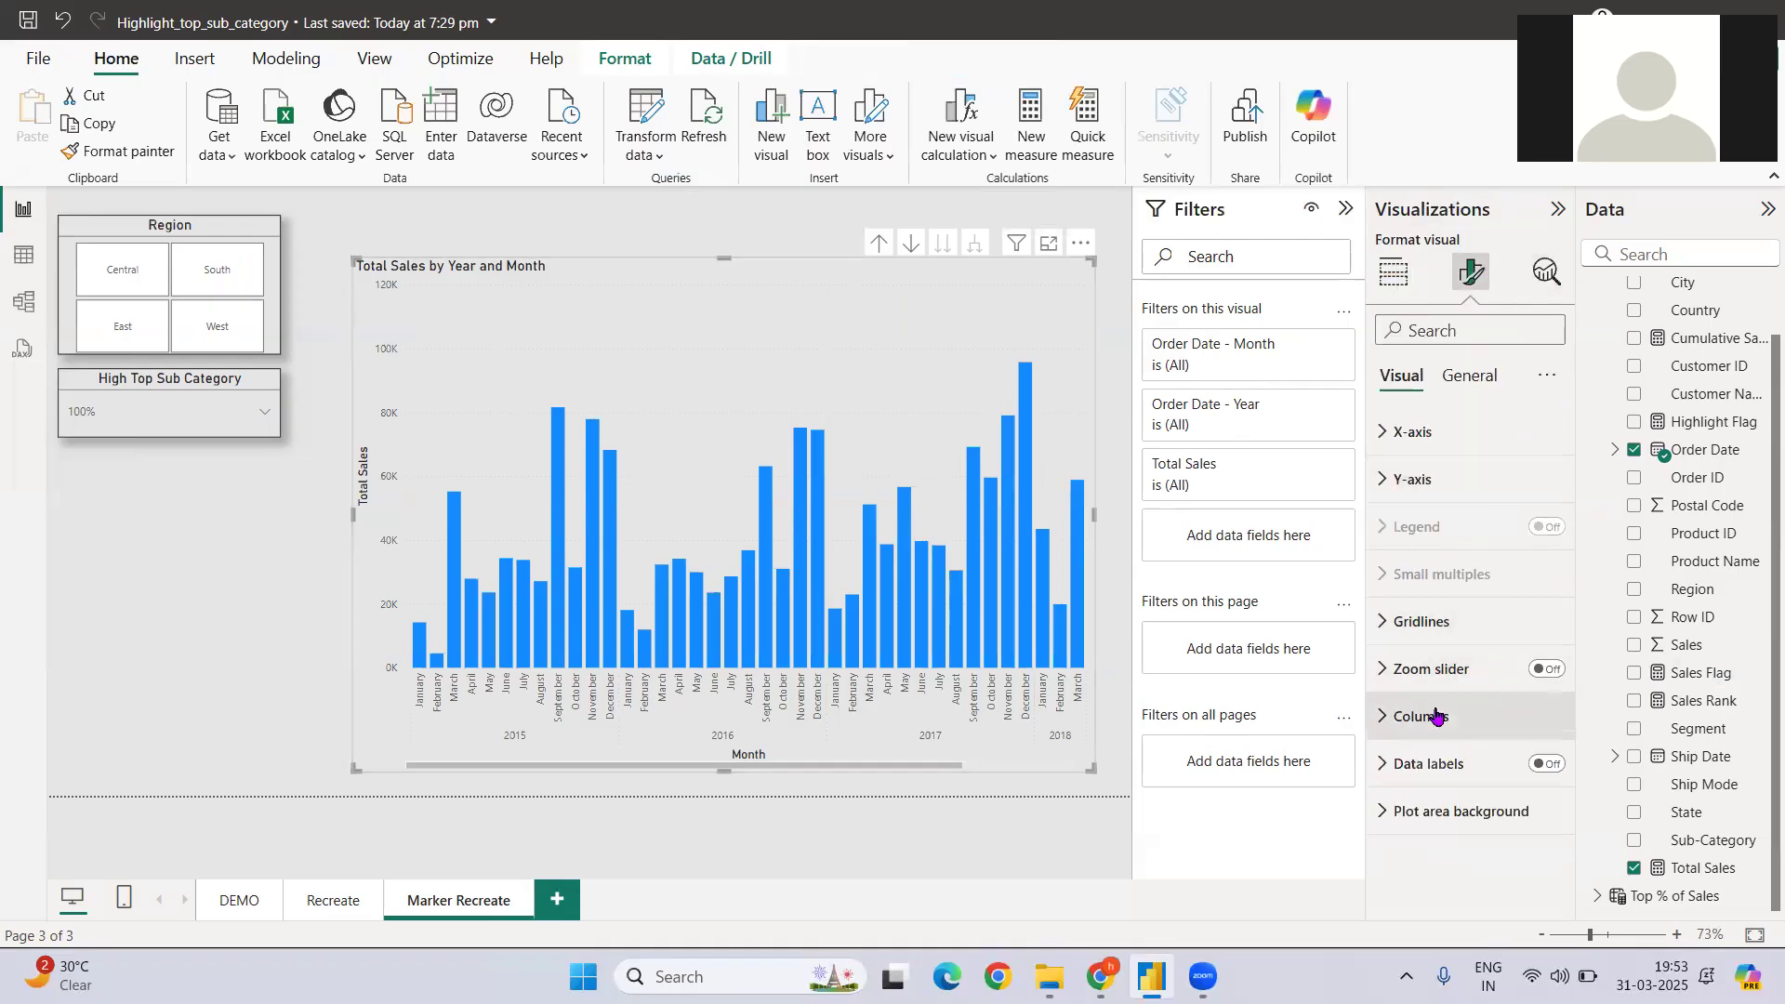
click(1421, 715)
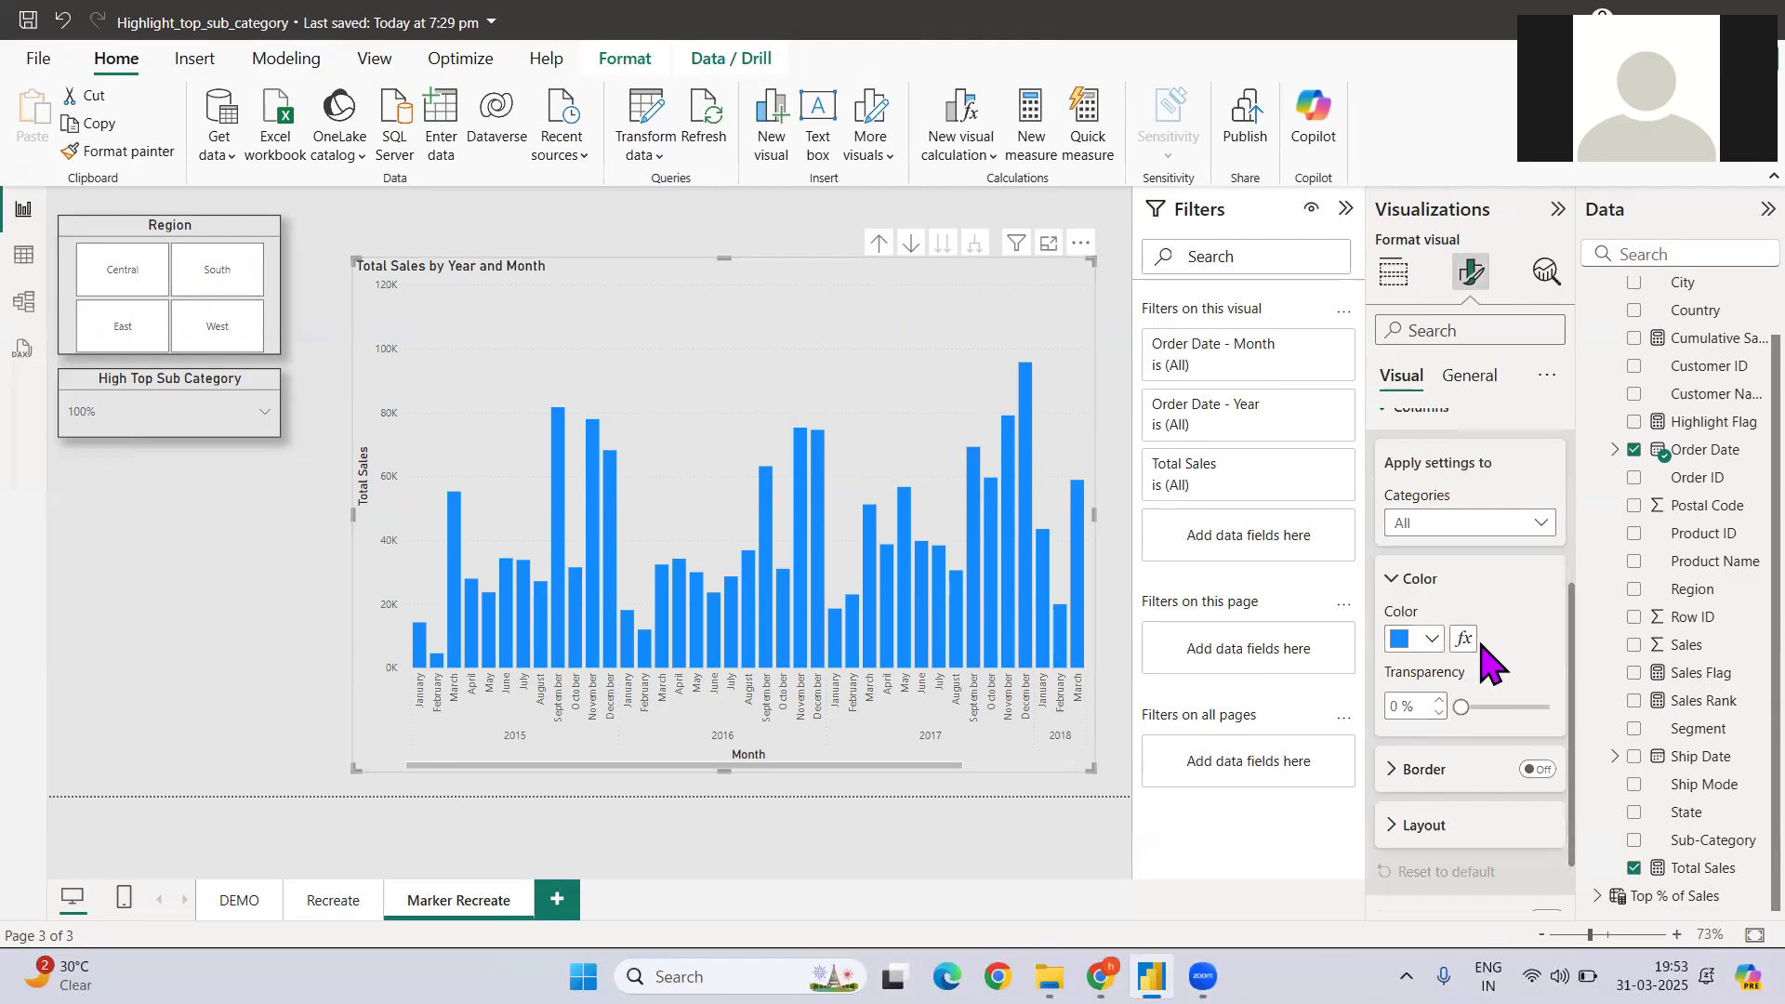
mouse_move(1464, 639)
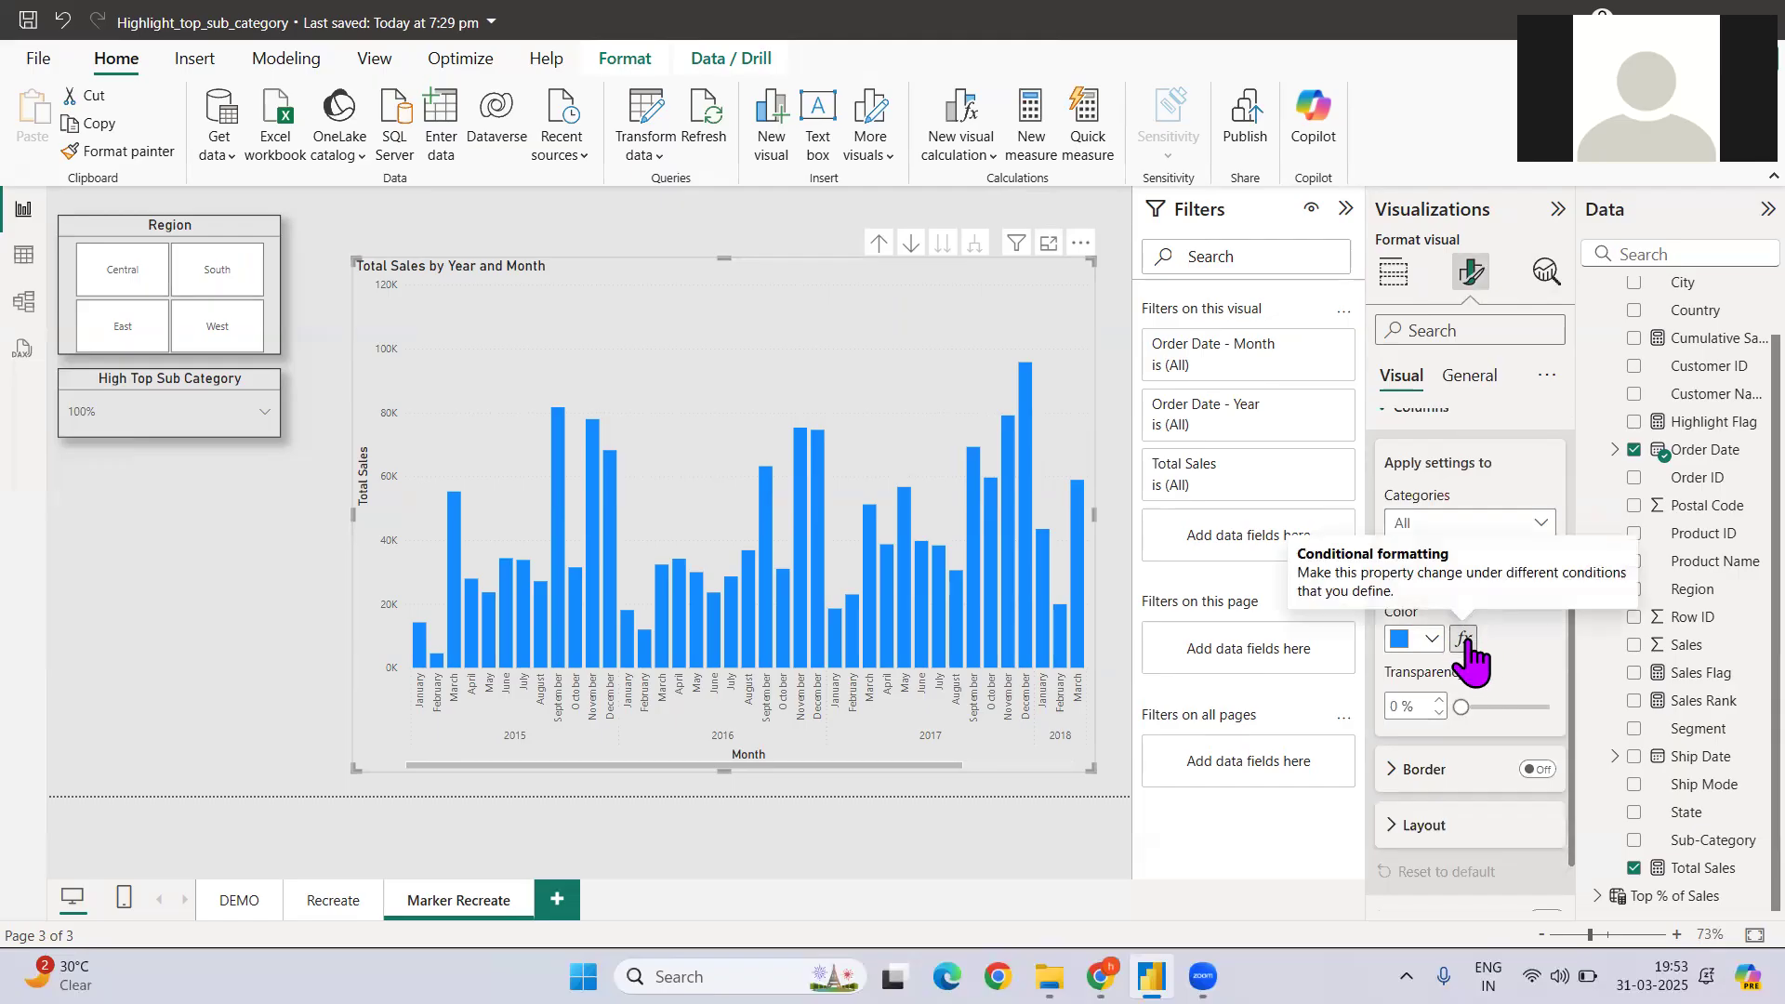
click(1464, 637)
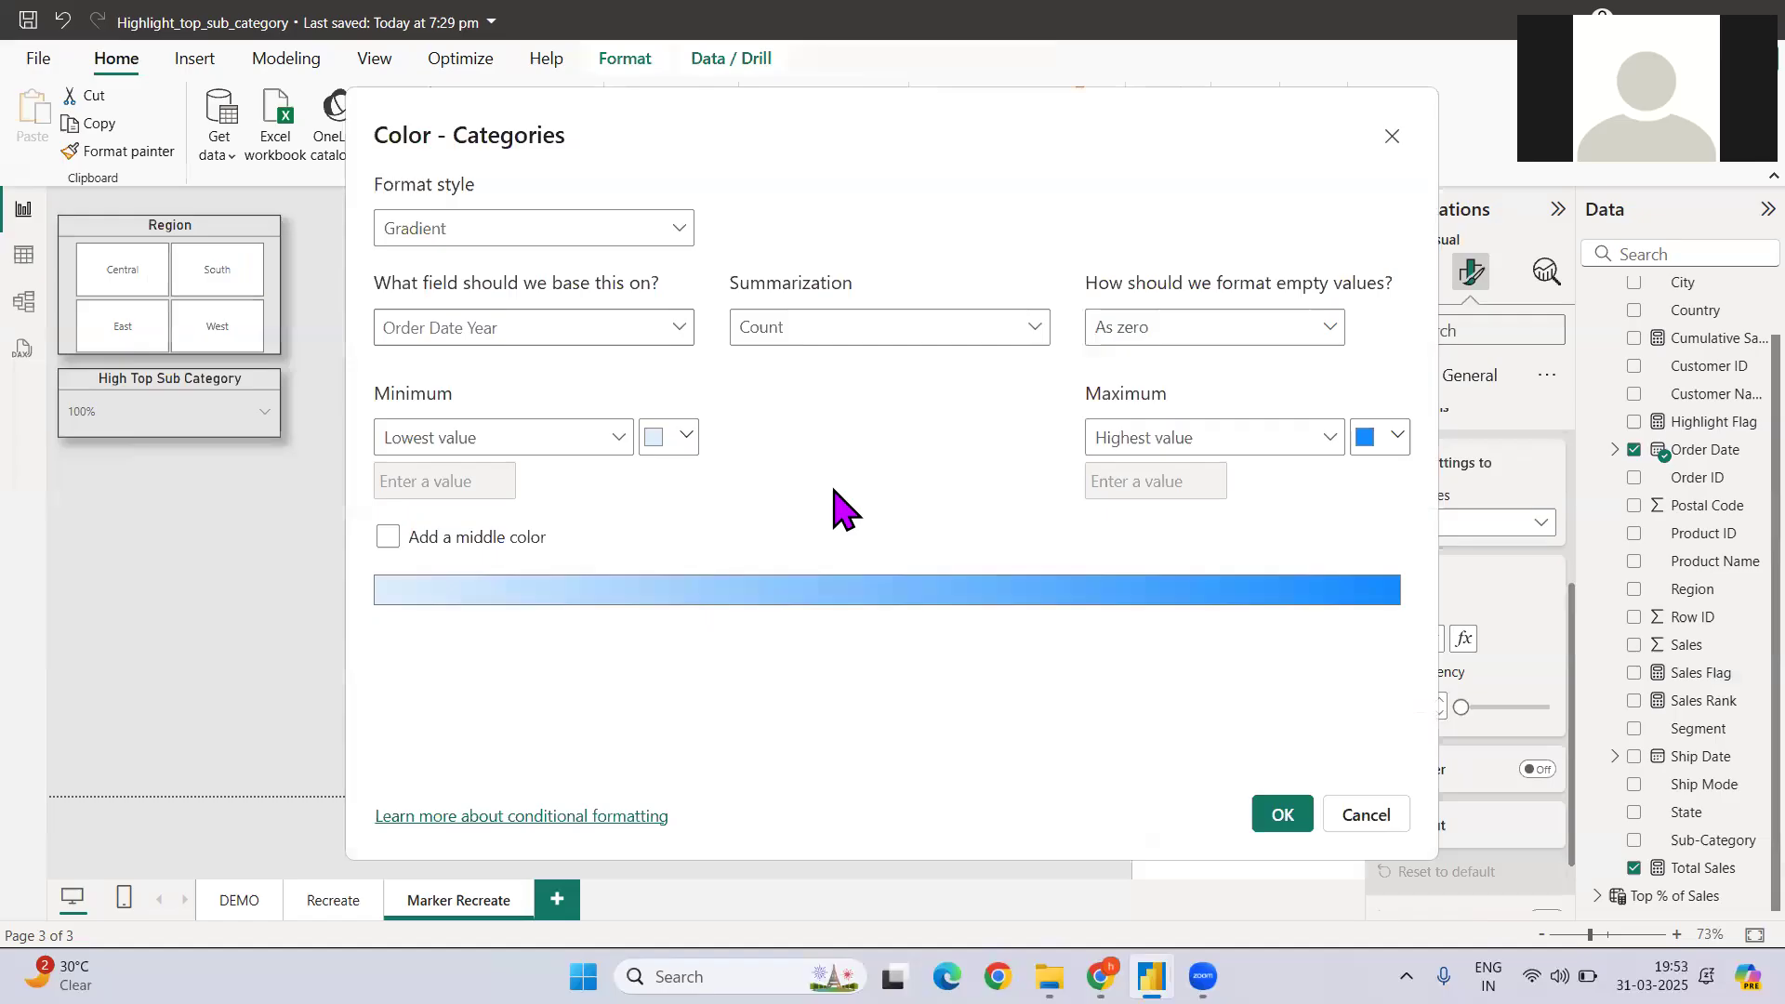
Colour columns by Rules on Sales Flag, with rules 'is Flag' and 'is not Flag'
click(532, 228)
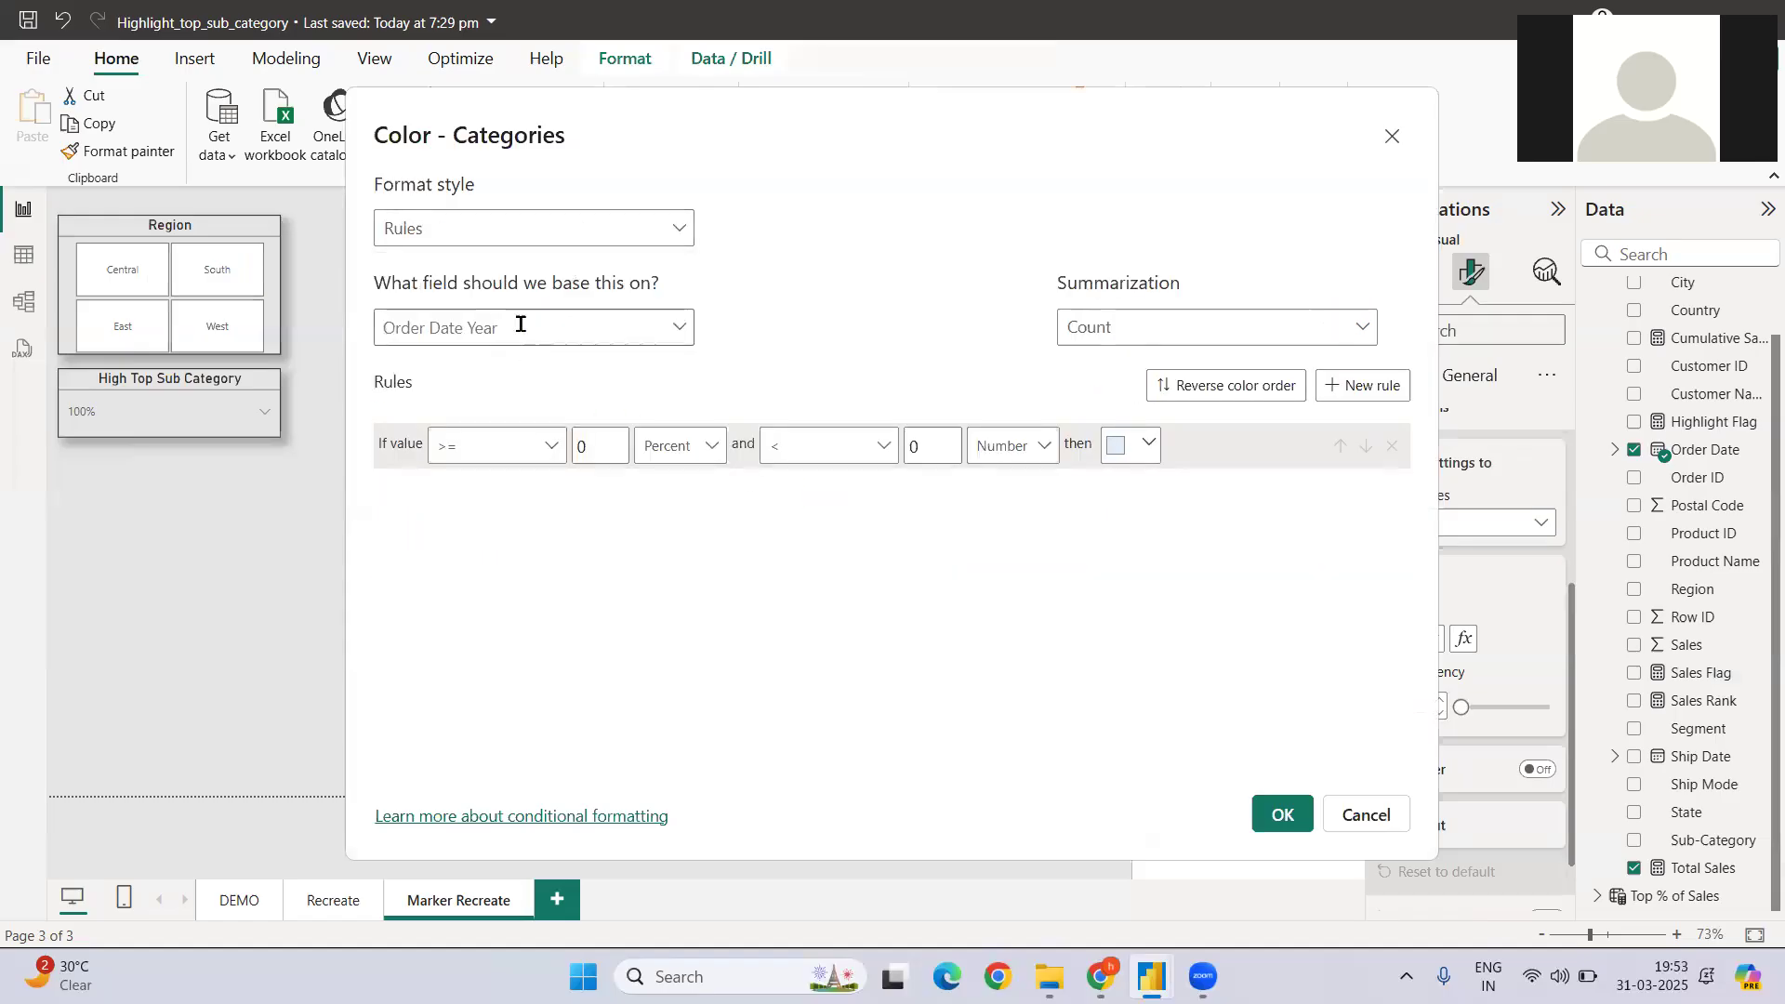
text(flag)
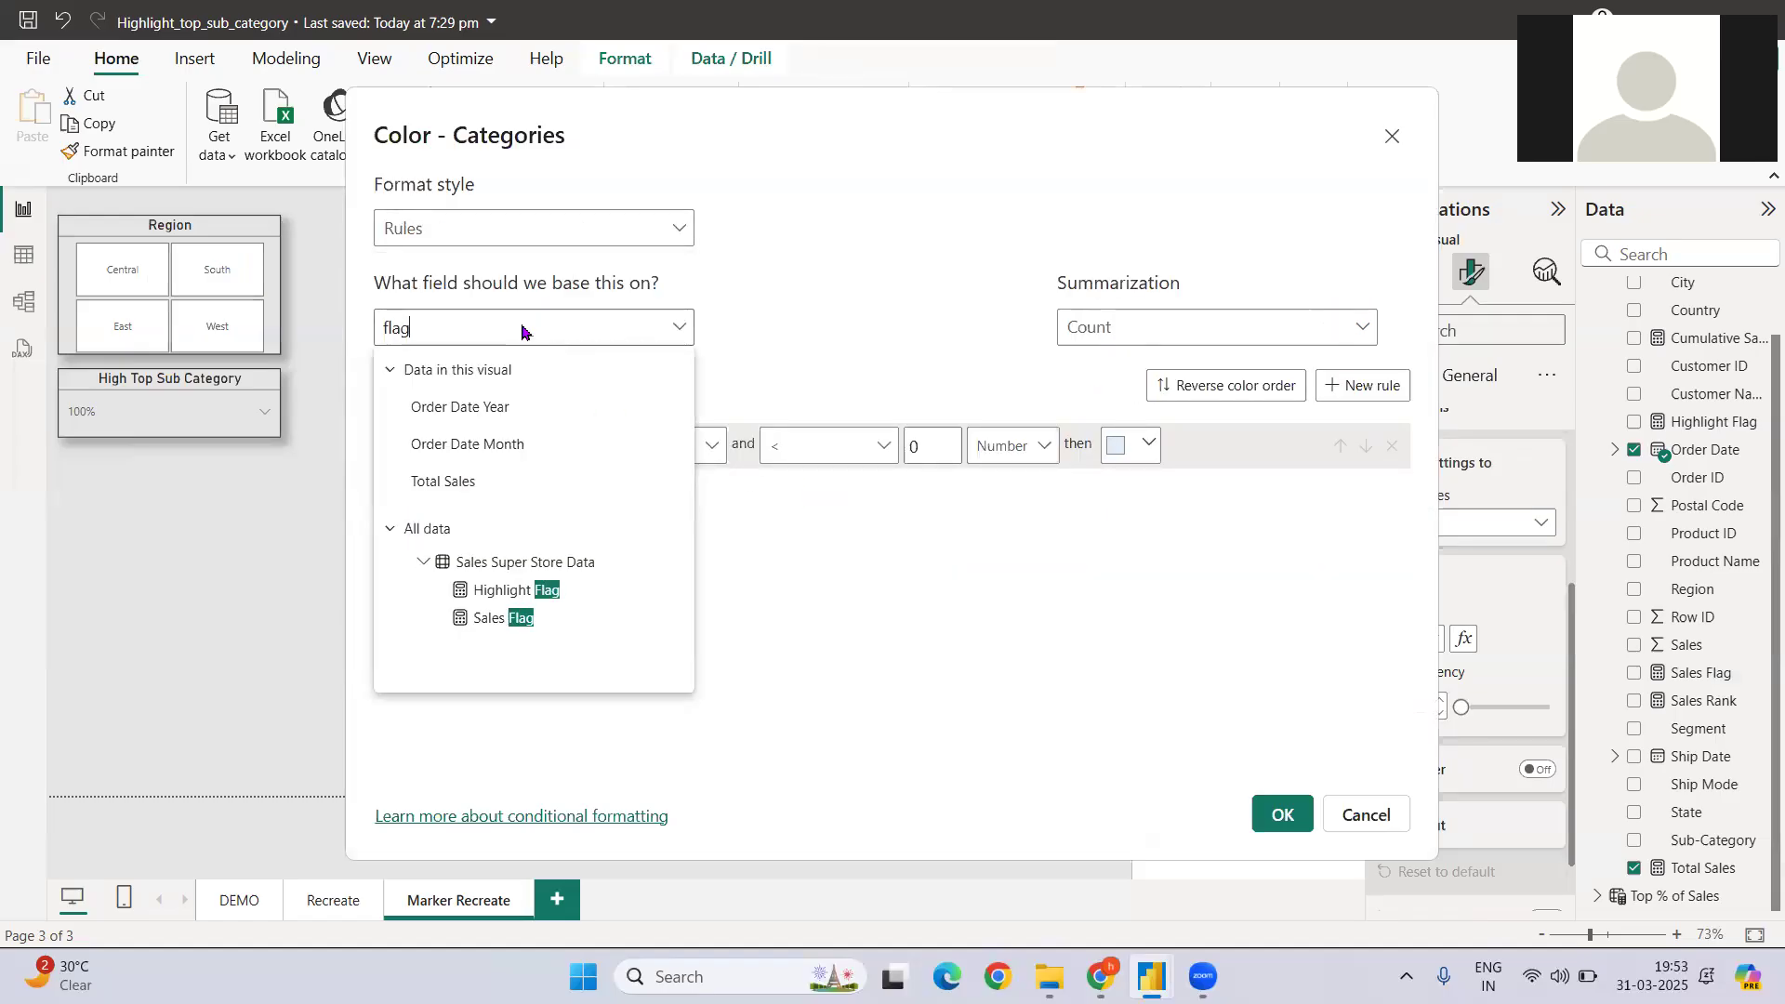
click(494, 617)
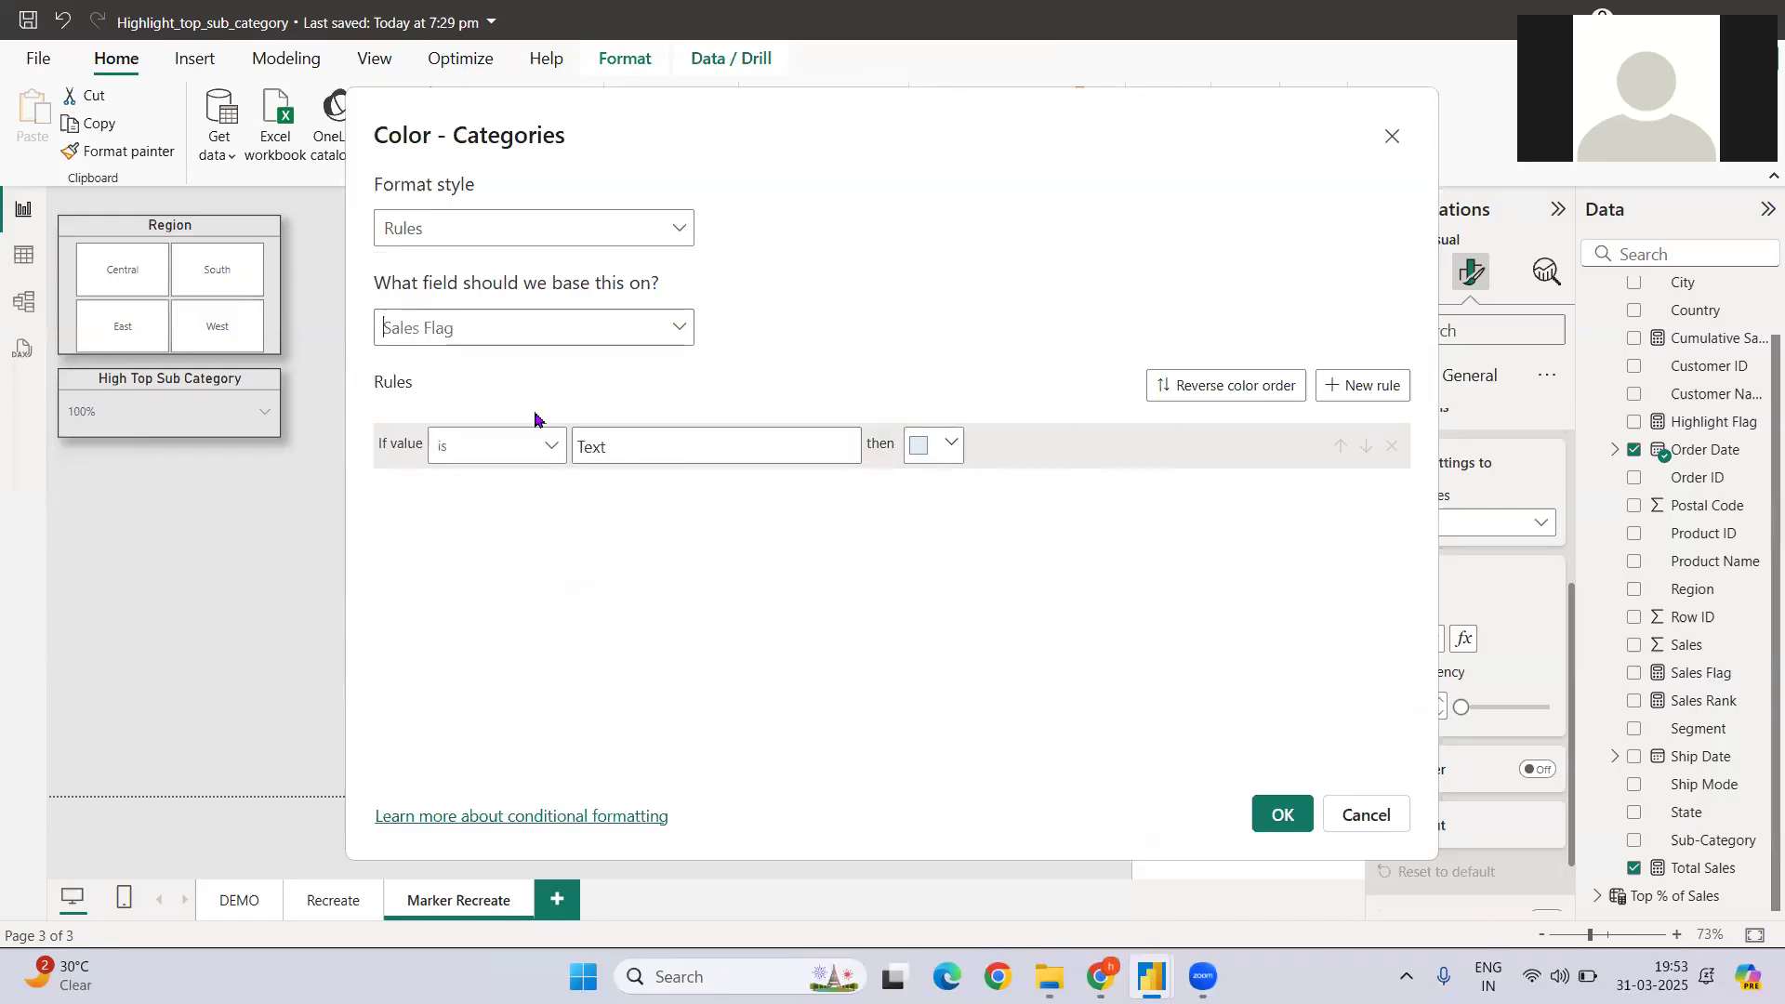
text(Flag)
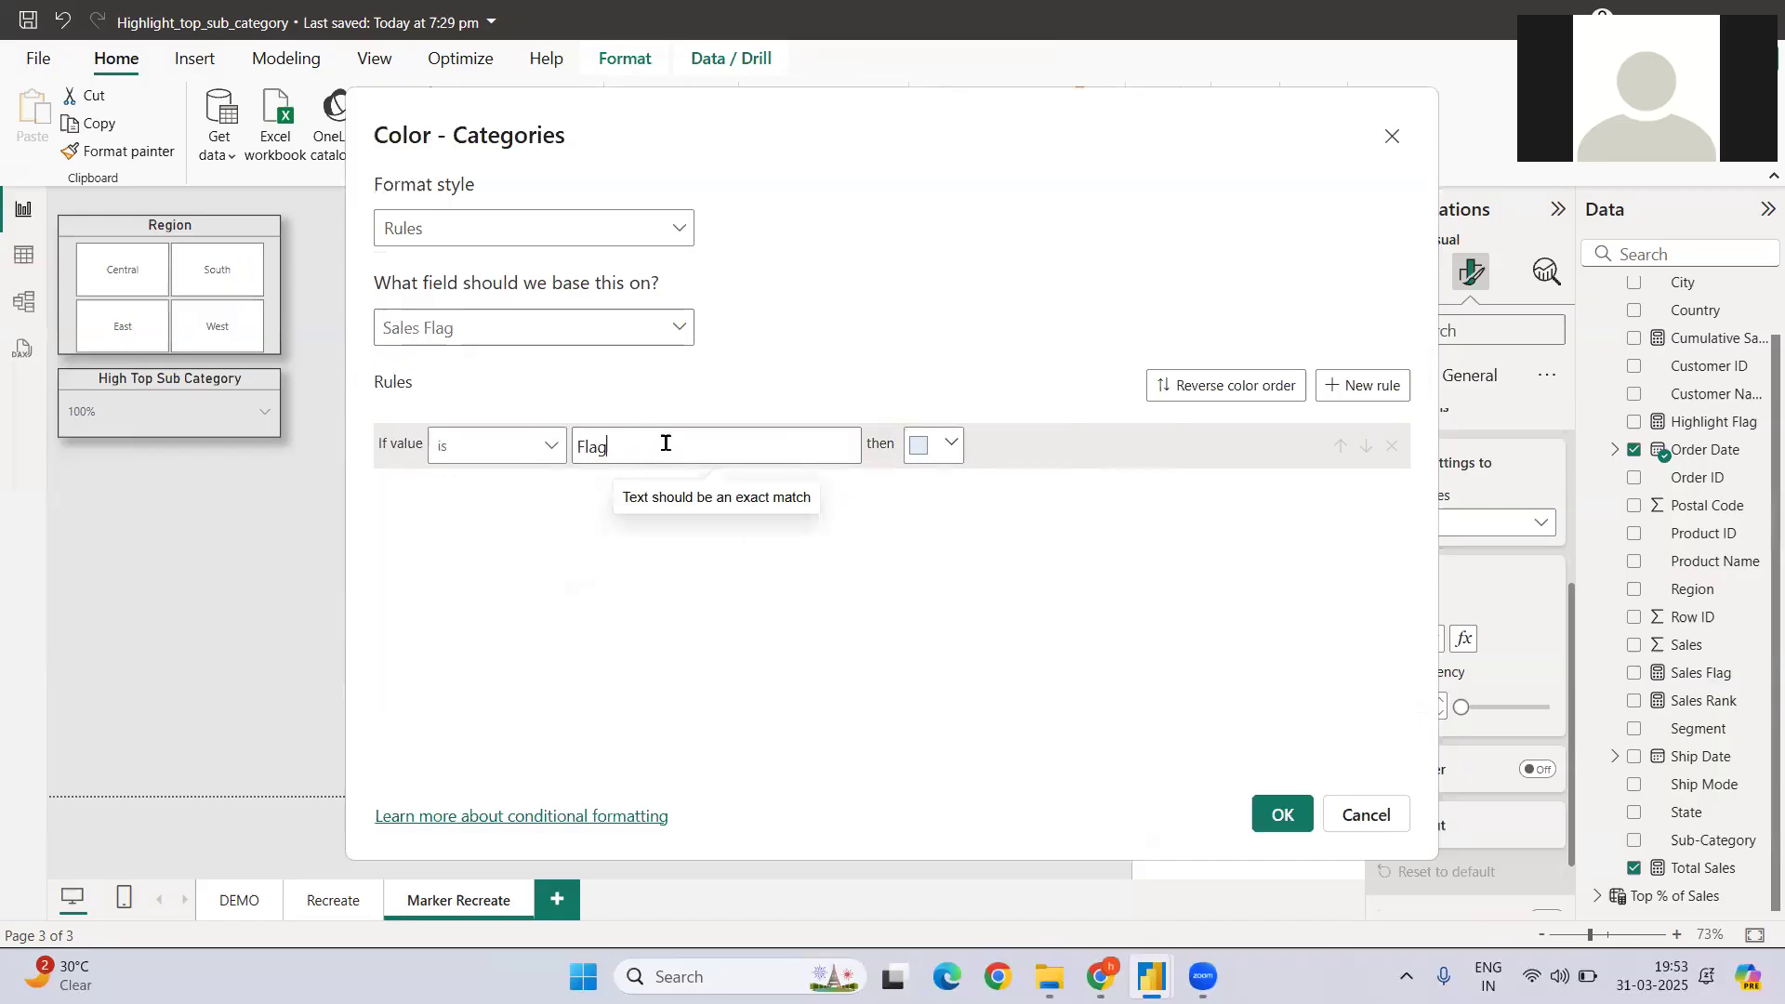
click(1361, 385)
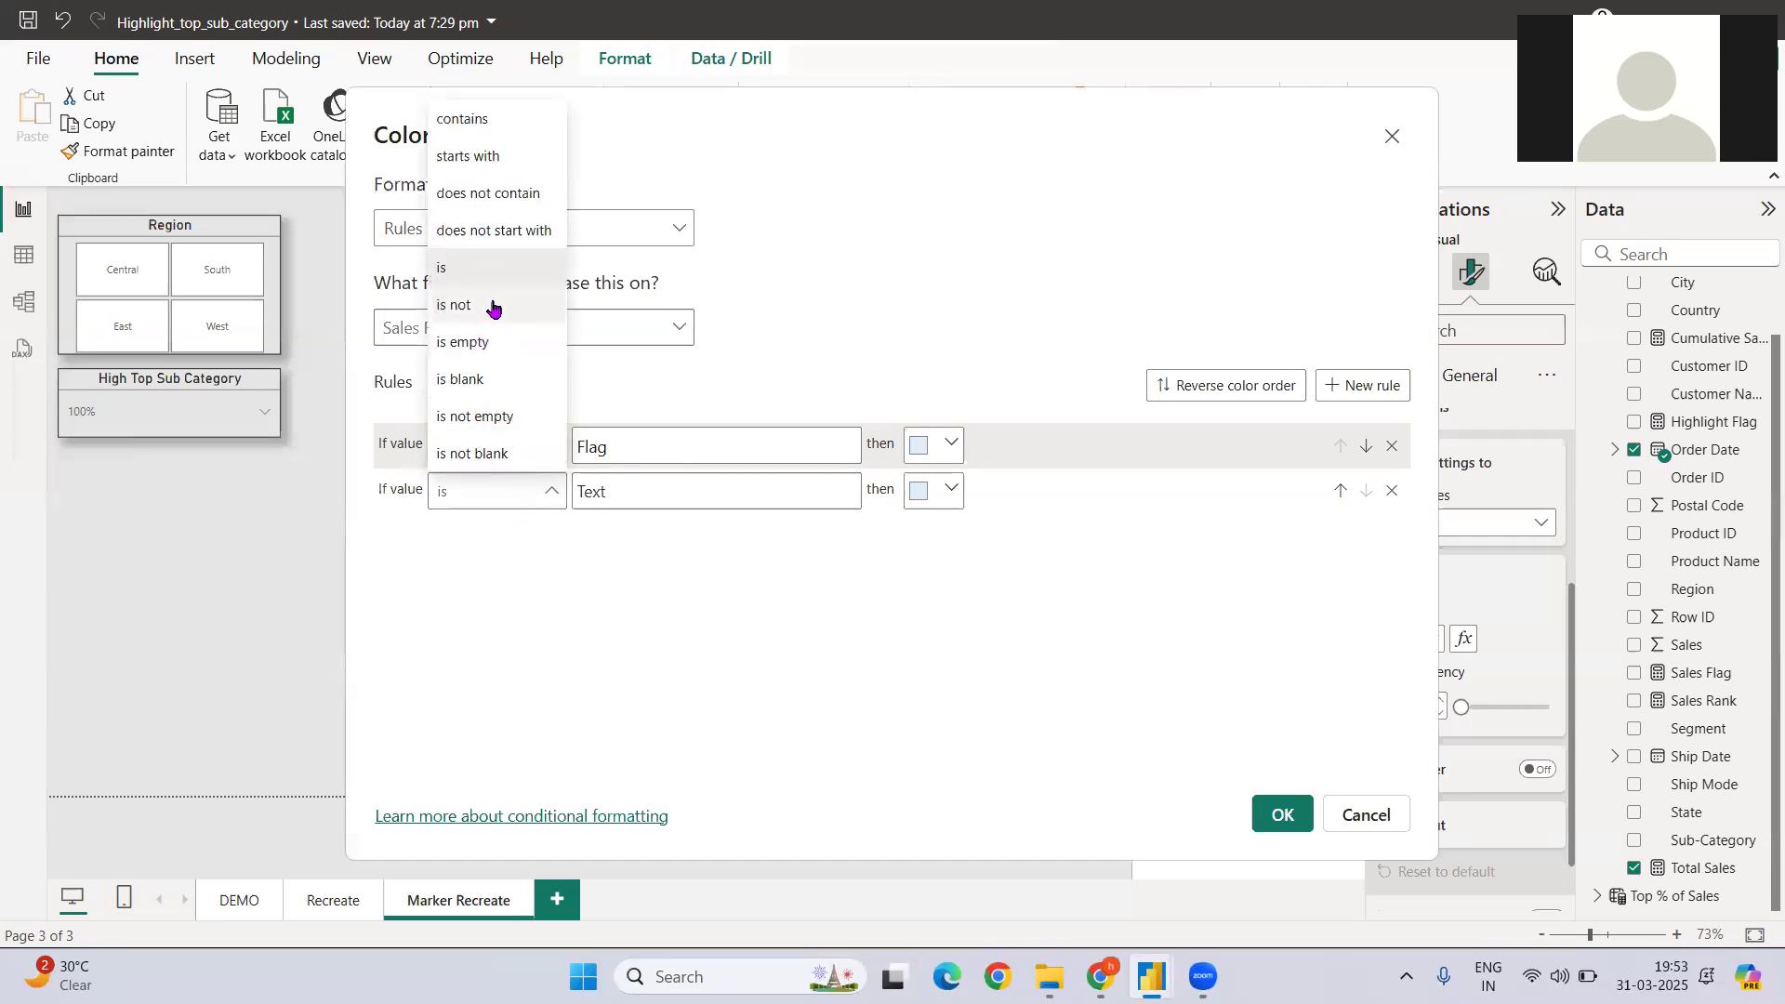
click(453, 304)
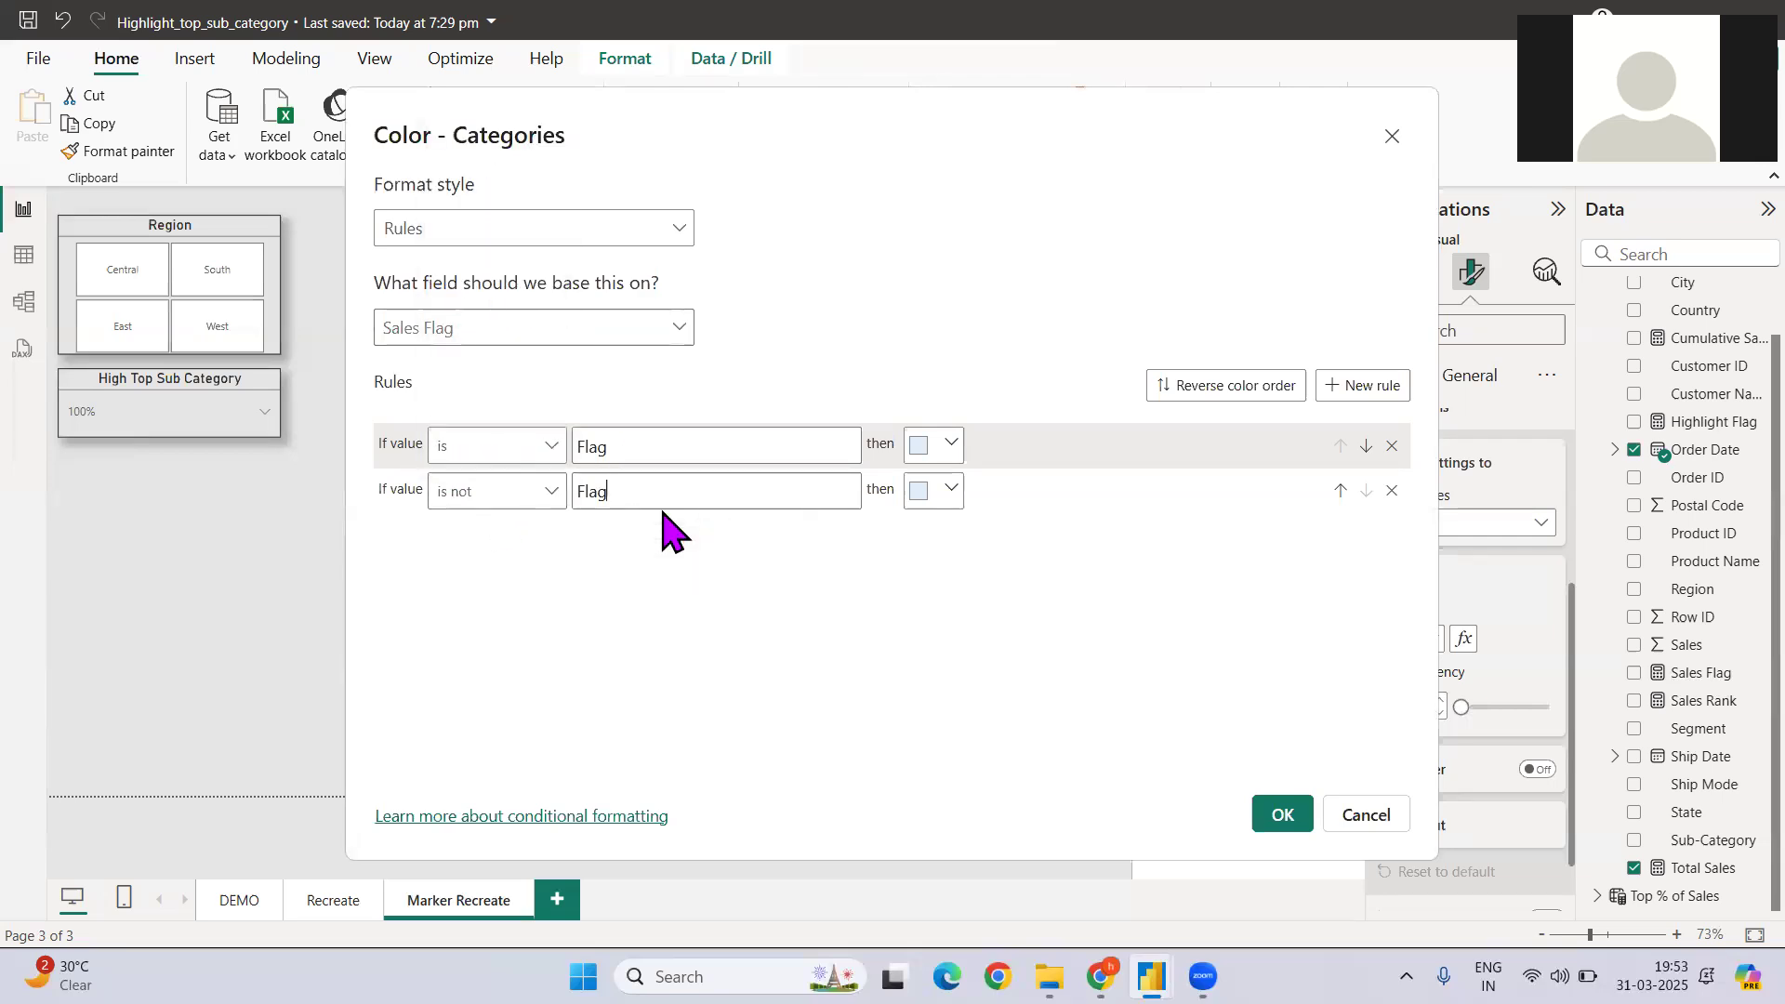
Make the 'is Flag' rule green via More colors and apply the rules
click(931, 490)
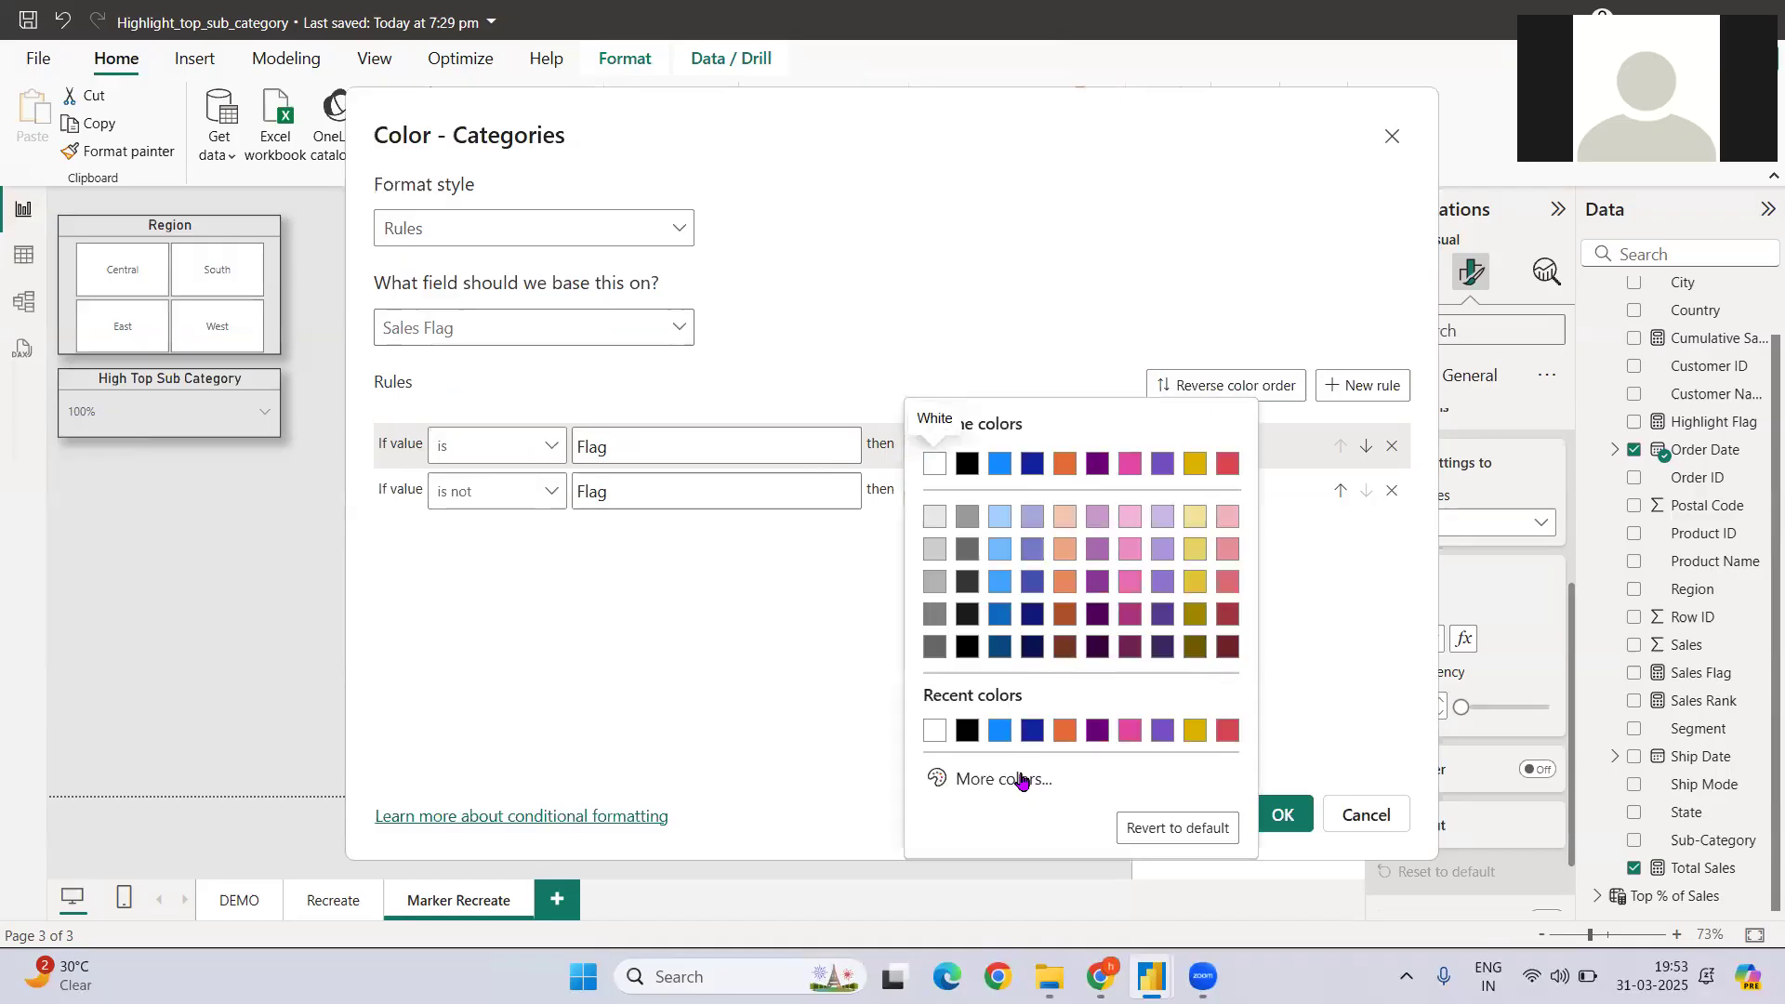
click(1006, 779)
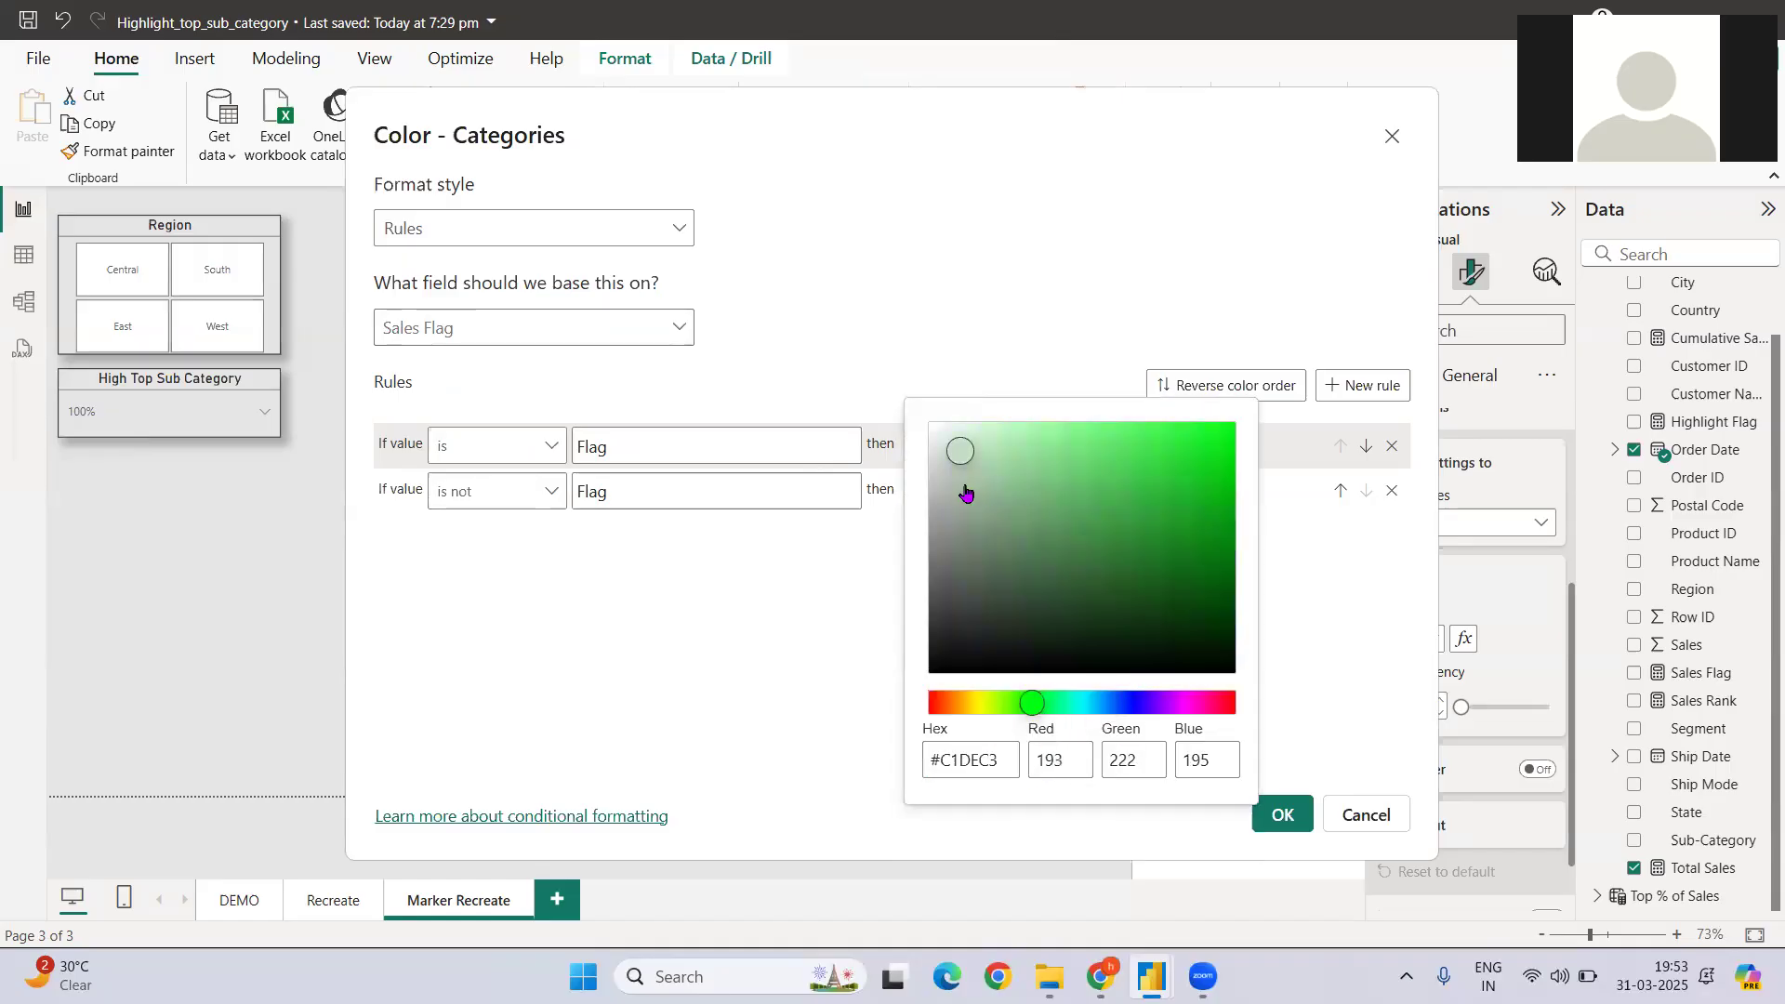
click(1184, 438)
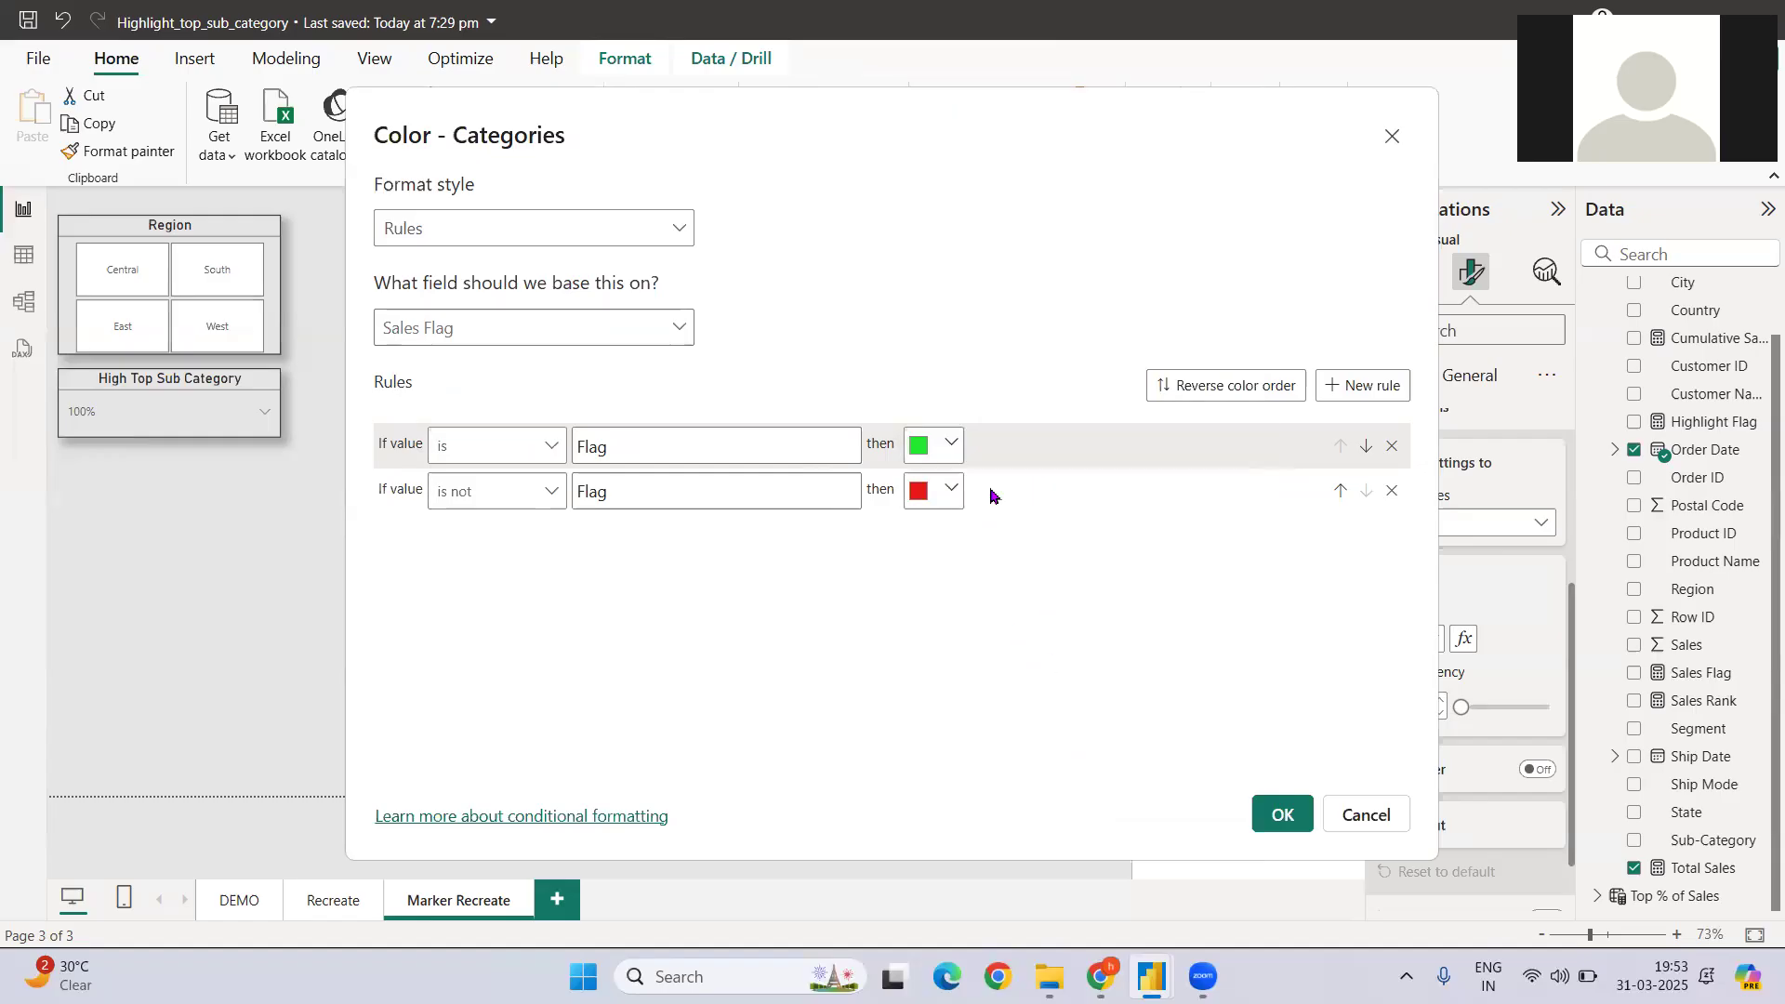
click(1279, 815)
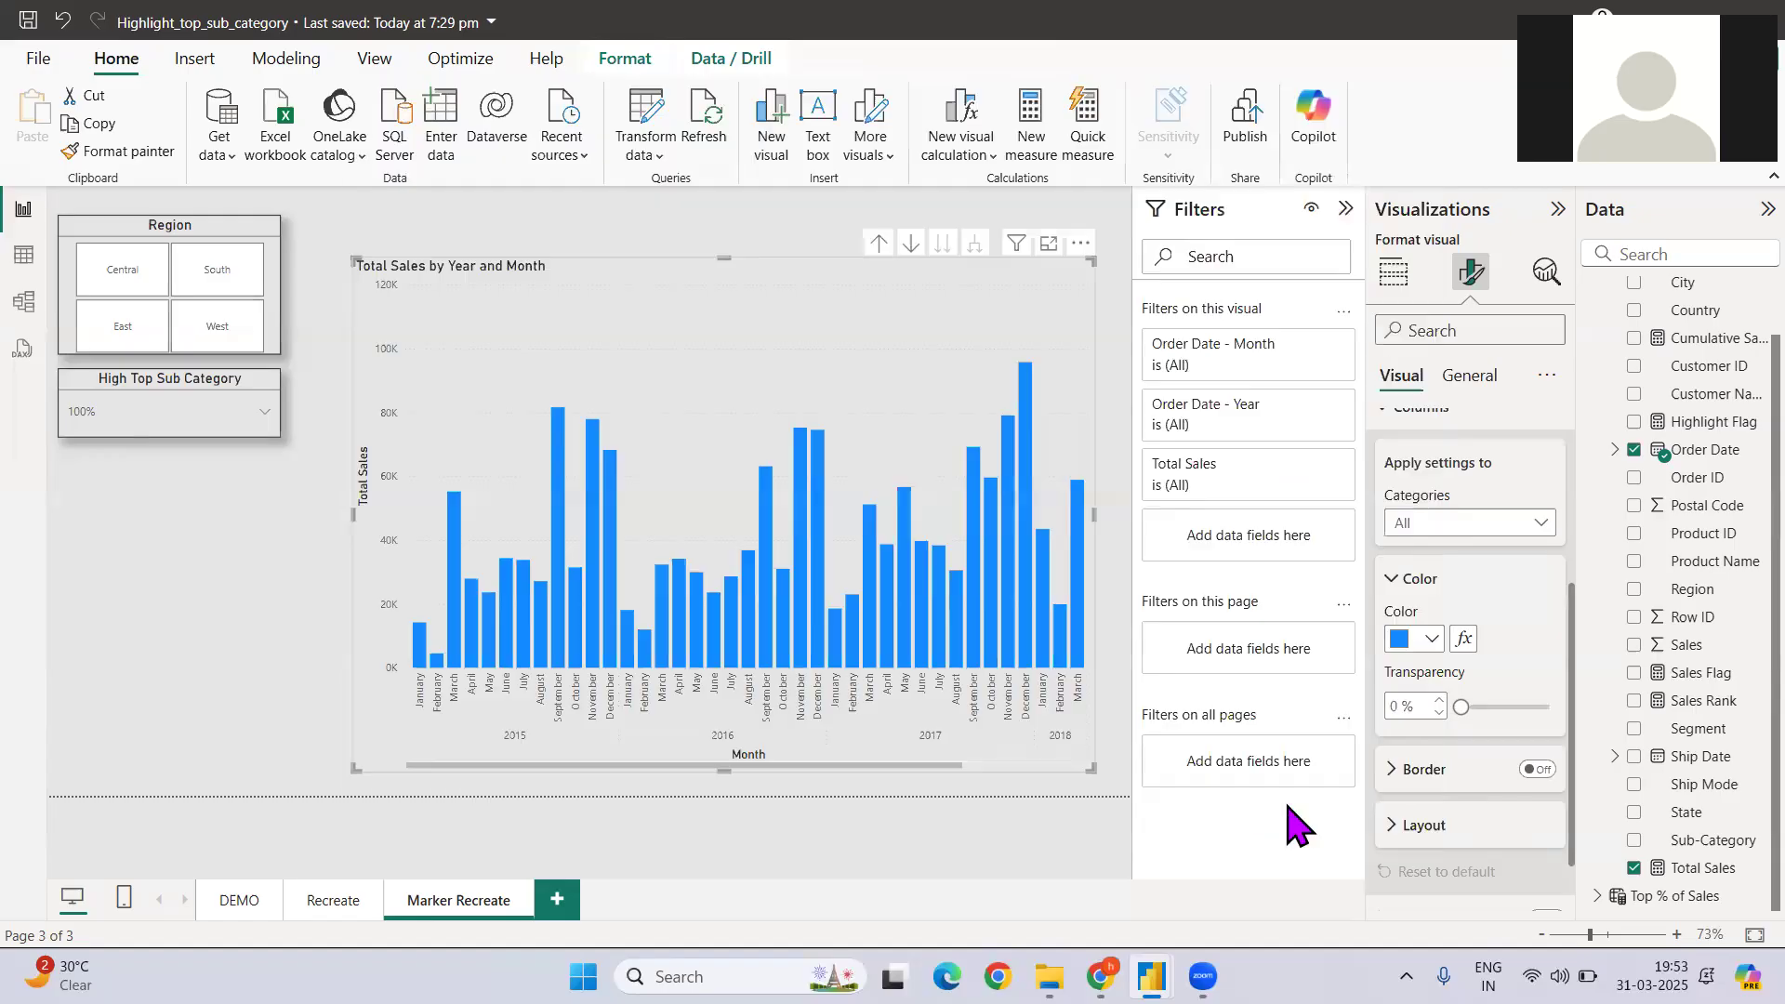
click(1464, 639)
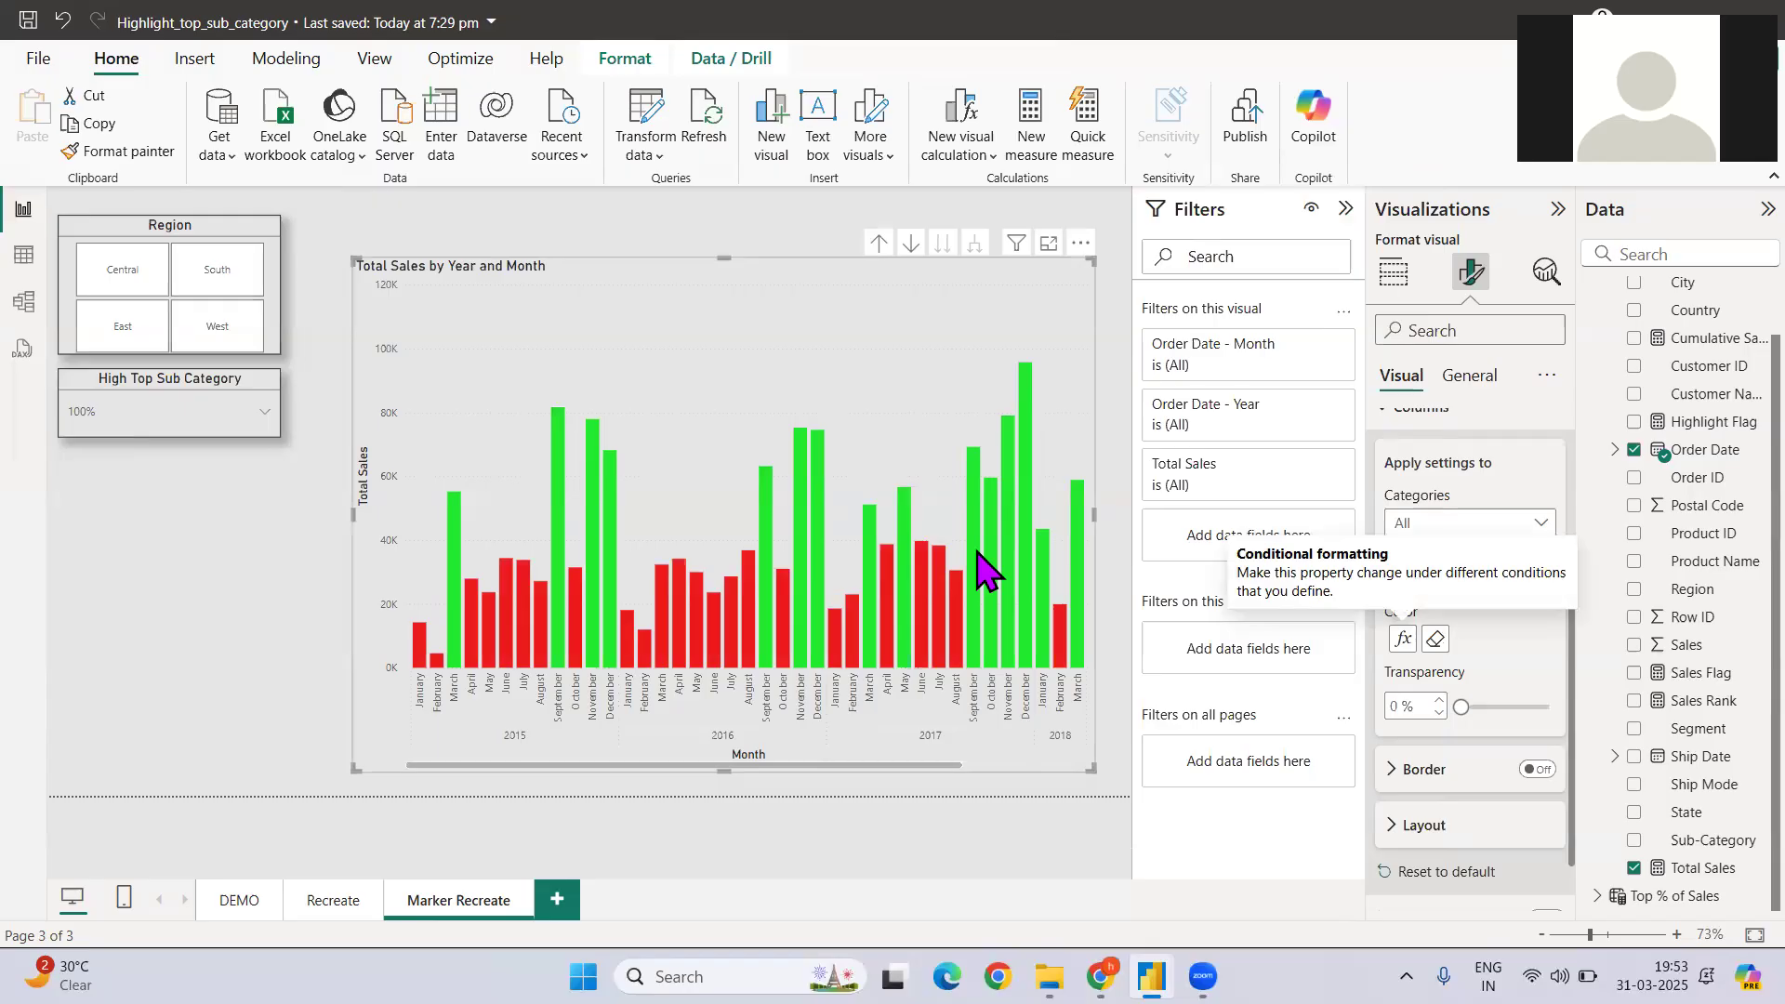
mouse_move(1099, 524)
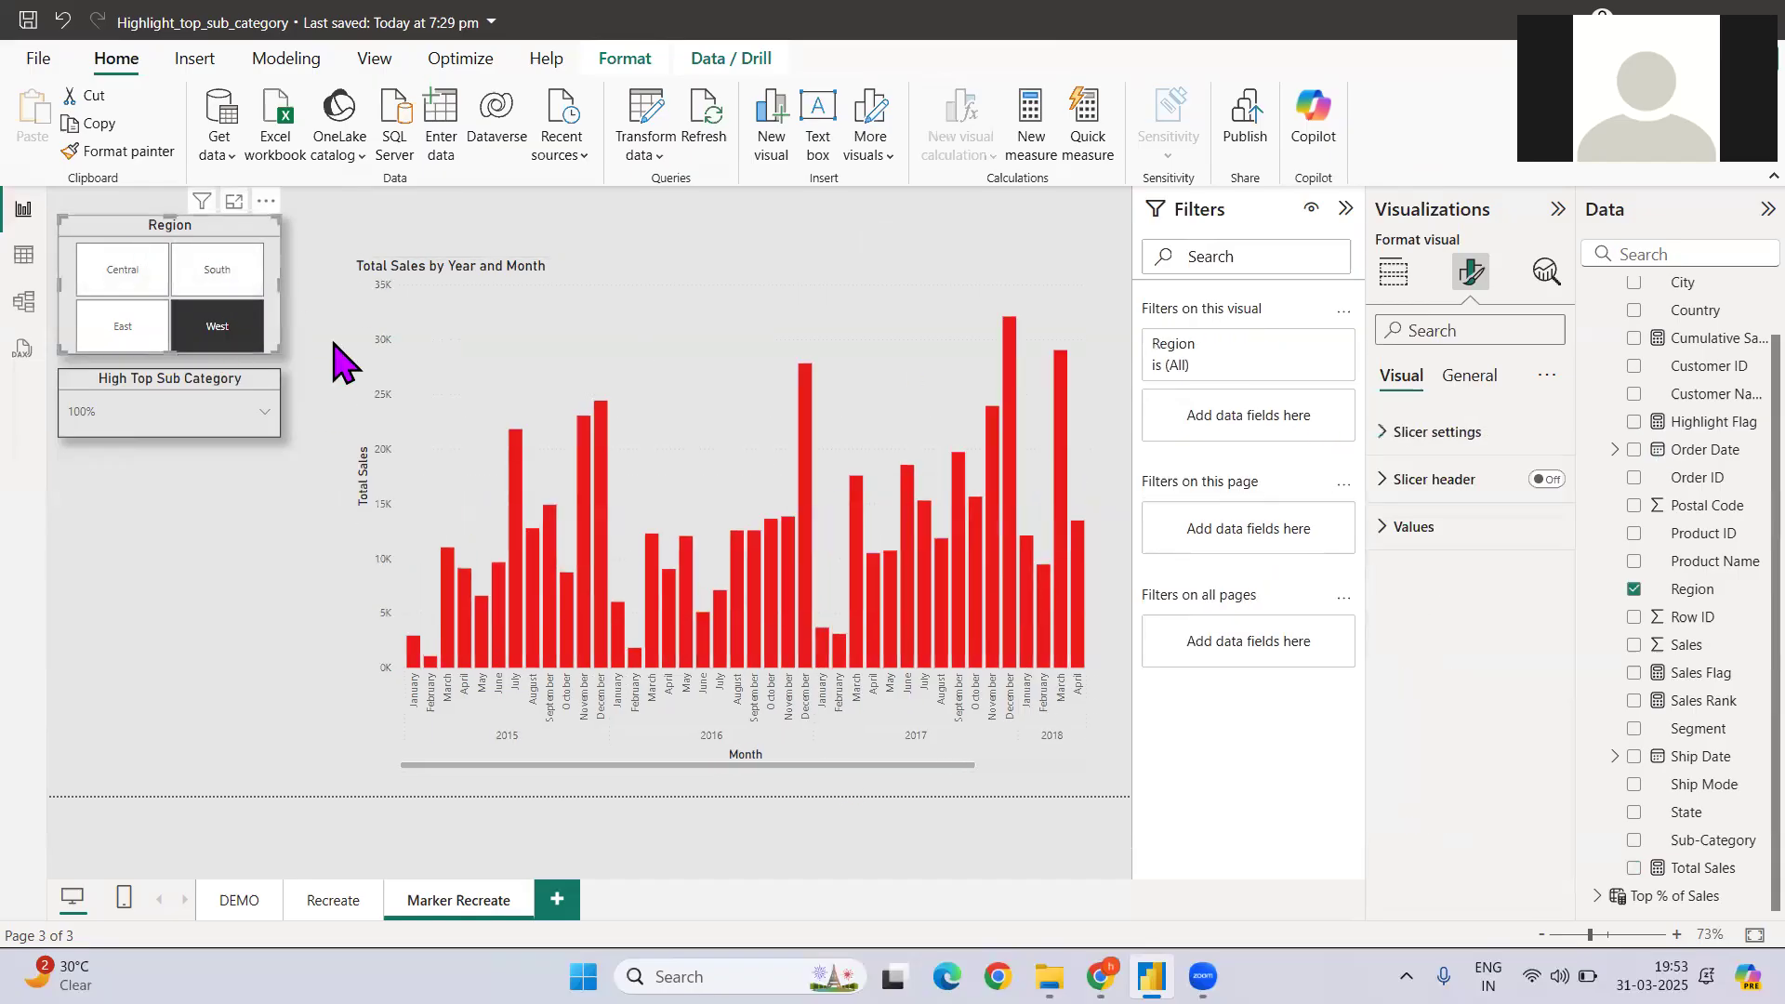
click(121, 325)
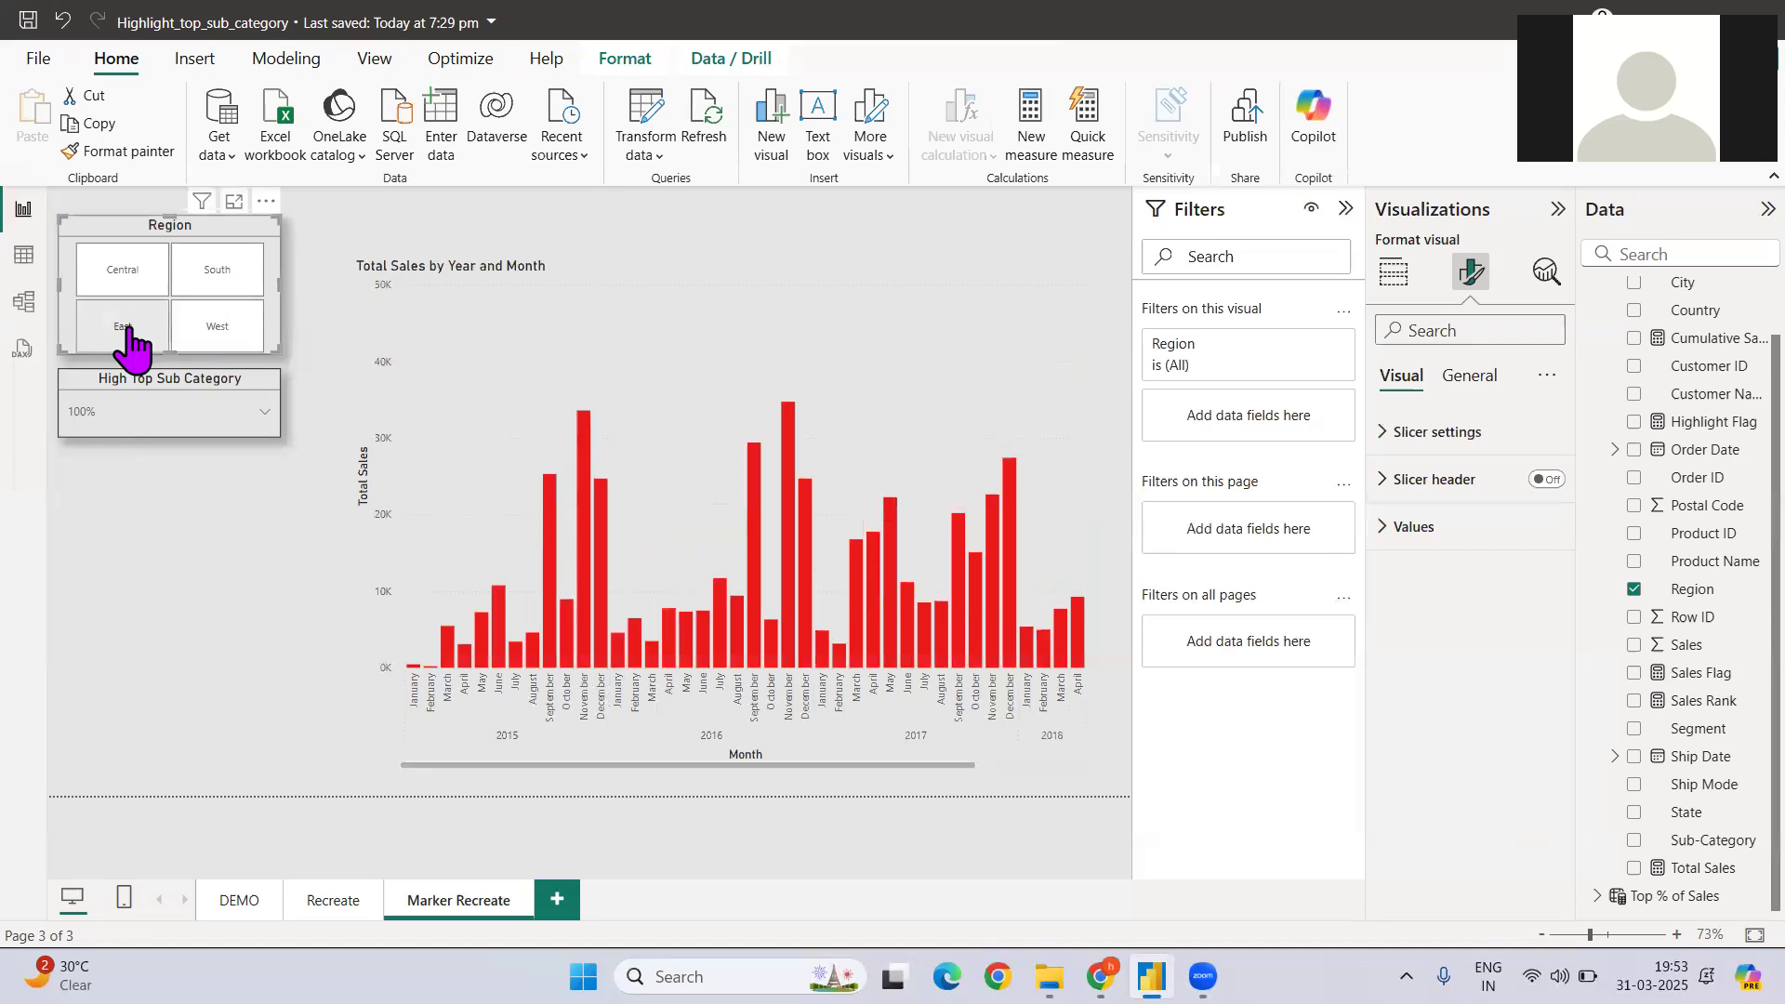
click(122, 326)
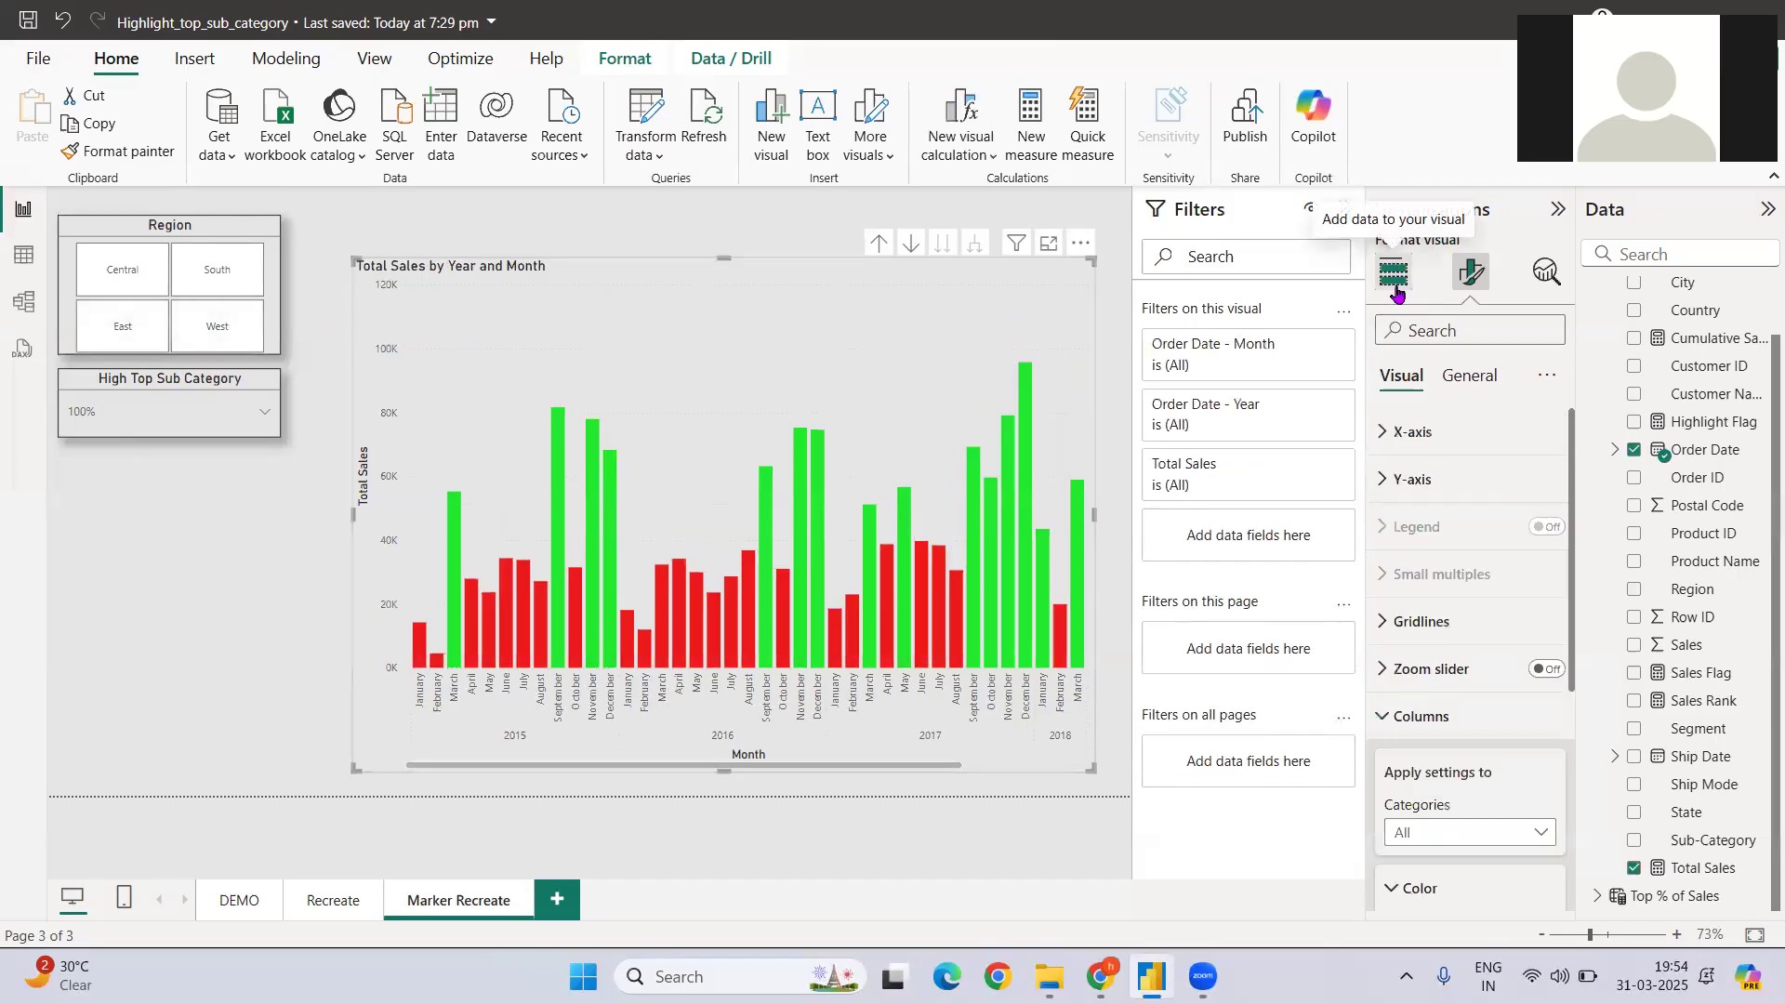
Switch the visual back to a line chart and expand Markers Shape and Lines settings
click(1393, 272)
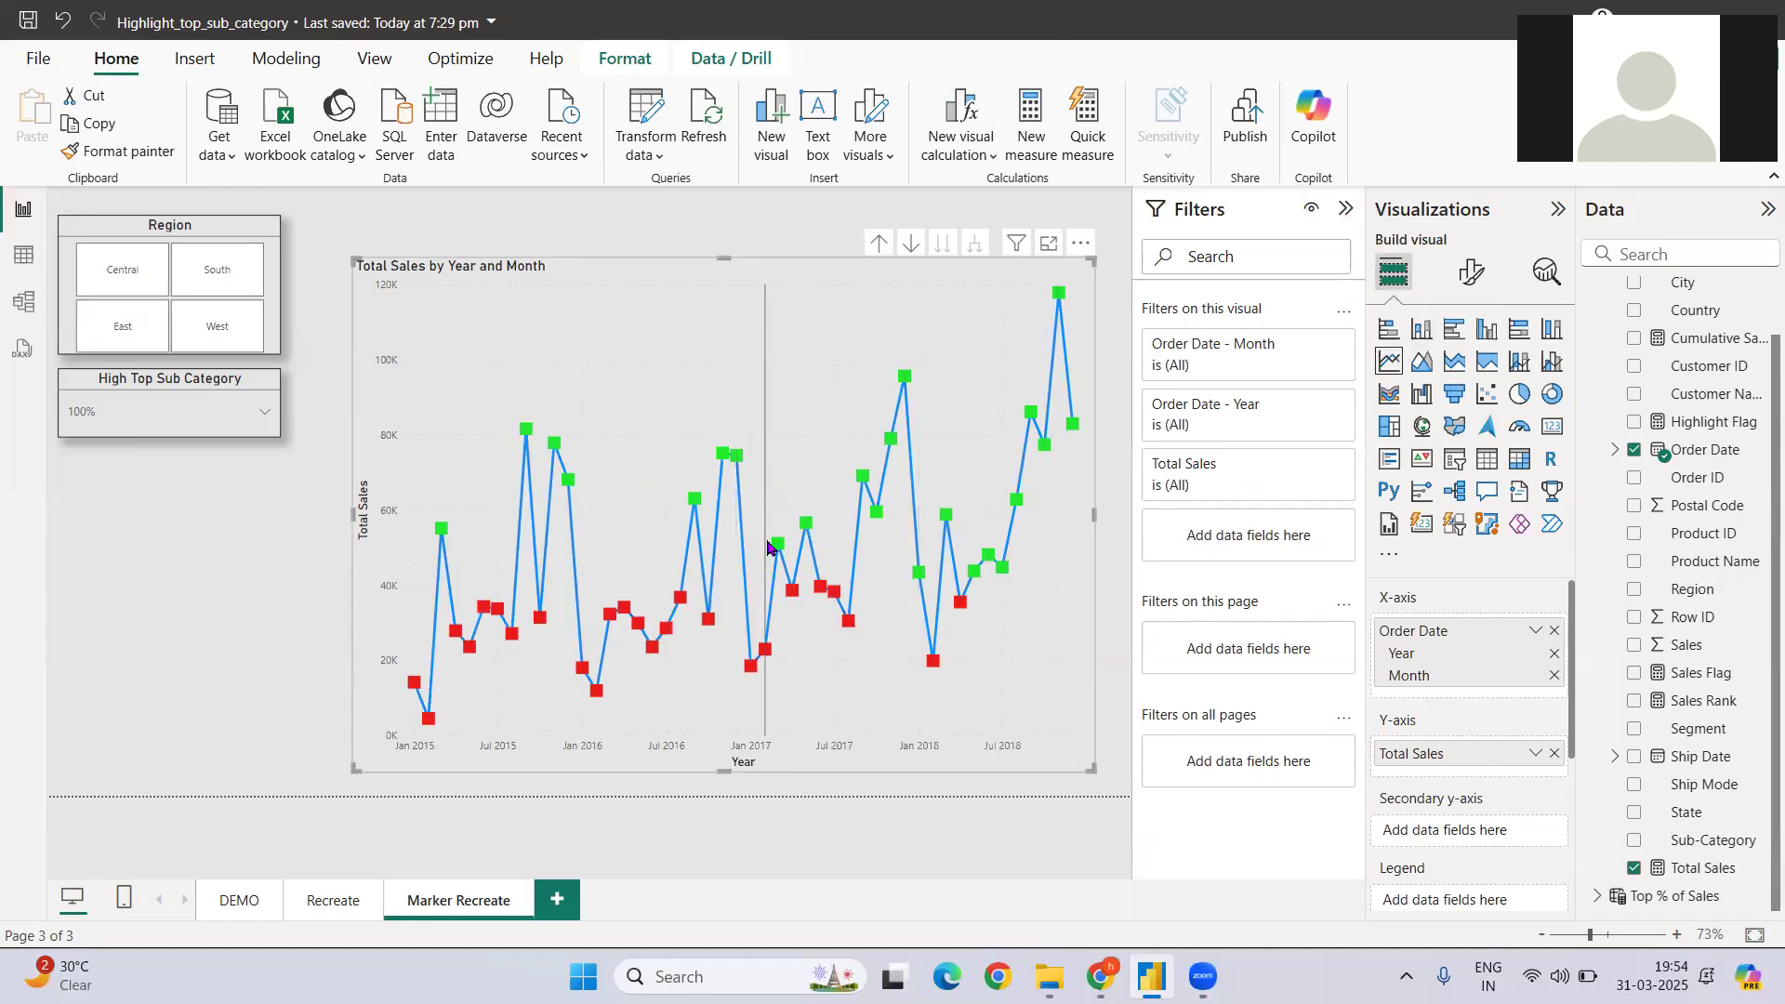
click(1470, 272)
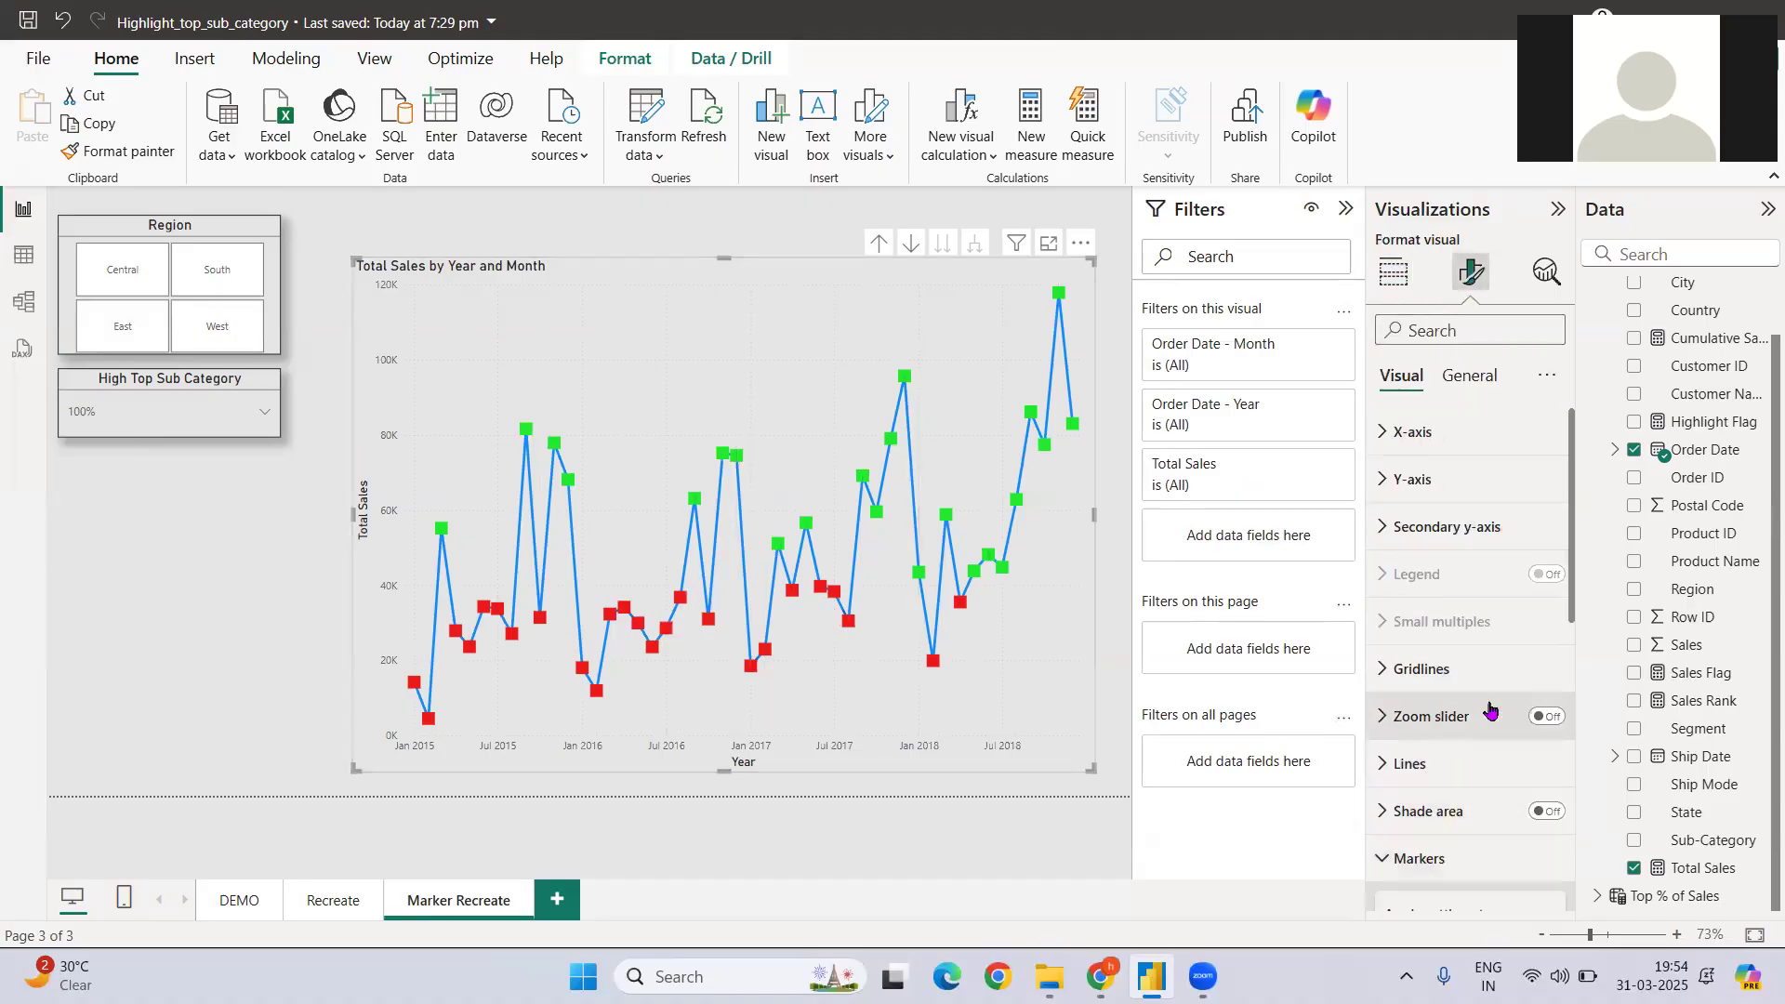
click(1414, 857)
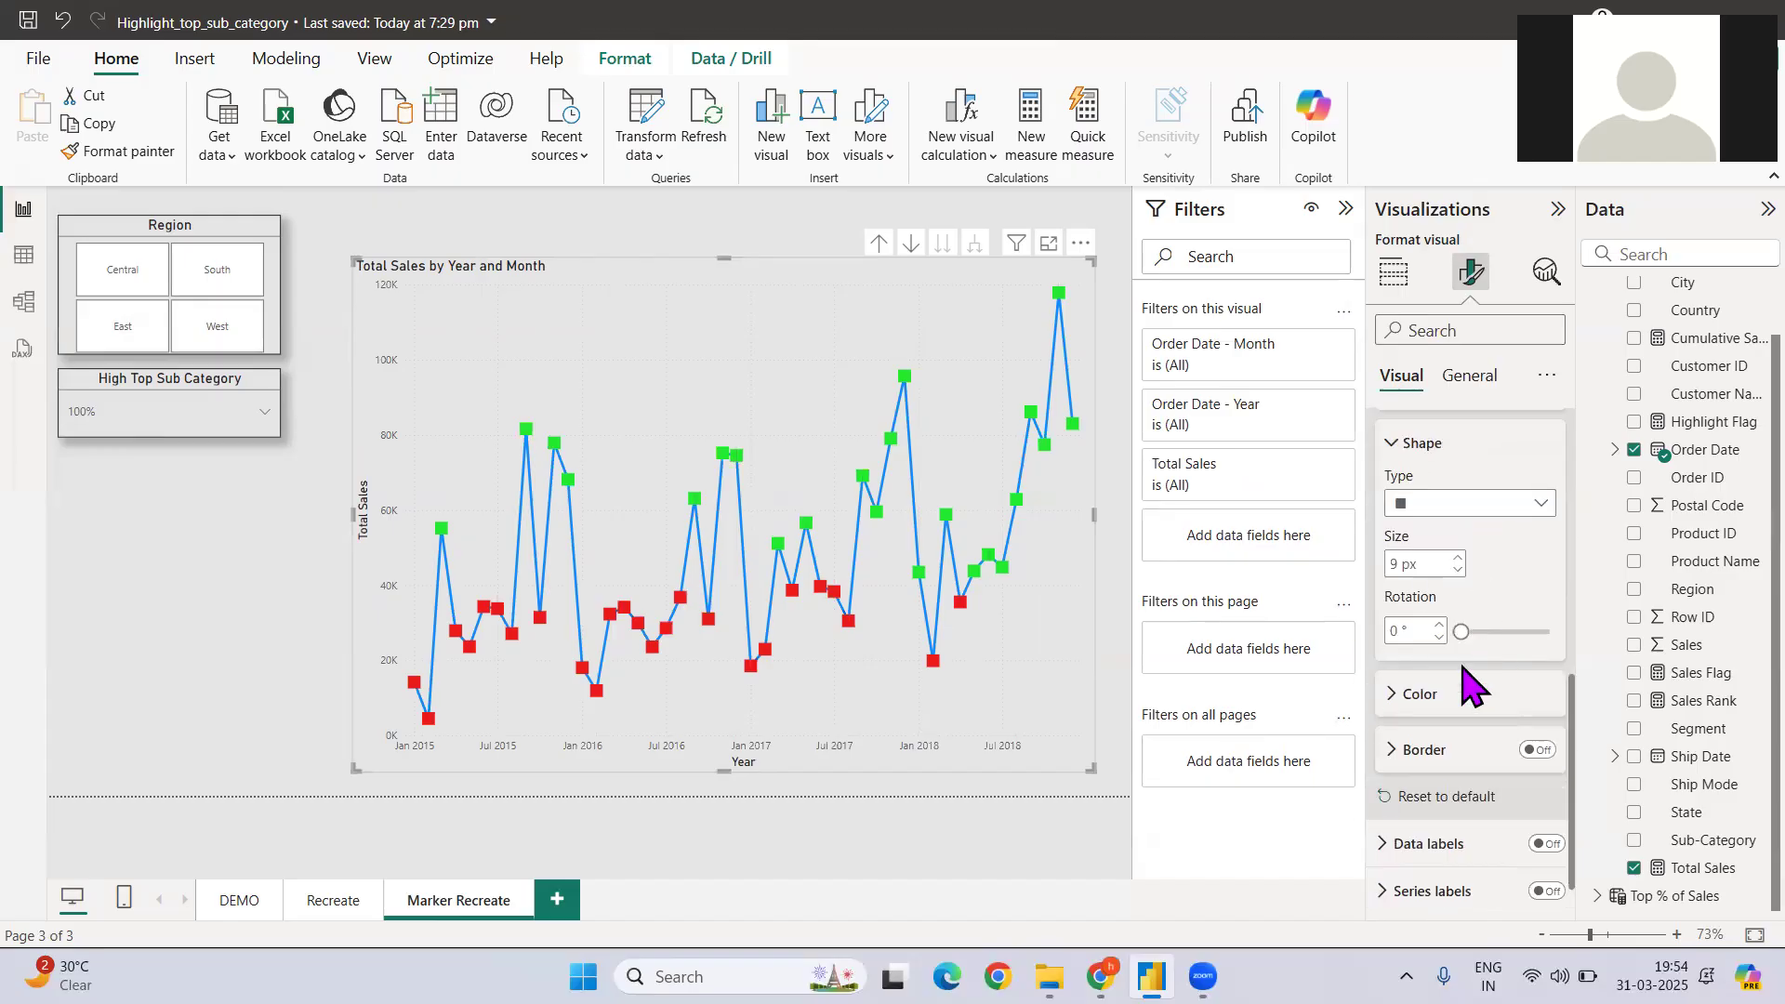
click(1419, 692)
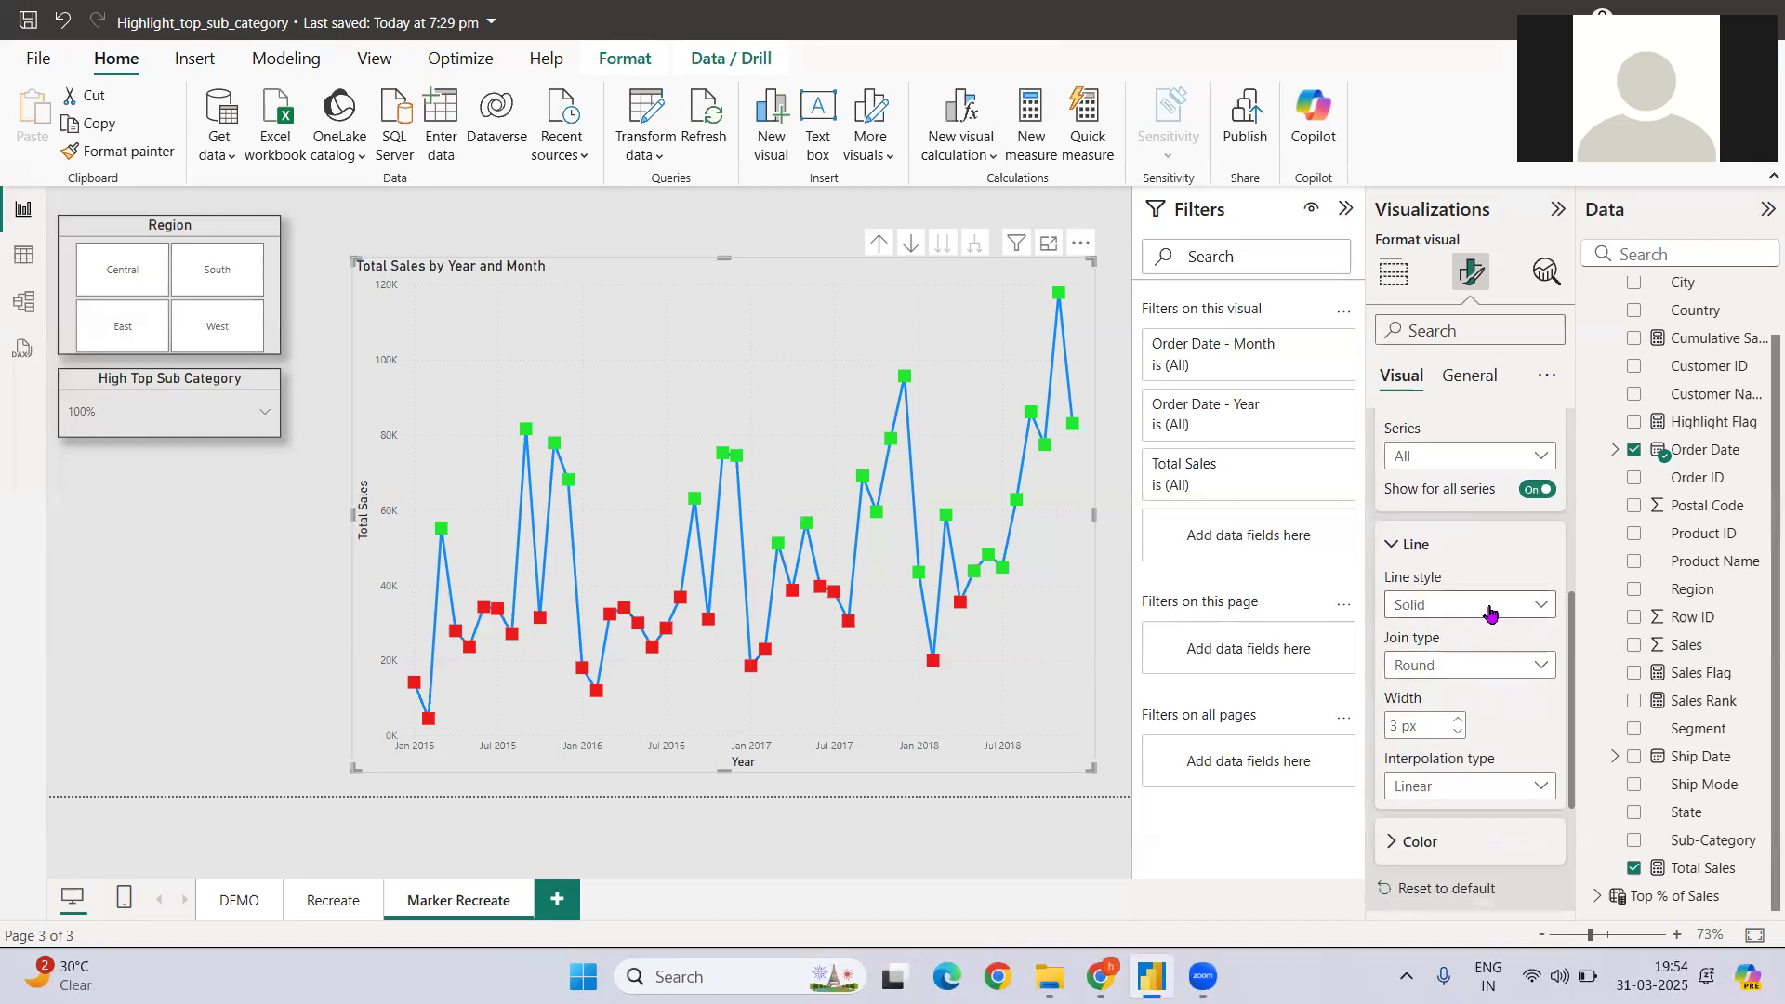
Set the Total Sales line style to Dashed
click(1469, 603)
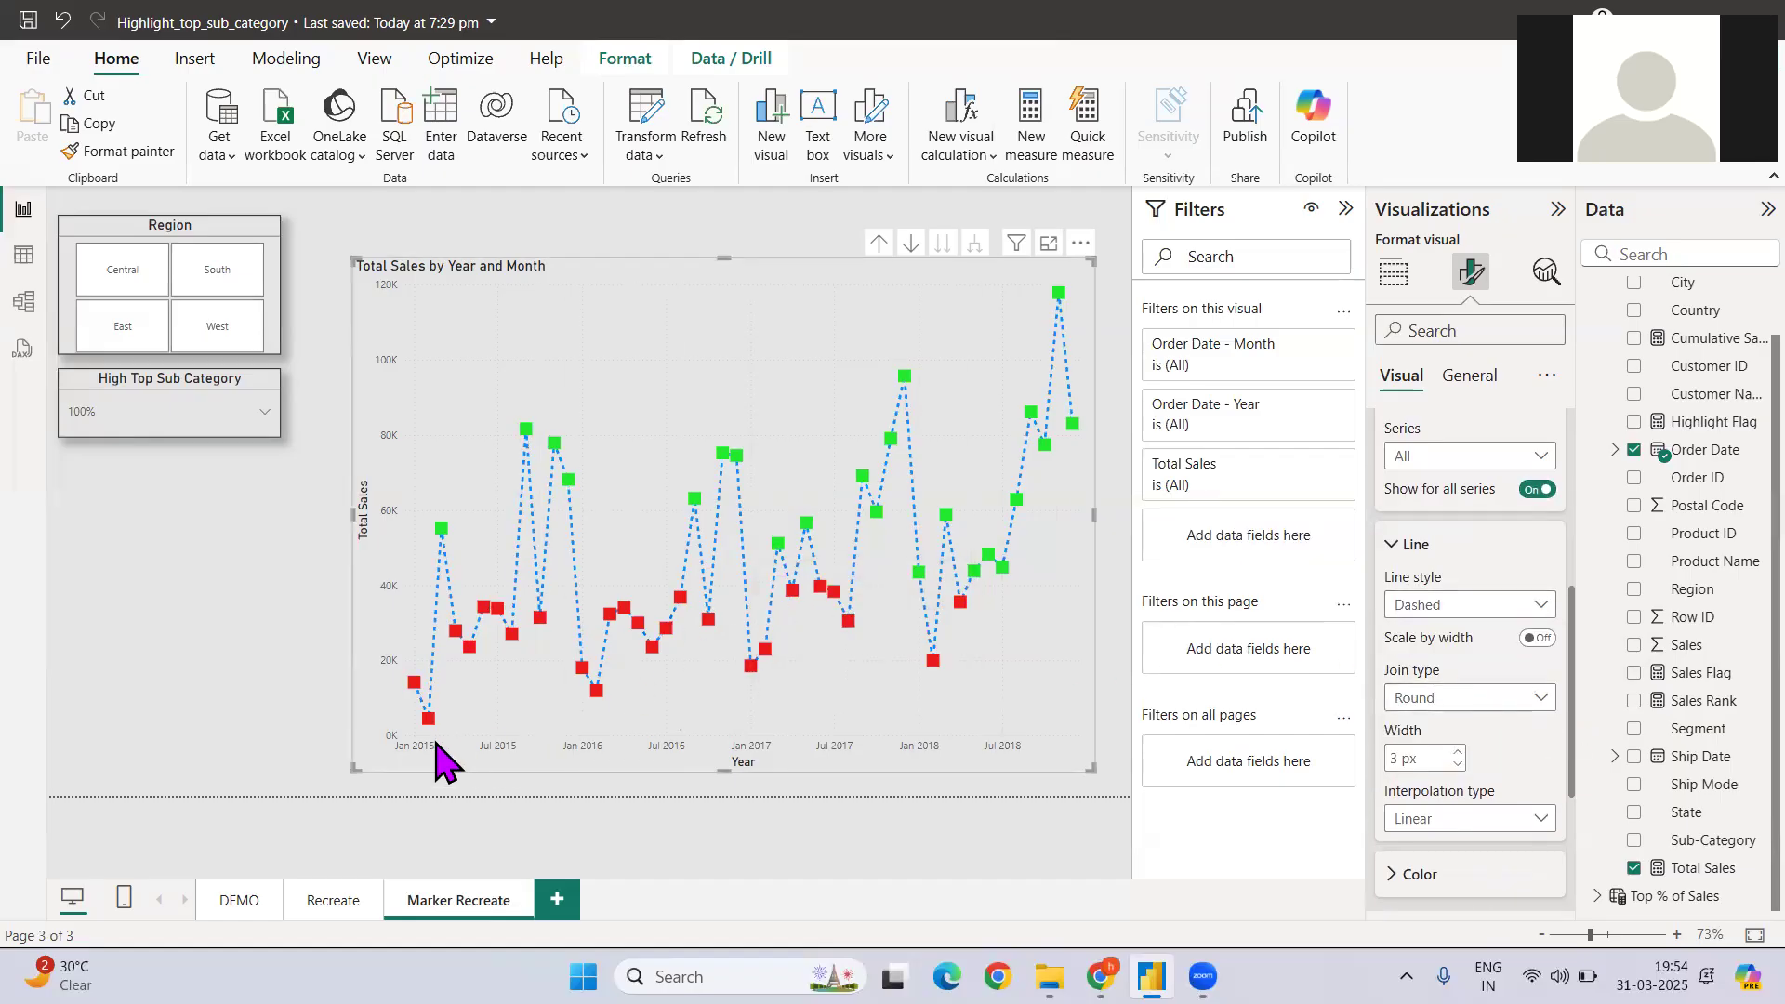
mouse_move(429, 716)
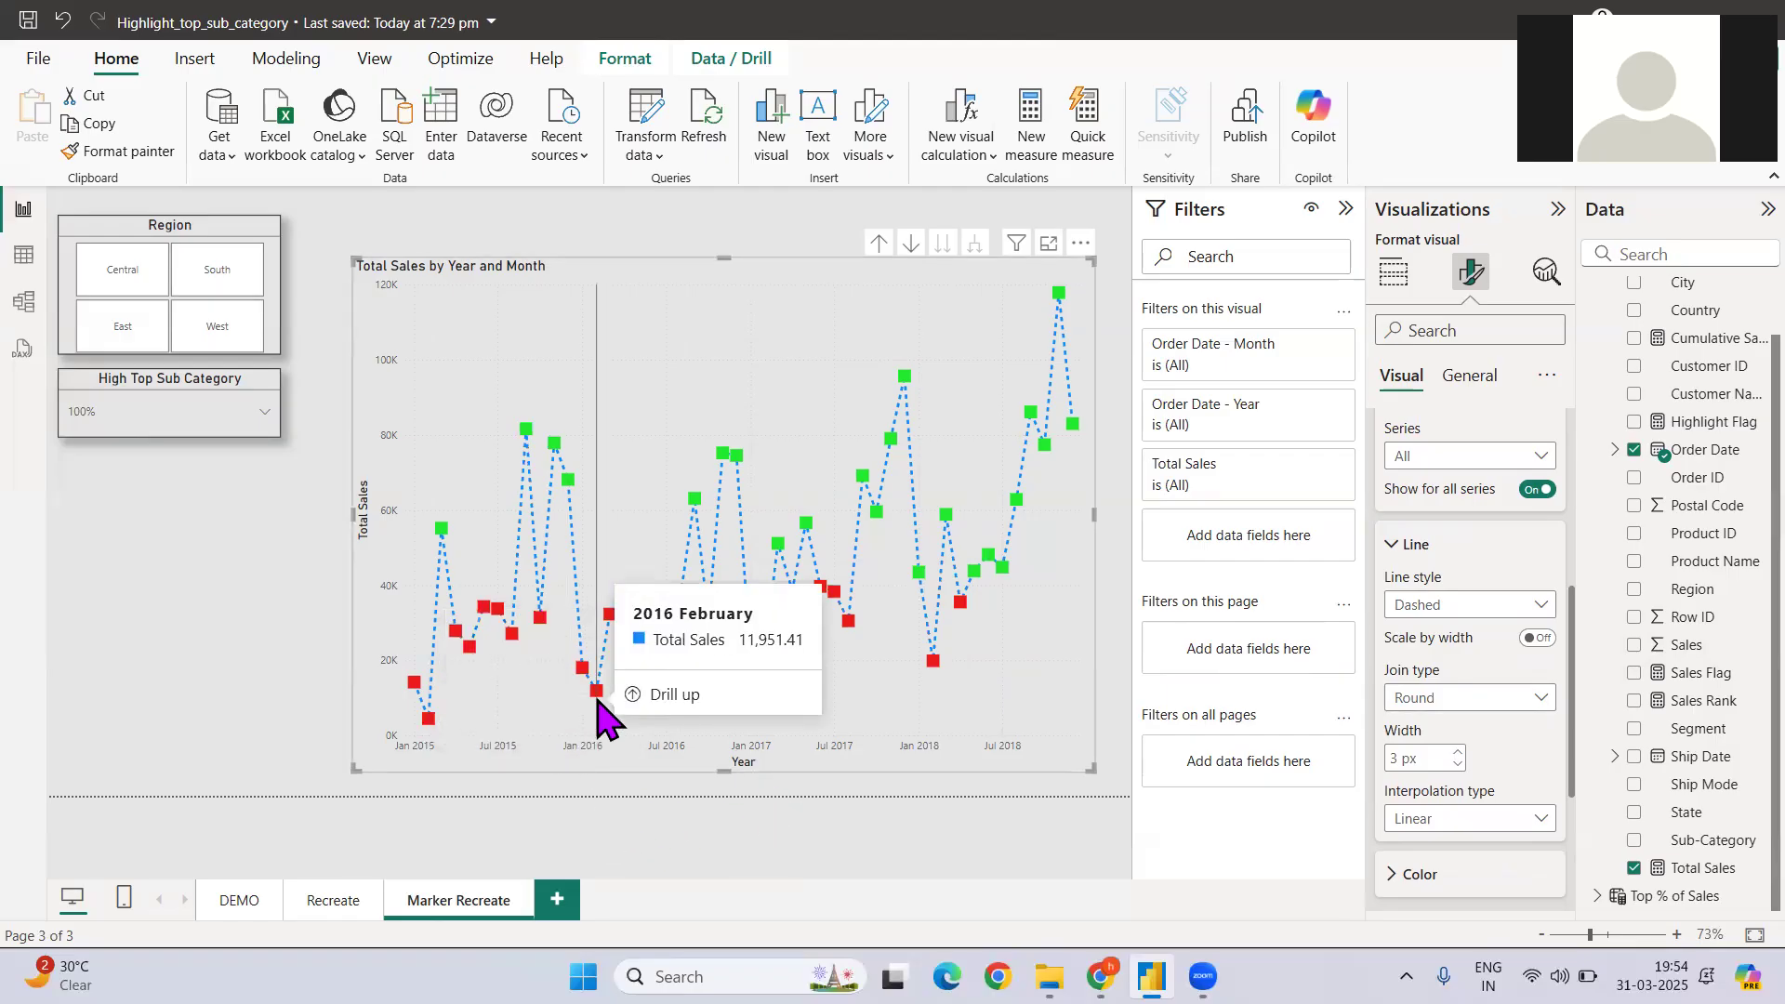
mouse_move(593, 691)
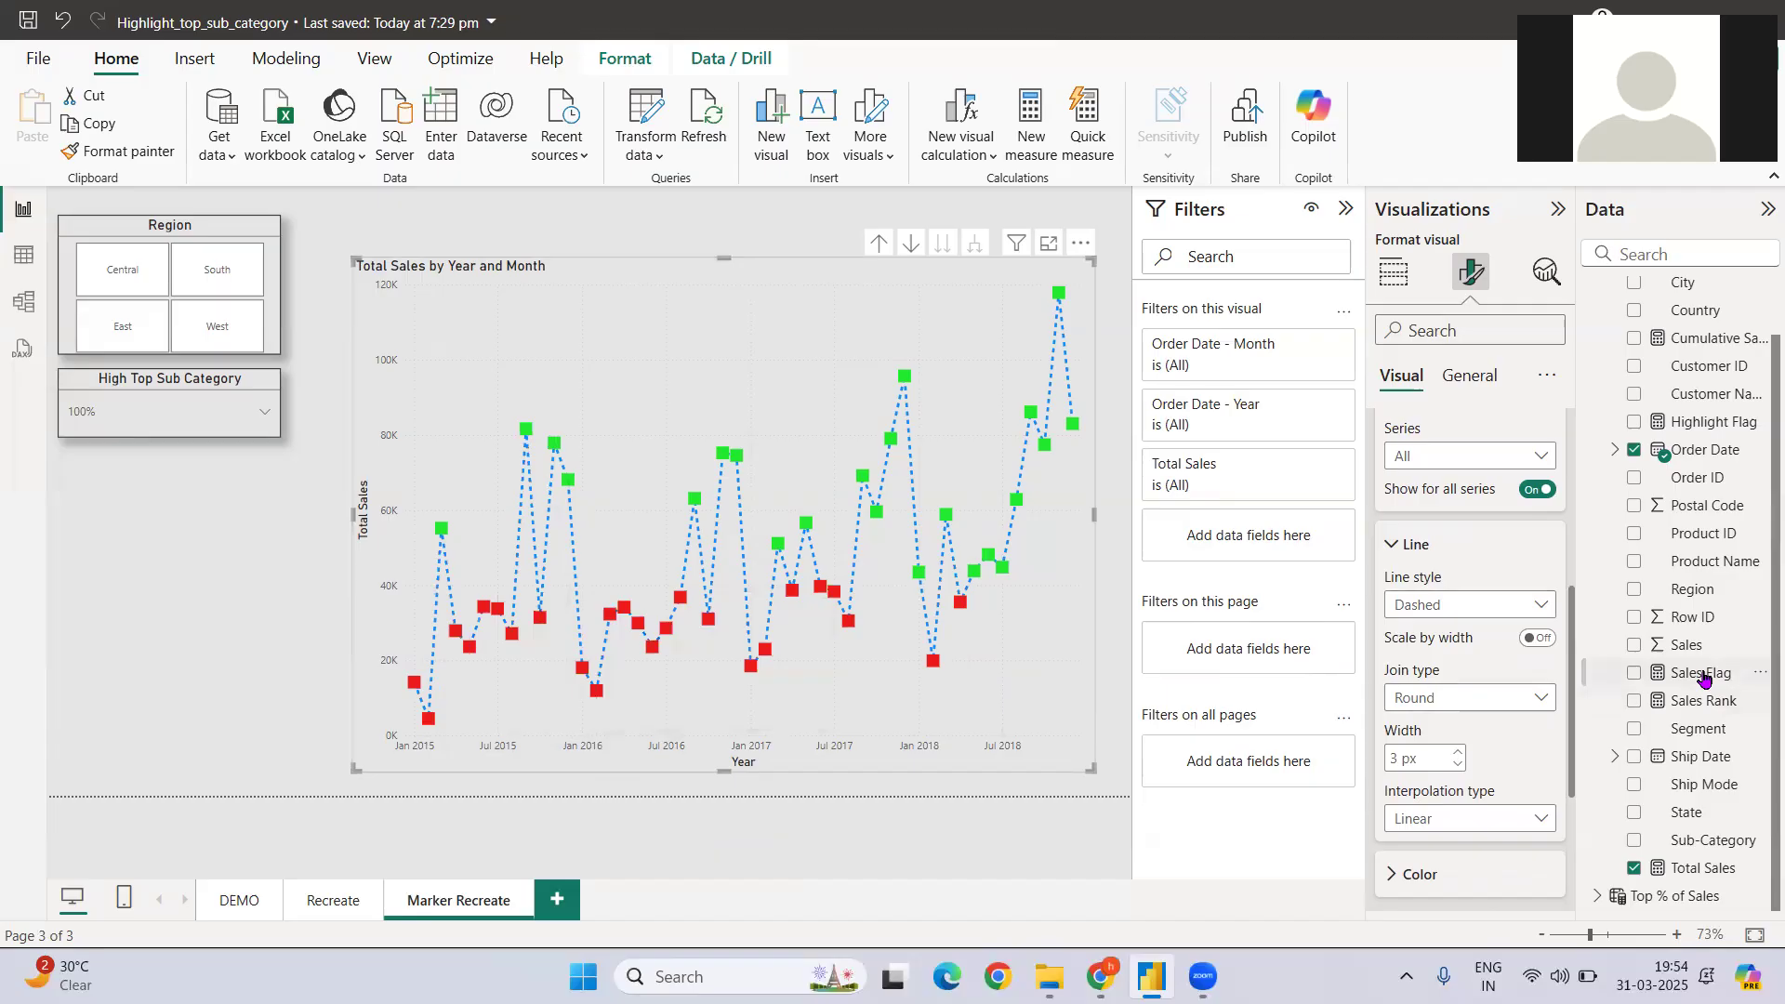
Show the Sales Flag DAX again, collapse the formula bar, and switch to the YouTube channel
click(1701, 671)
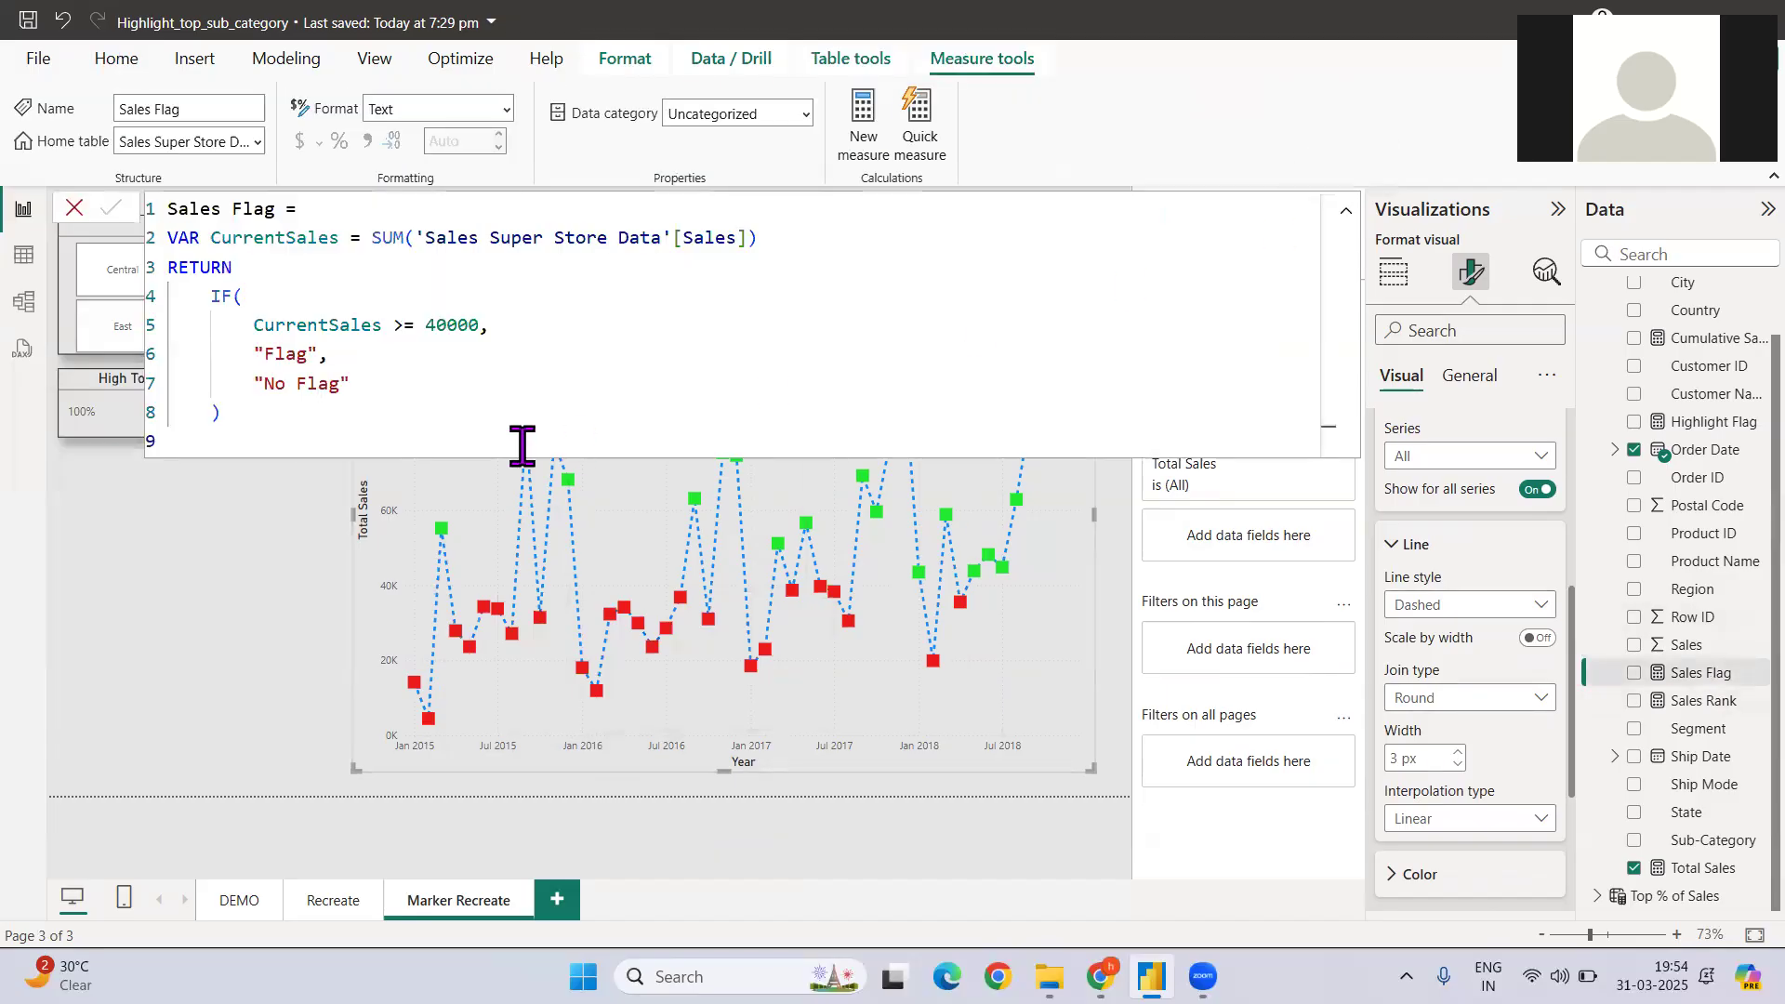
mouse_move(494, 393)
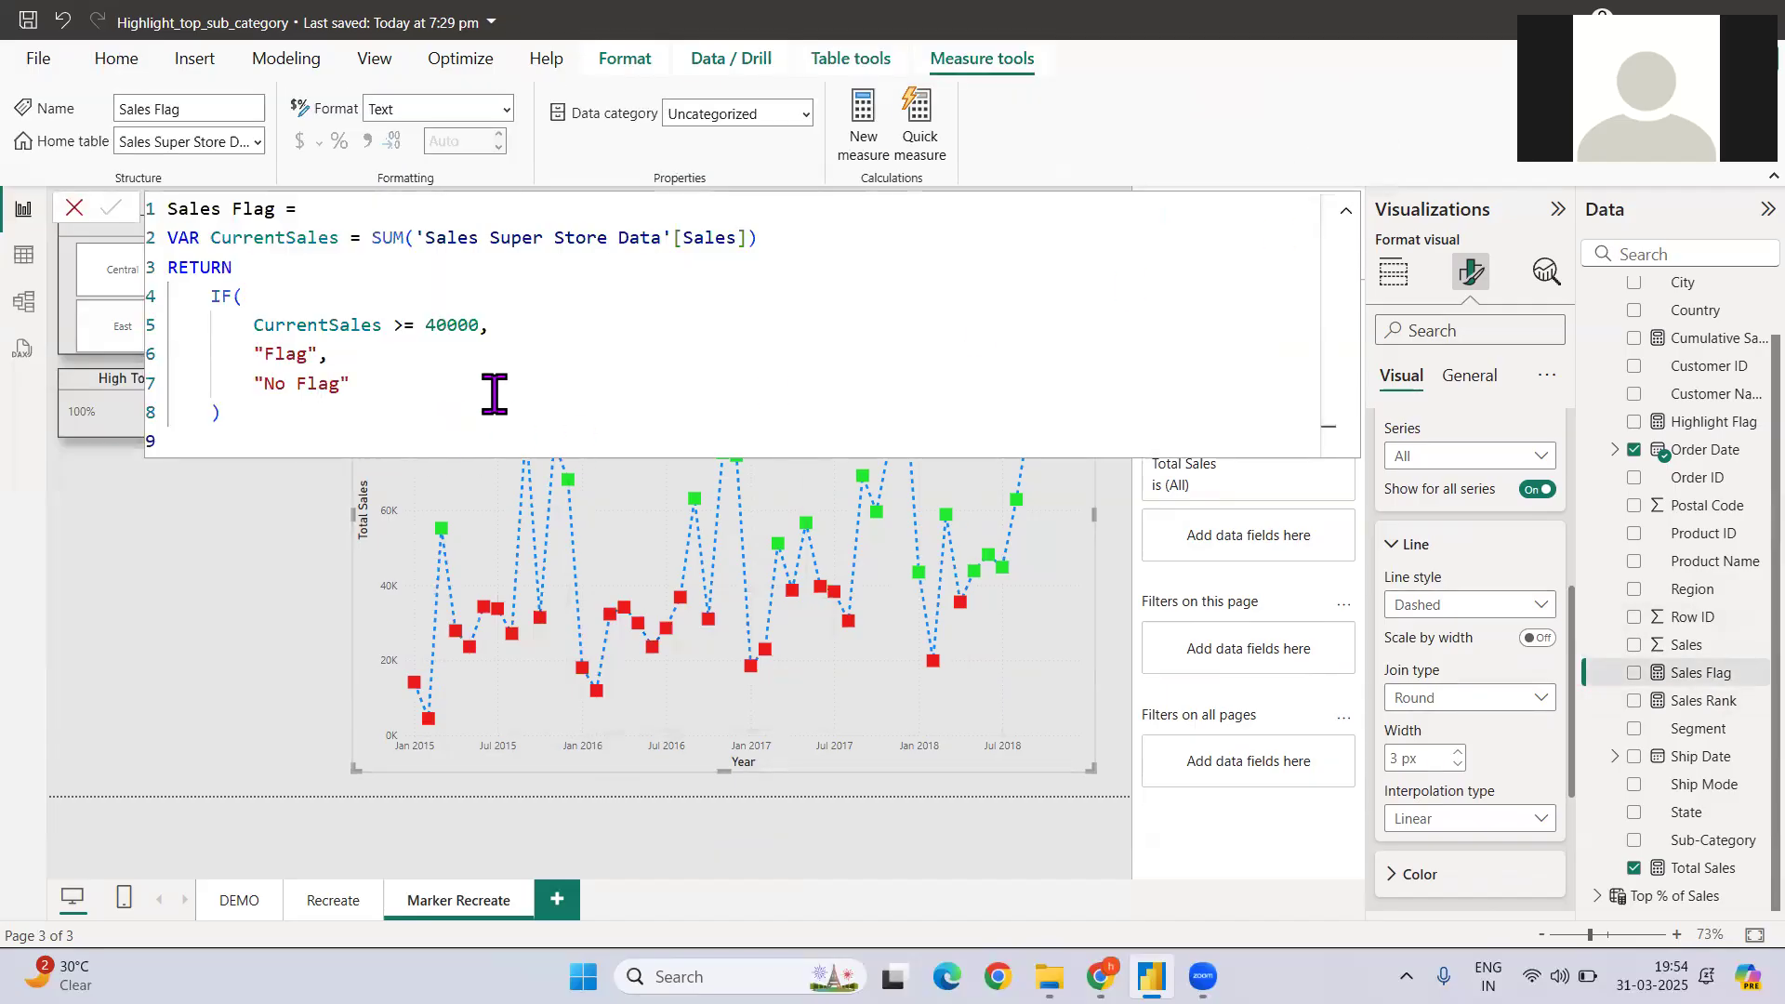
mouse_move(536, 450)
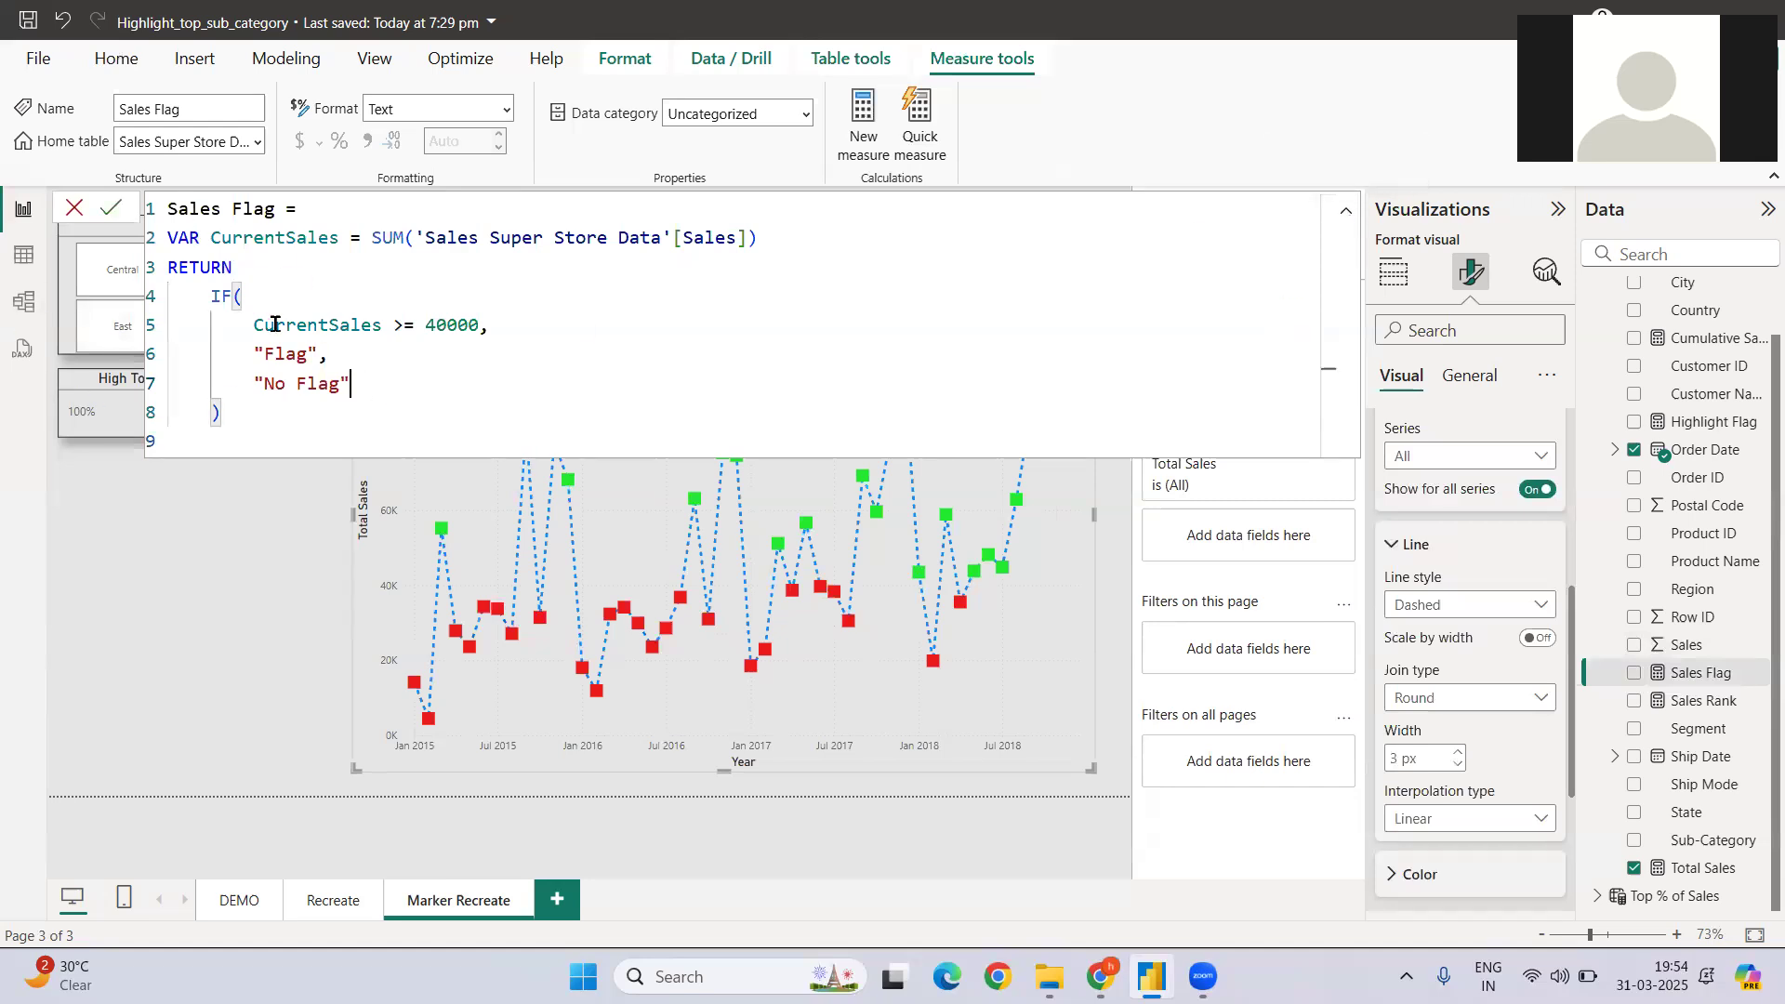
key(ctrl+a)
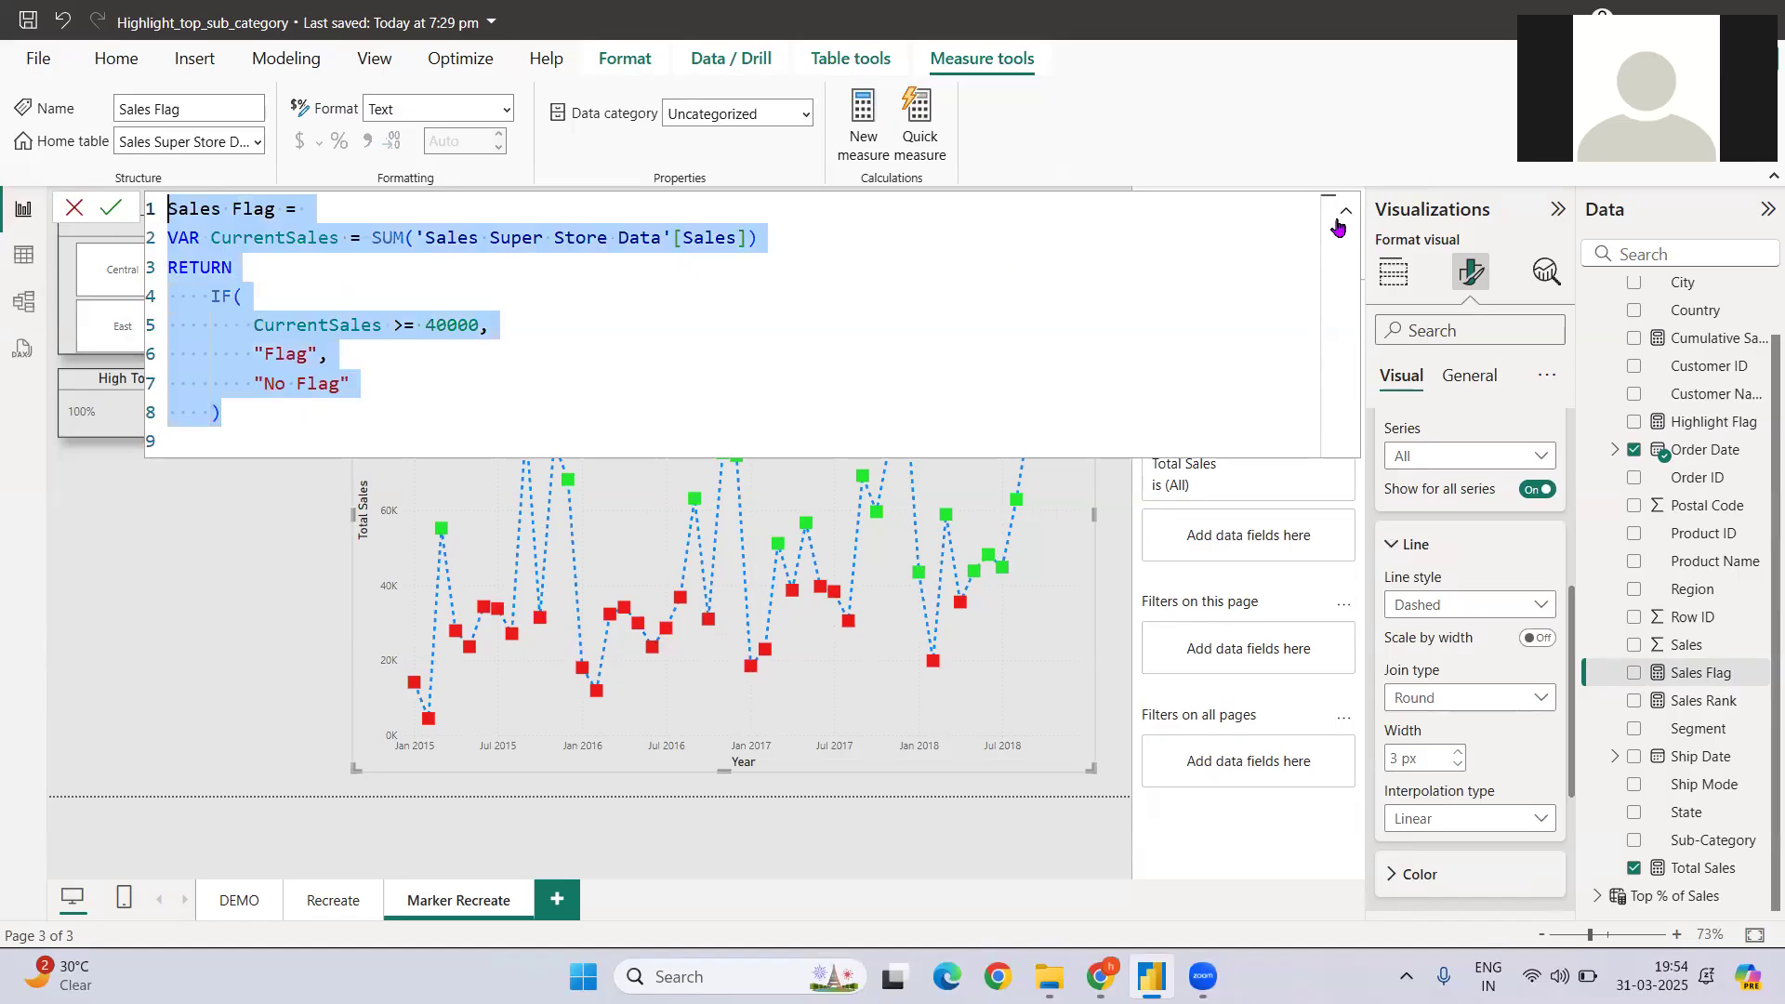
click(1340, 215)
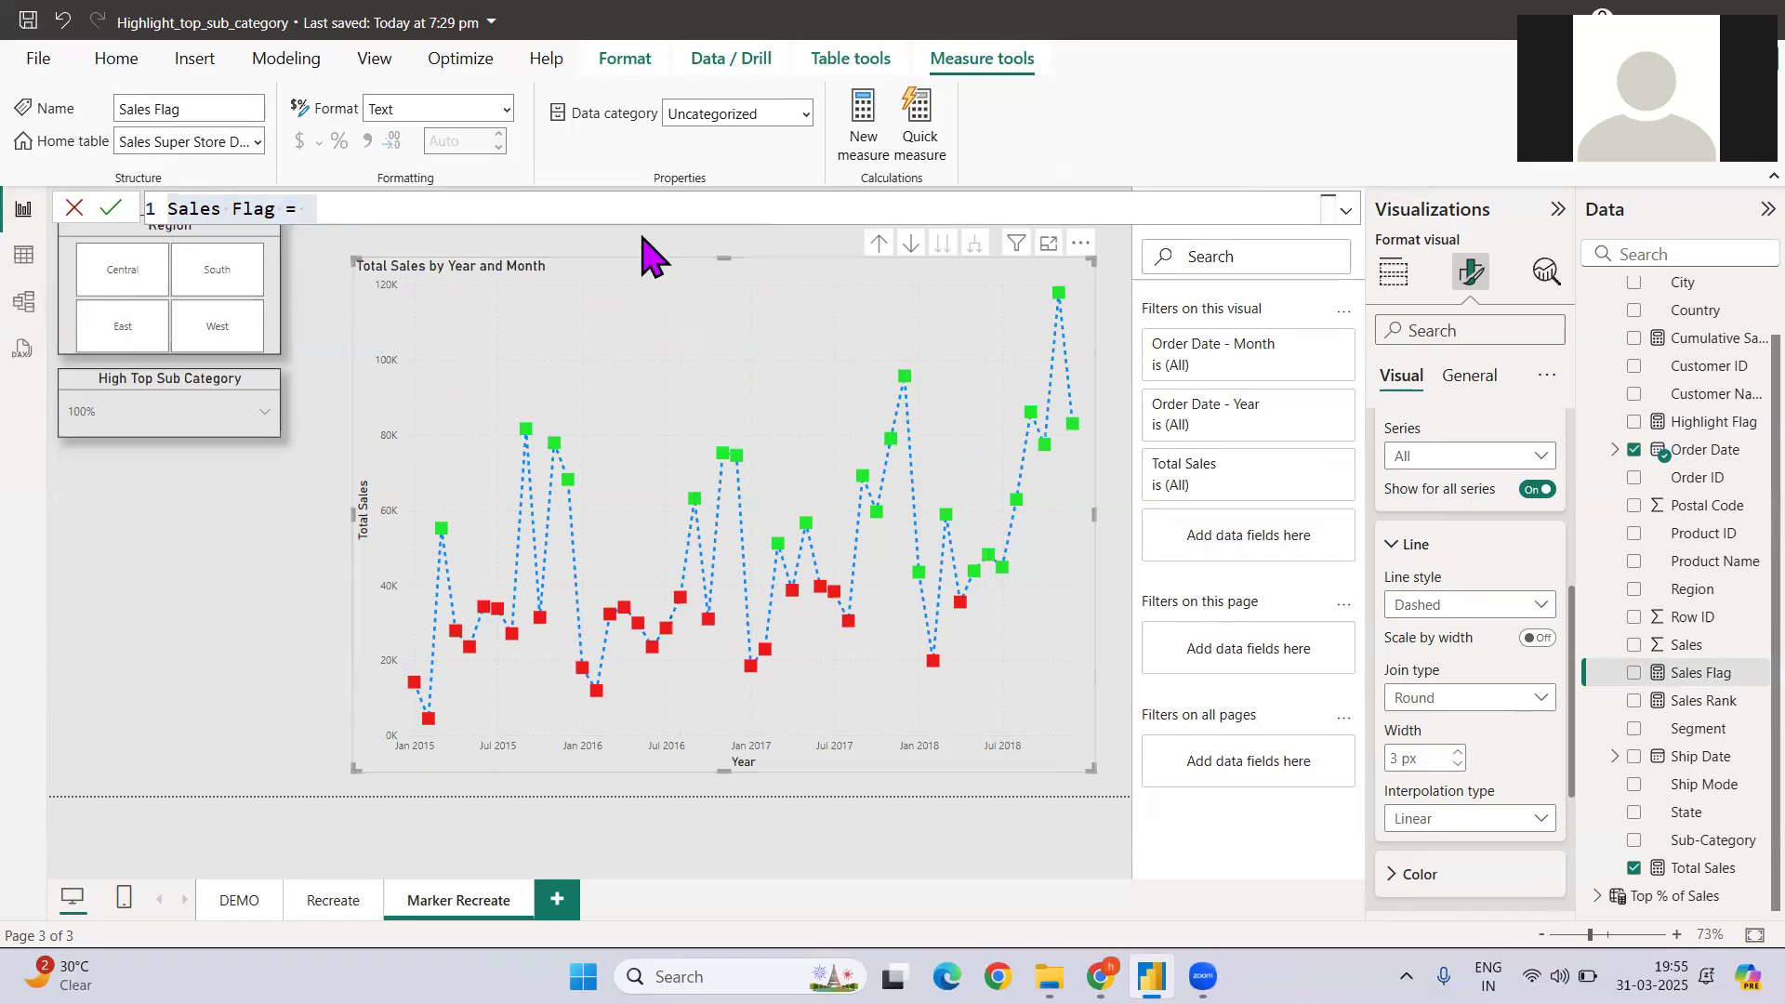
click(116, 58)
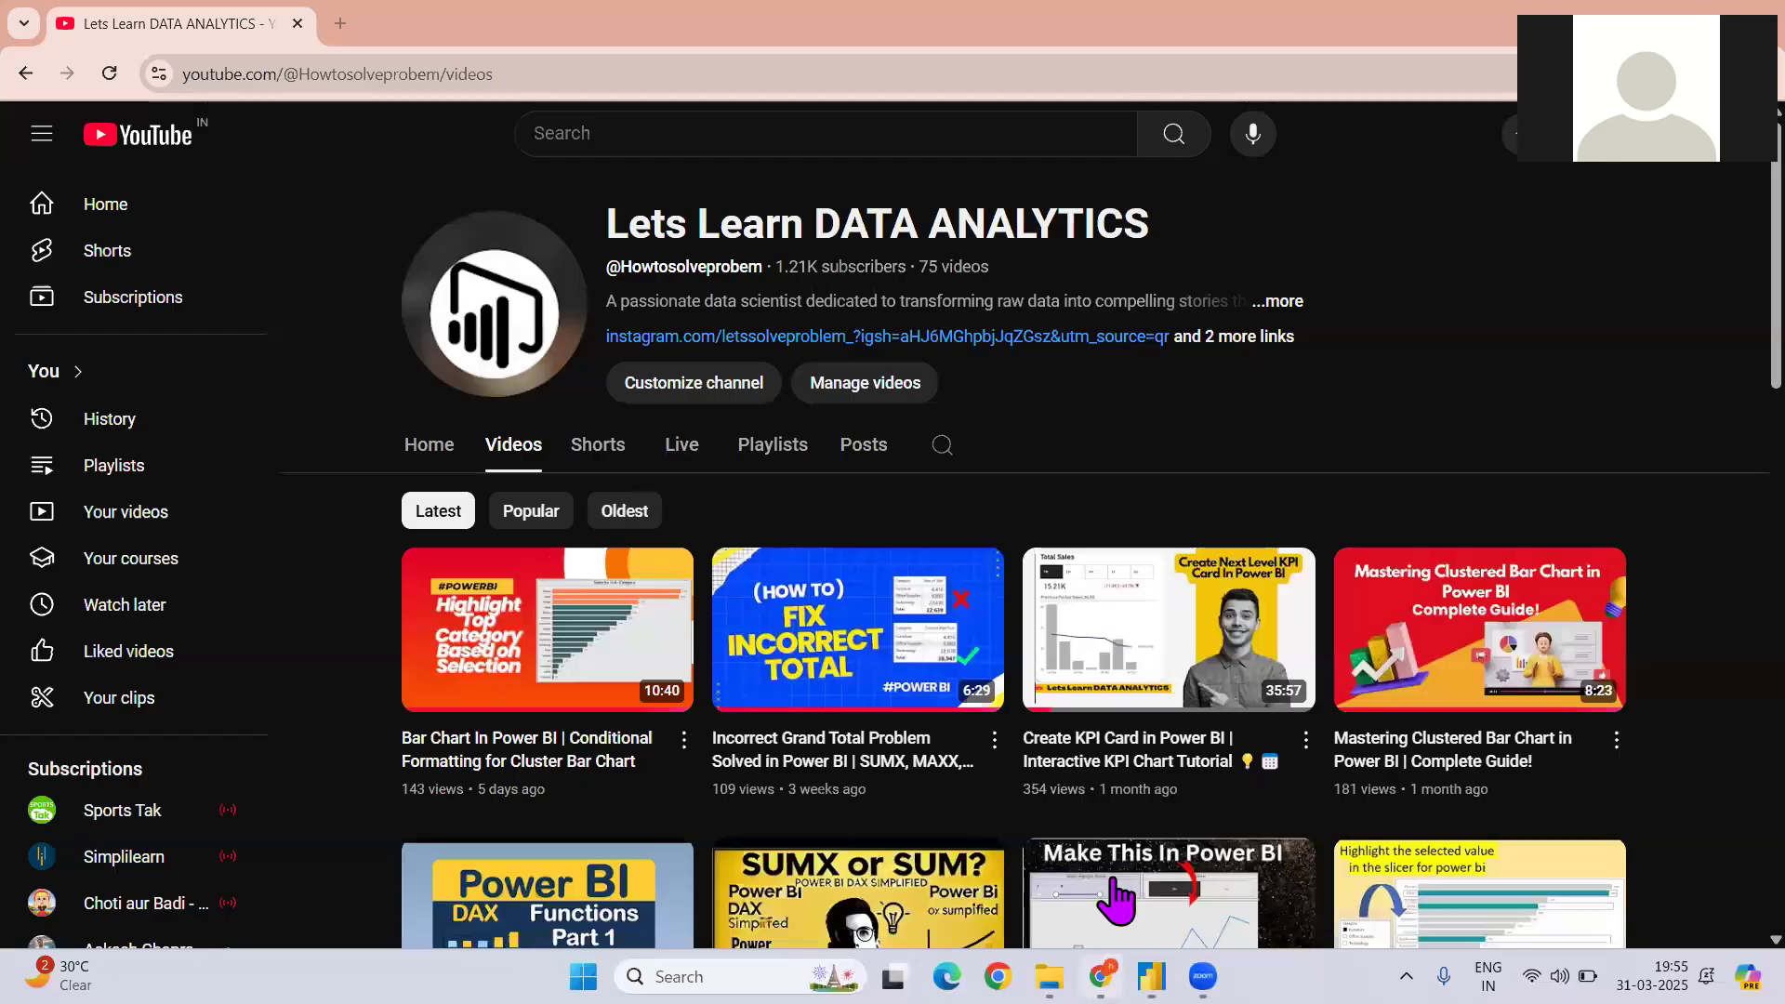
scroll(down, 3)
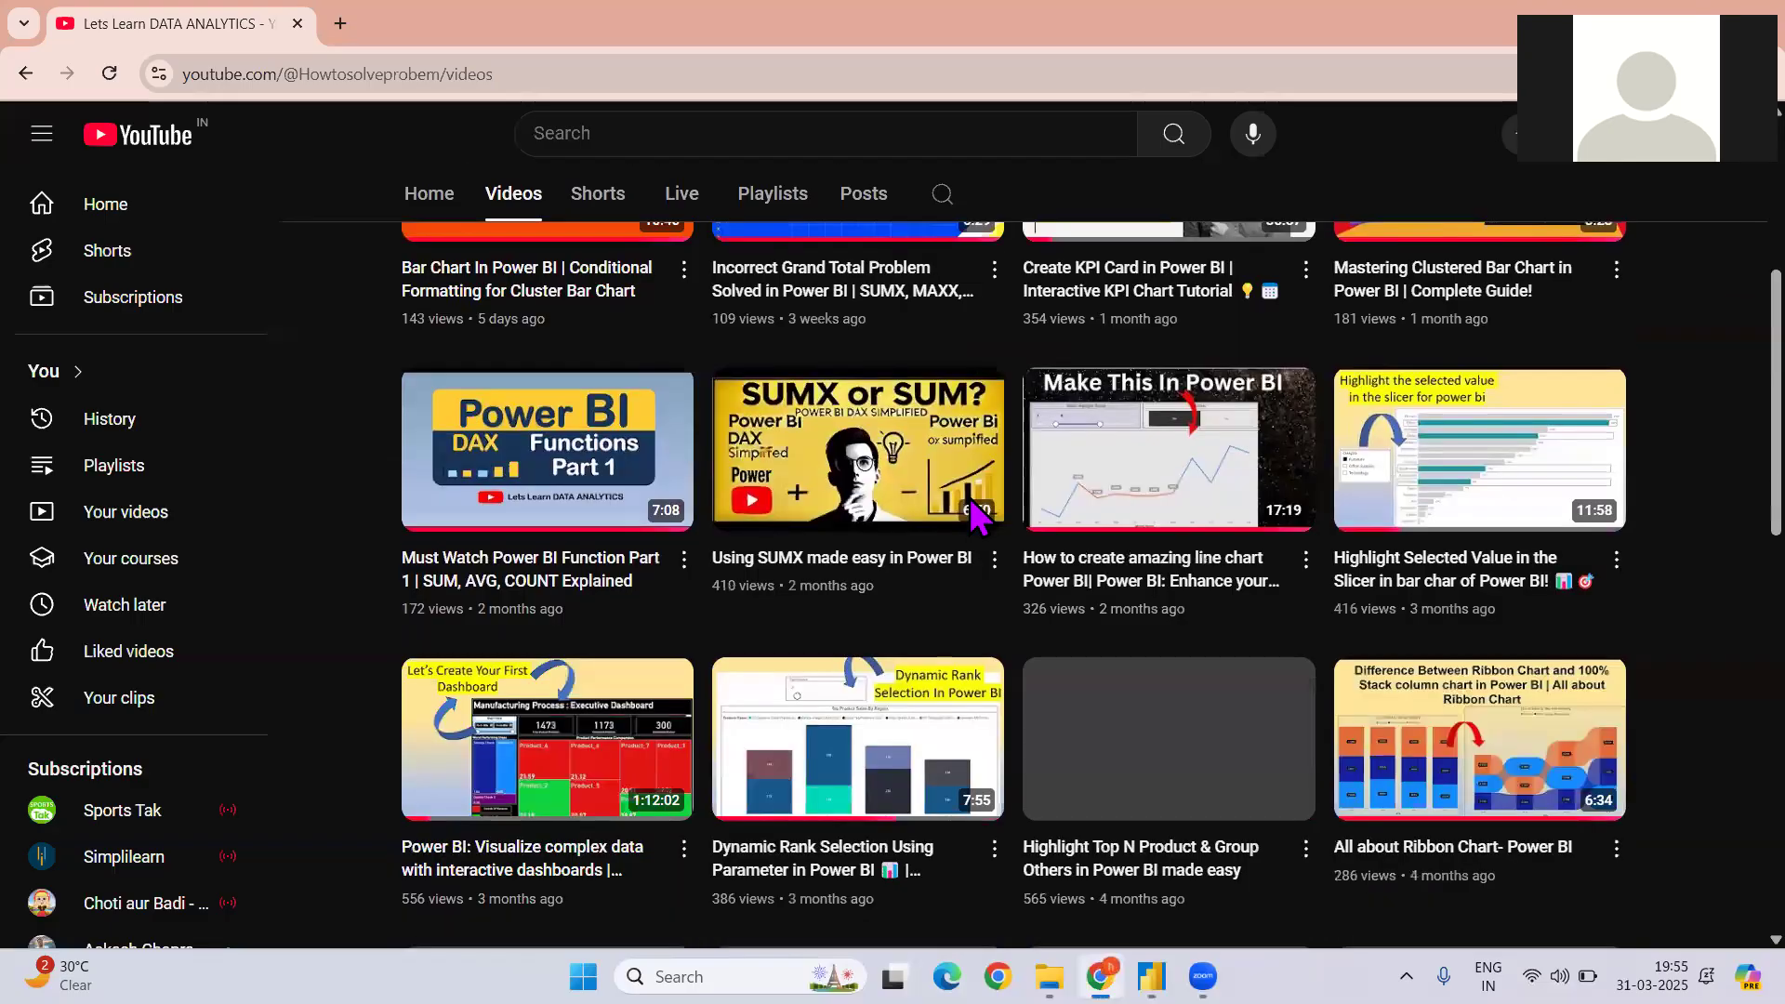
scroll(down, 3)
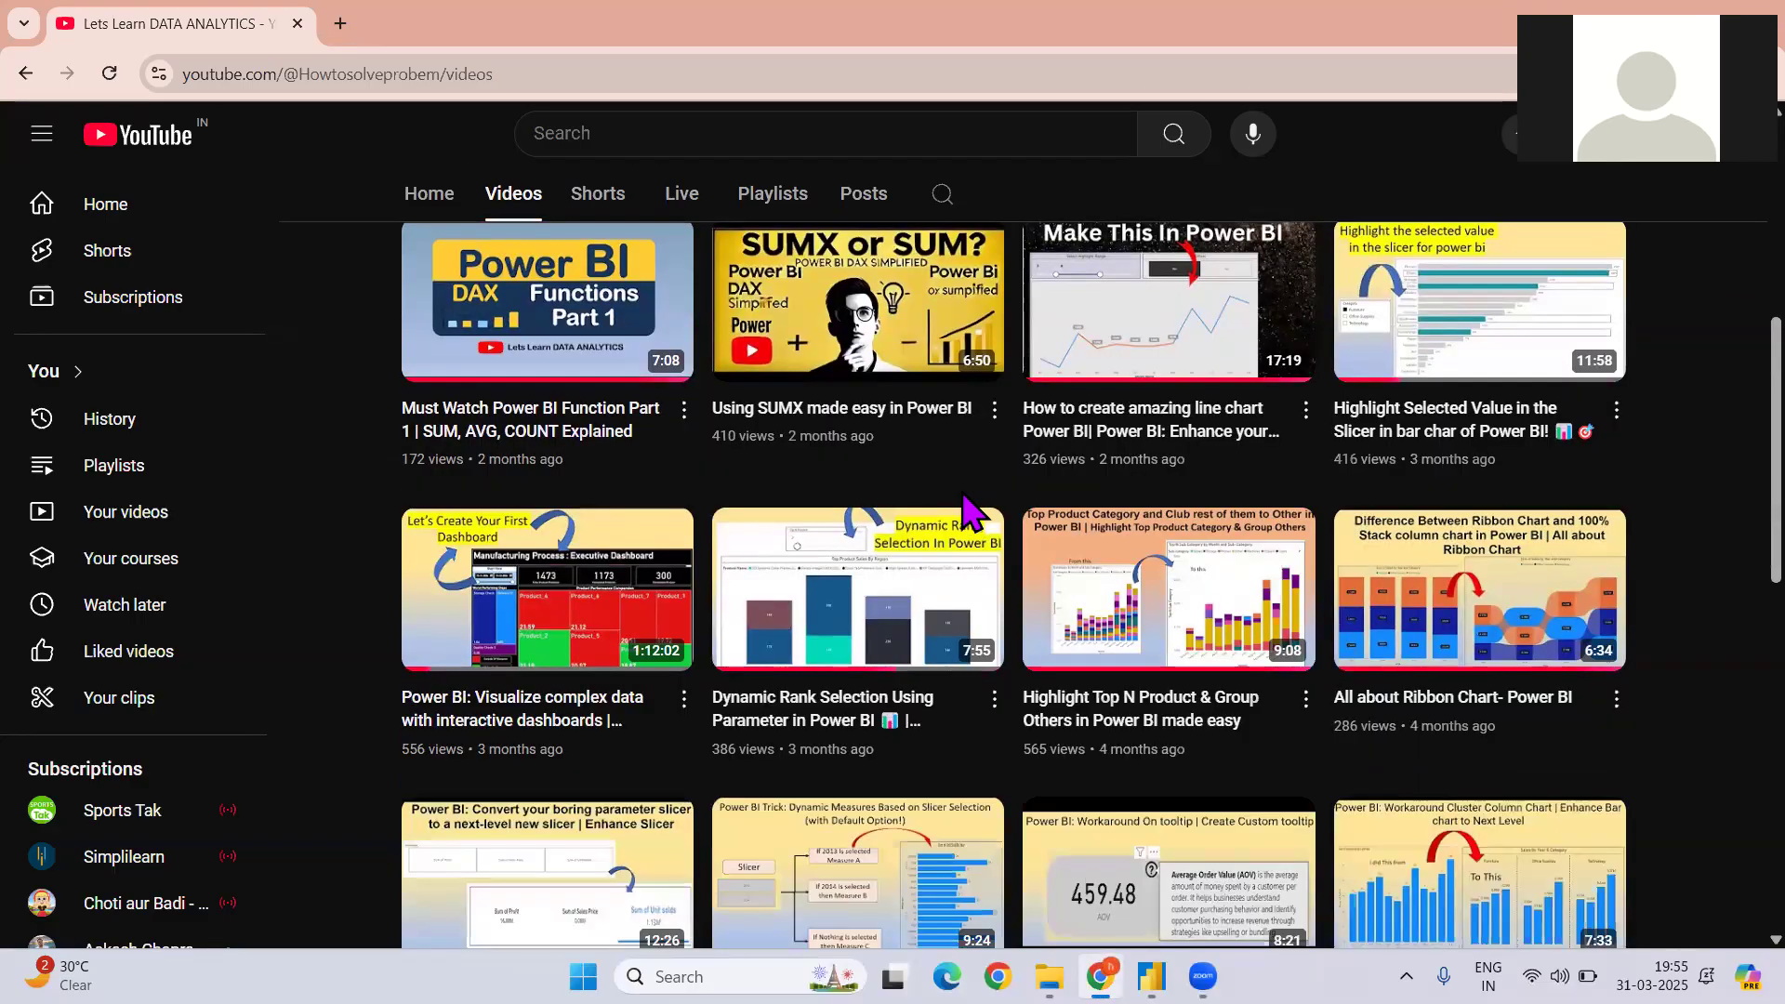
scroll(down, 3)
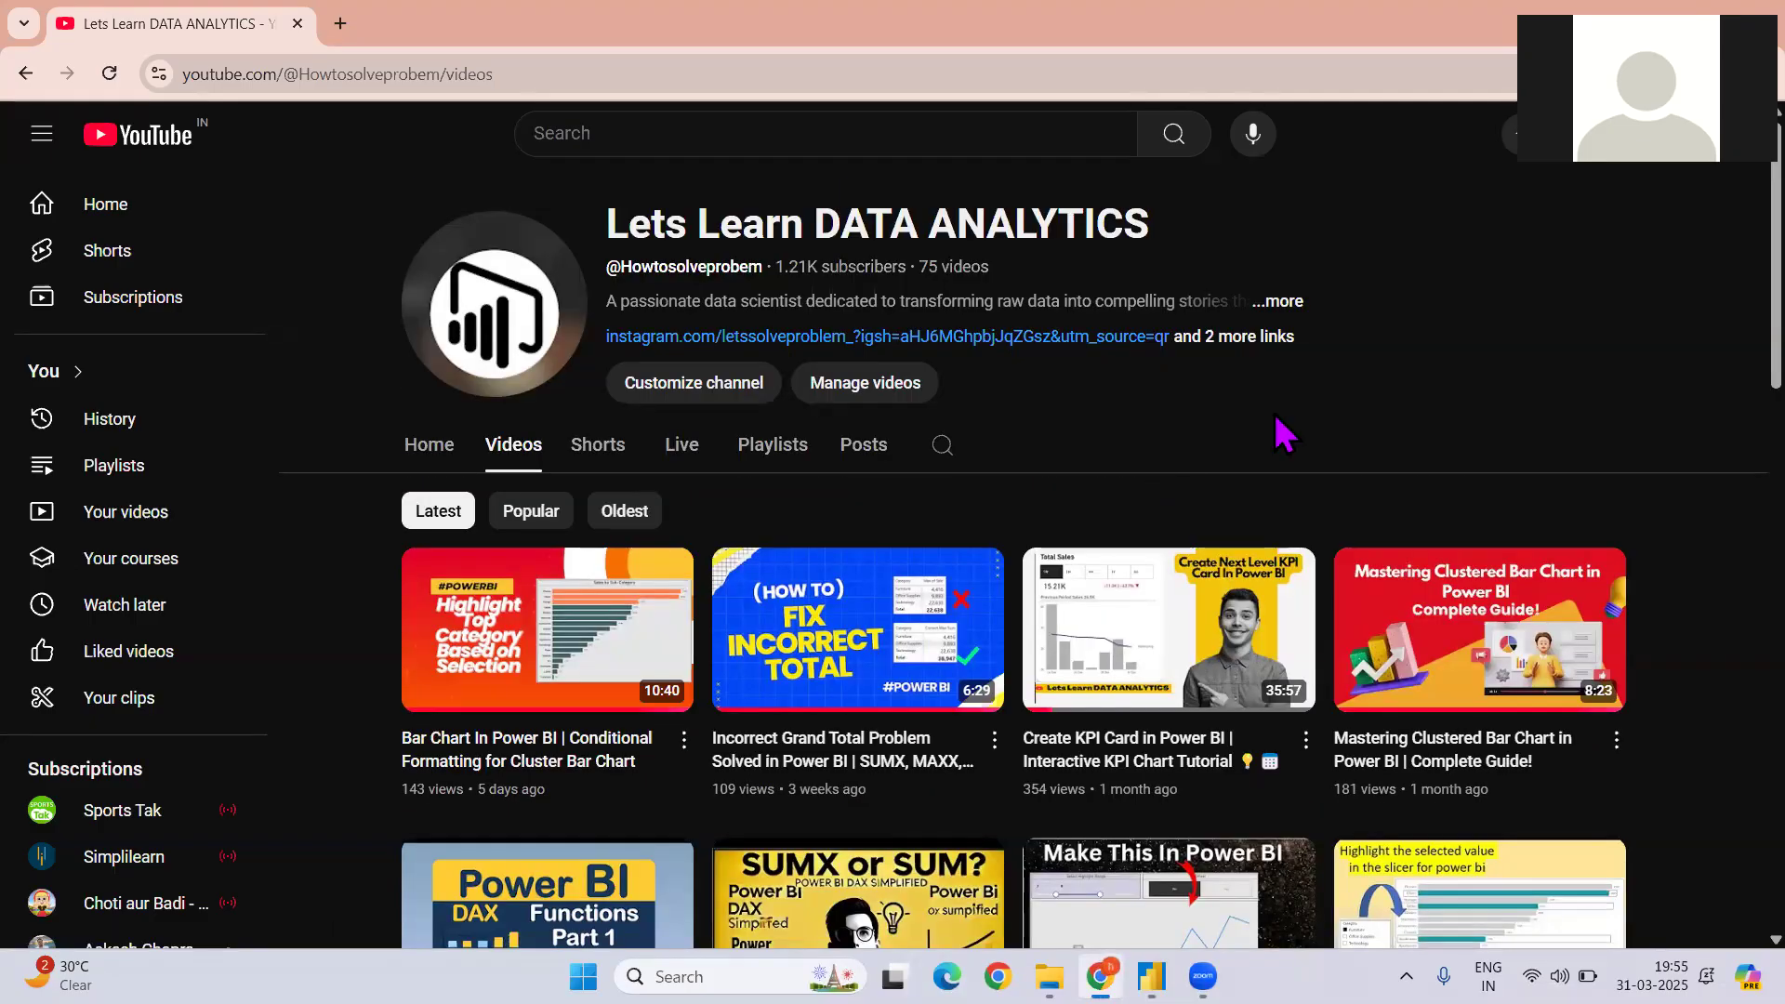
click(1273, 301)
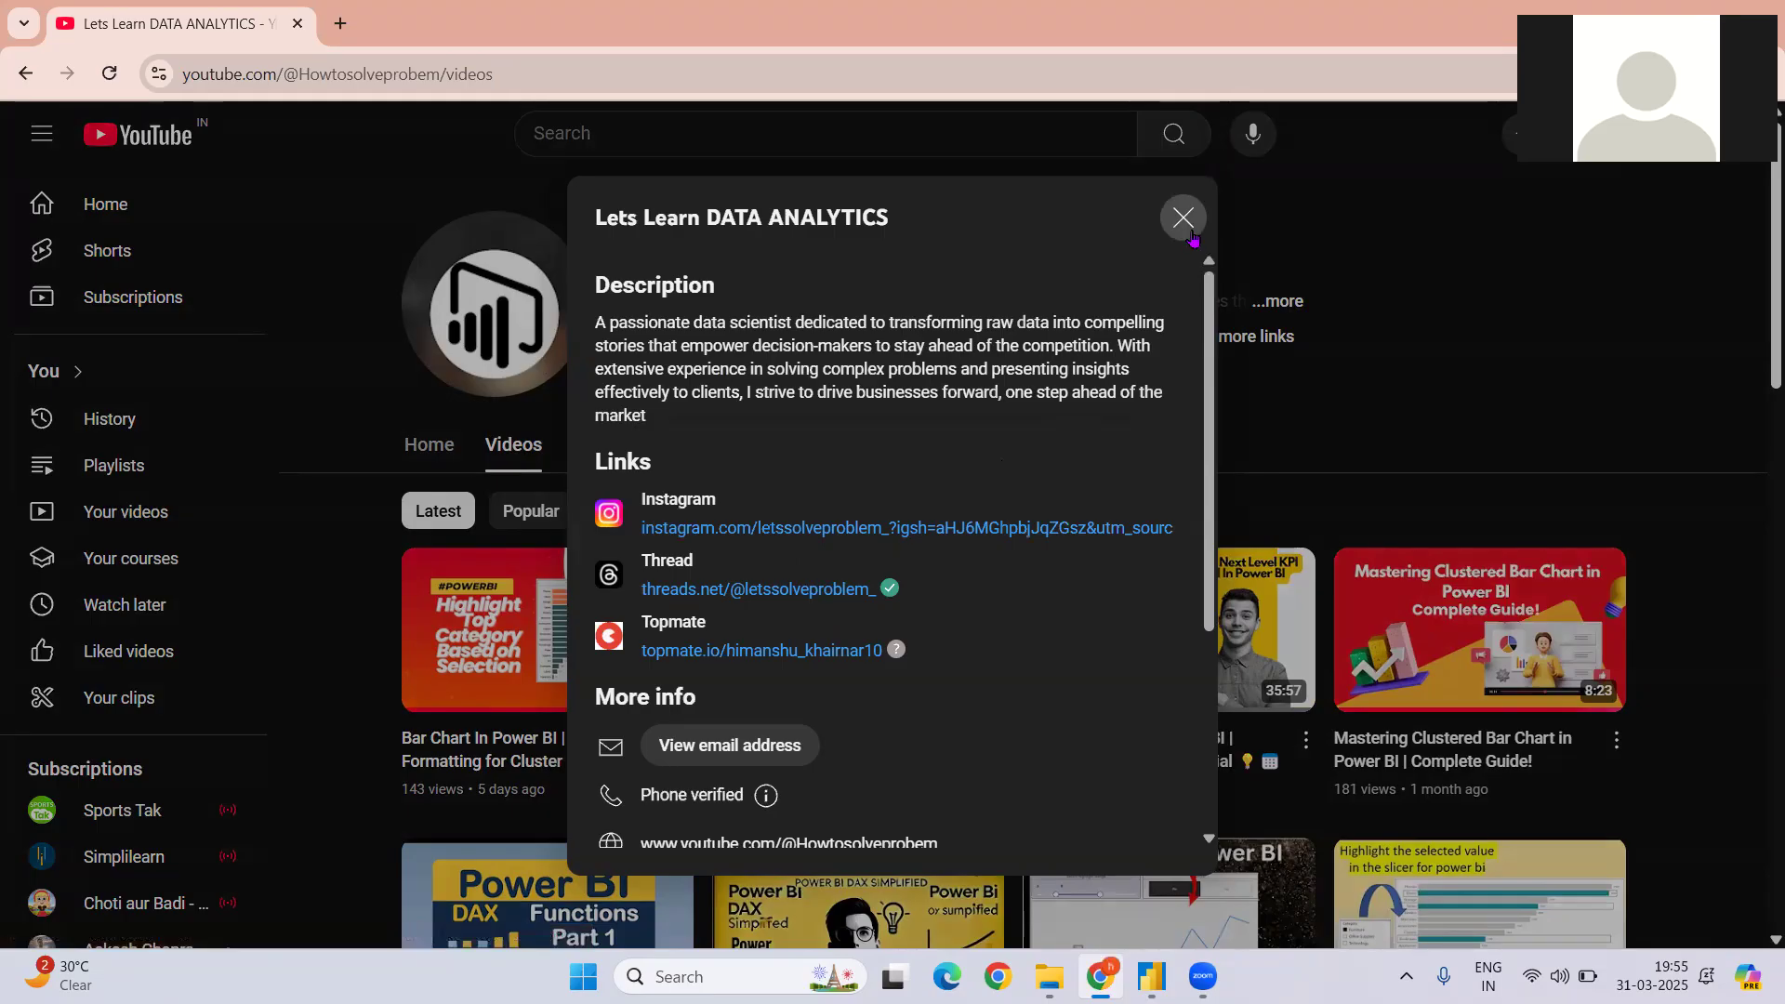
click(1181, 218)
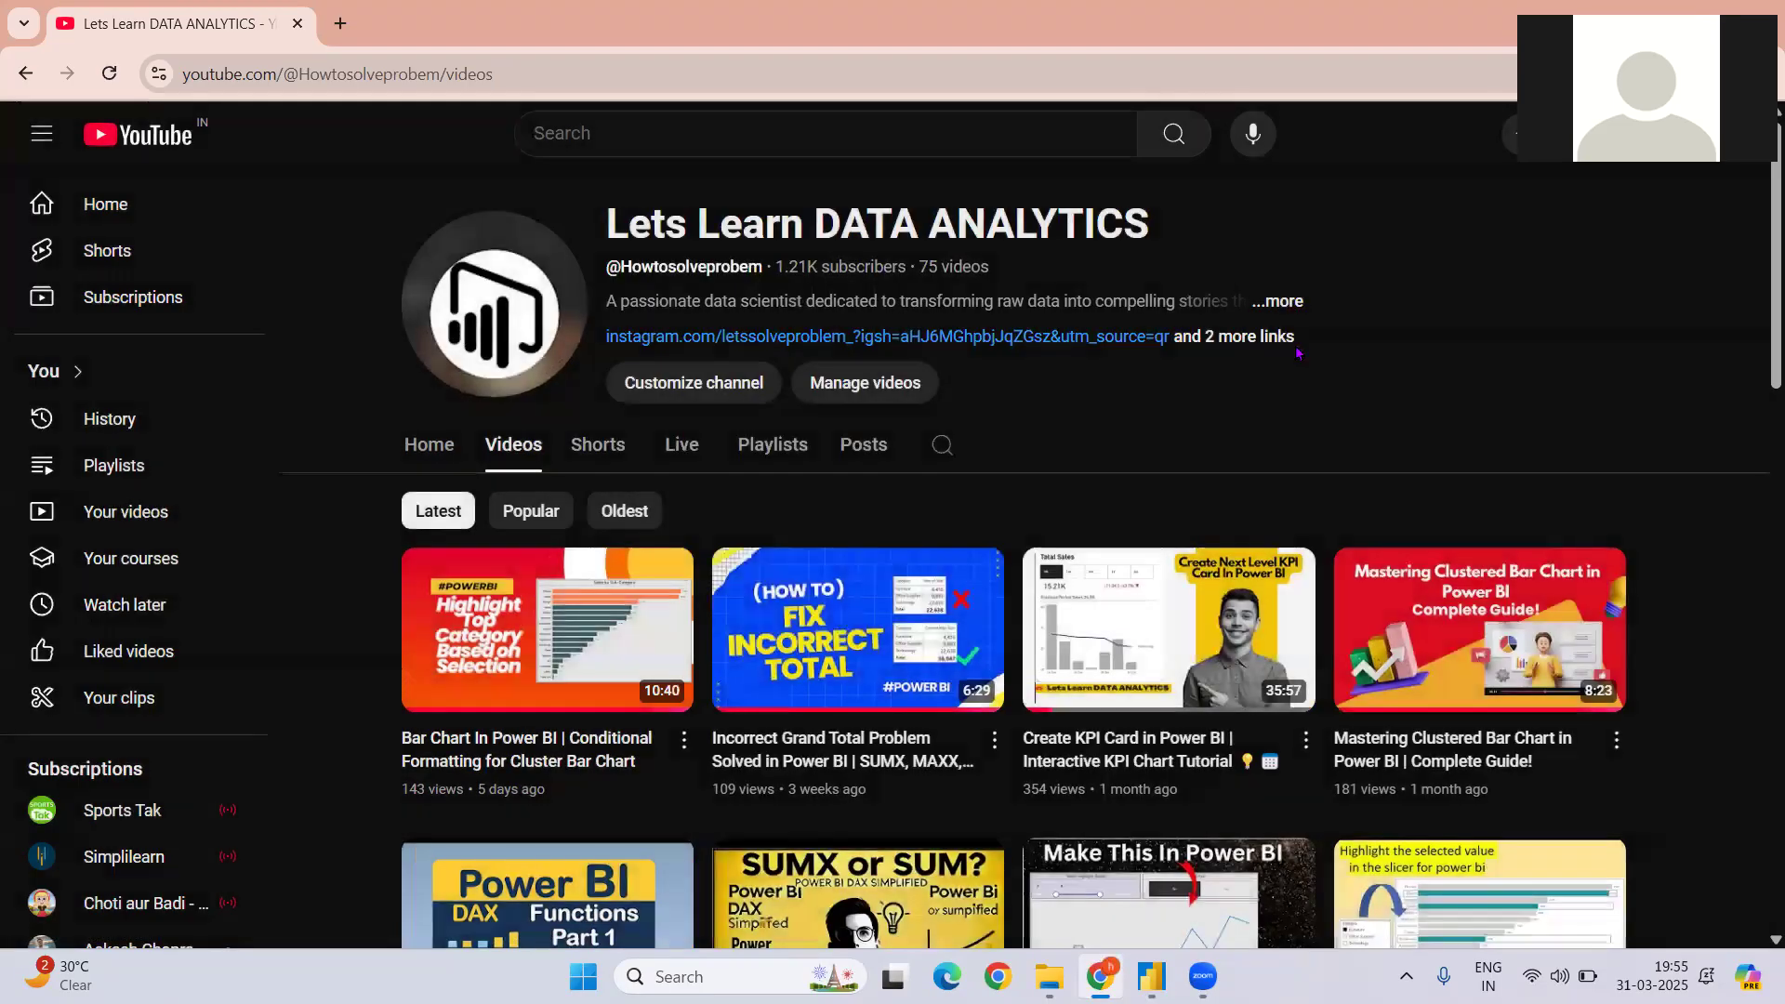
mouse_move(1117, 57)
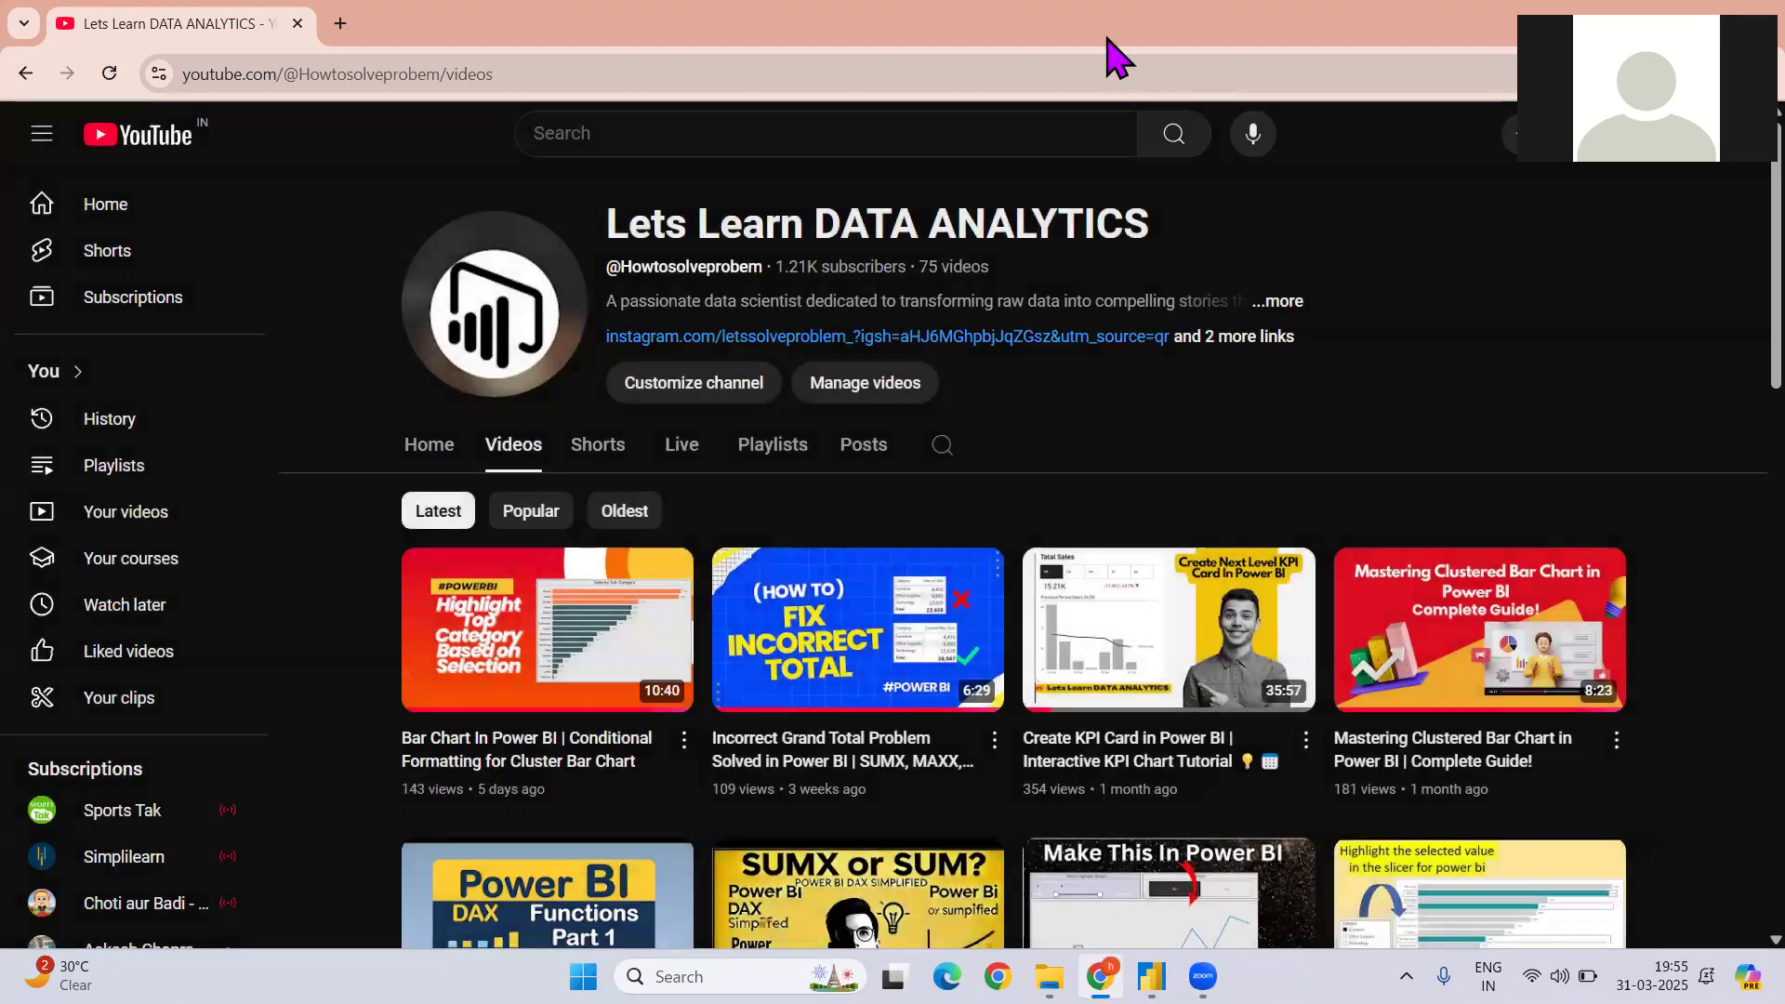